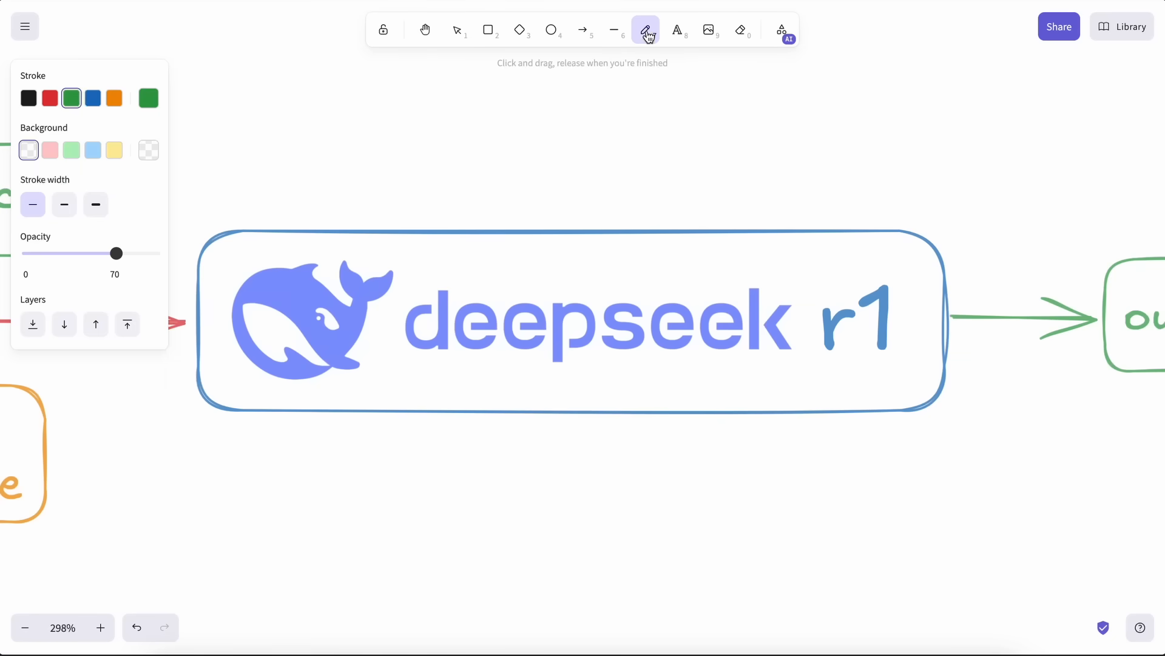
Underline 'deepseek r1' in green and tick the input, web search and custom knowledge boxes
{"action": "left_click_drag", "start_coordinate": [429, 381], "coordinate": [641, 391]}
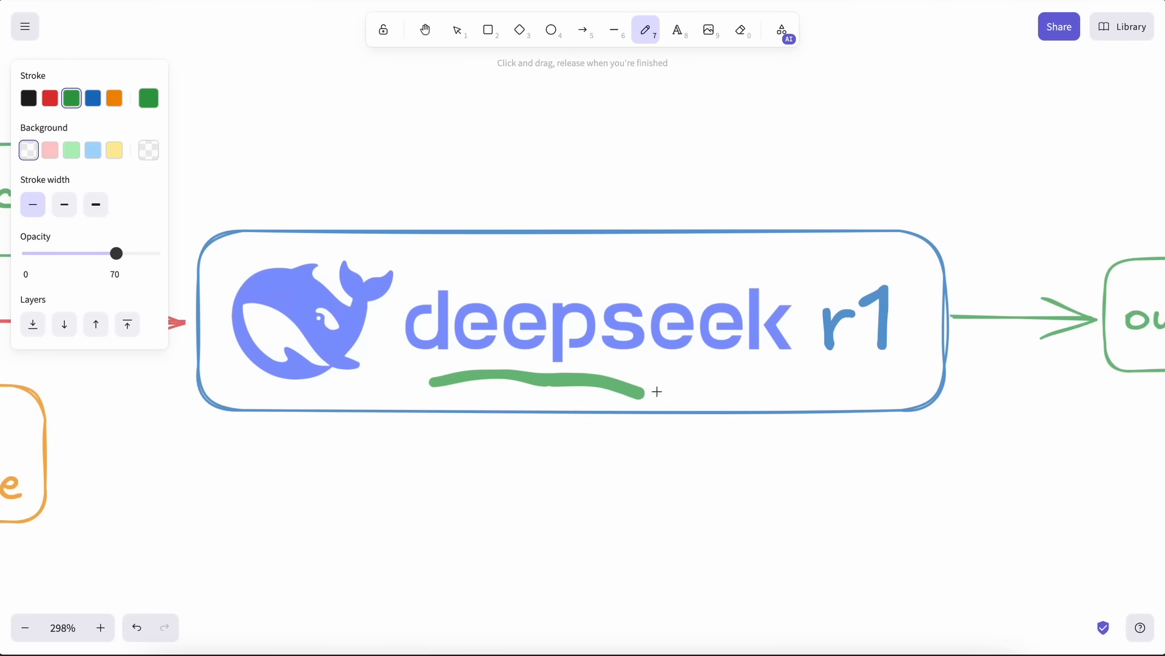
{"action": "left_click_drag", "start_coordinate": [646, 386], "coordinate": [851, 372]}
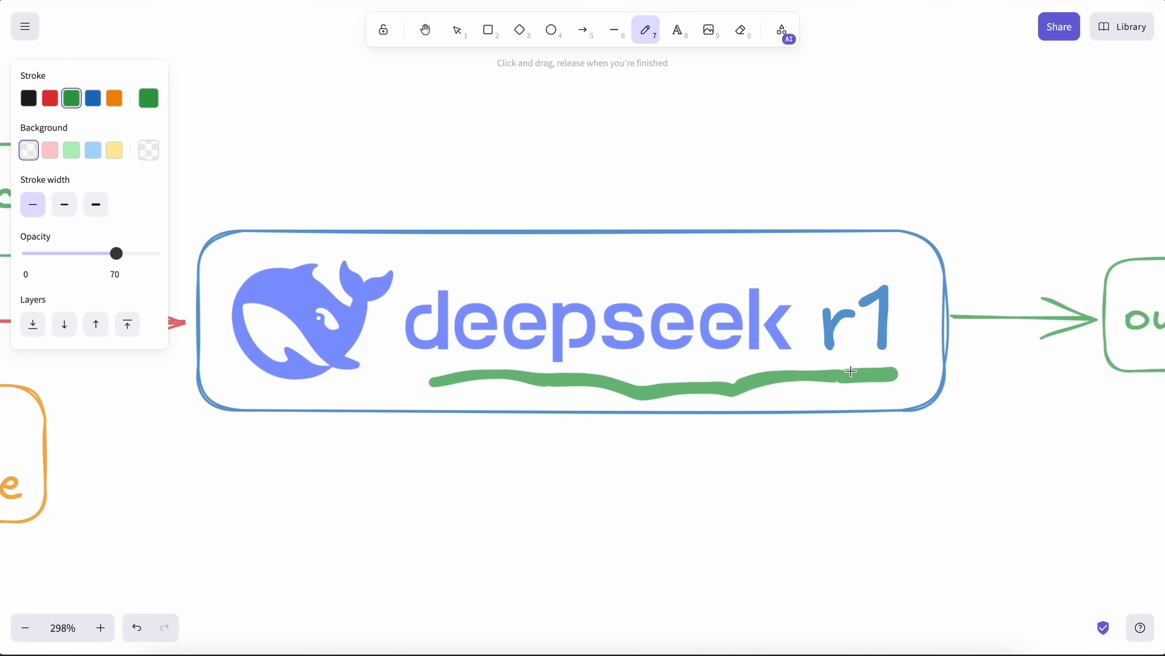
{"action": "mouse_move", "coordinate": [862, 383]}
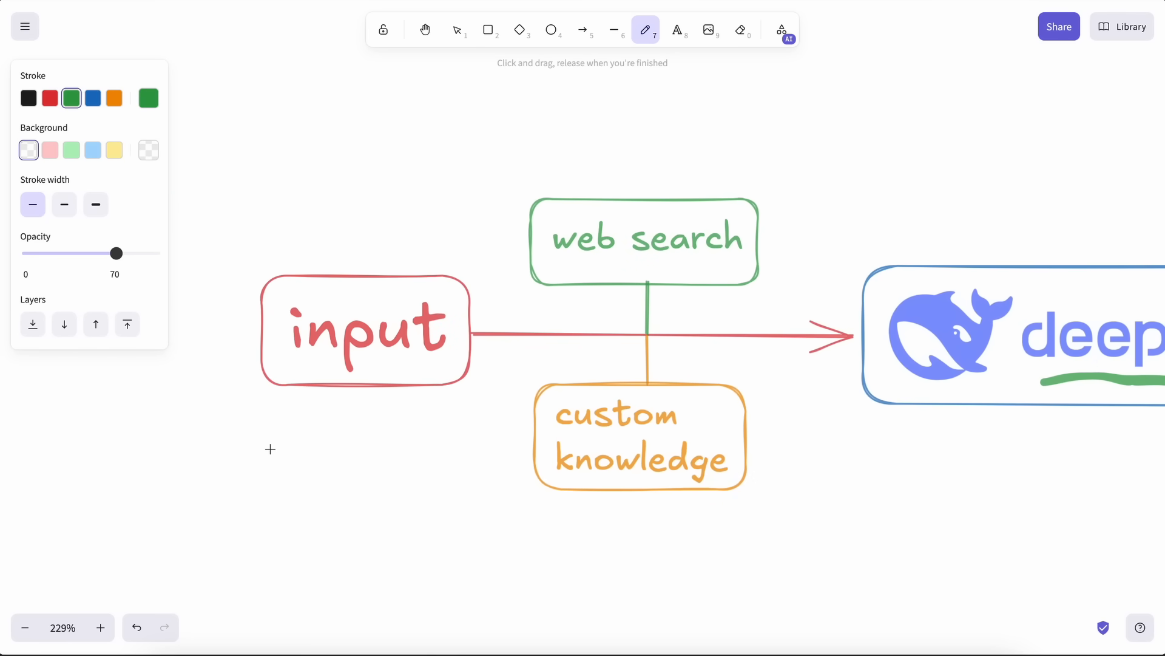
{"action": "left_click_drag", "start_coordinate": [269, 452], "coordinate": [320, 370]}
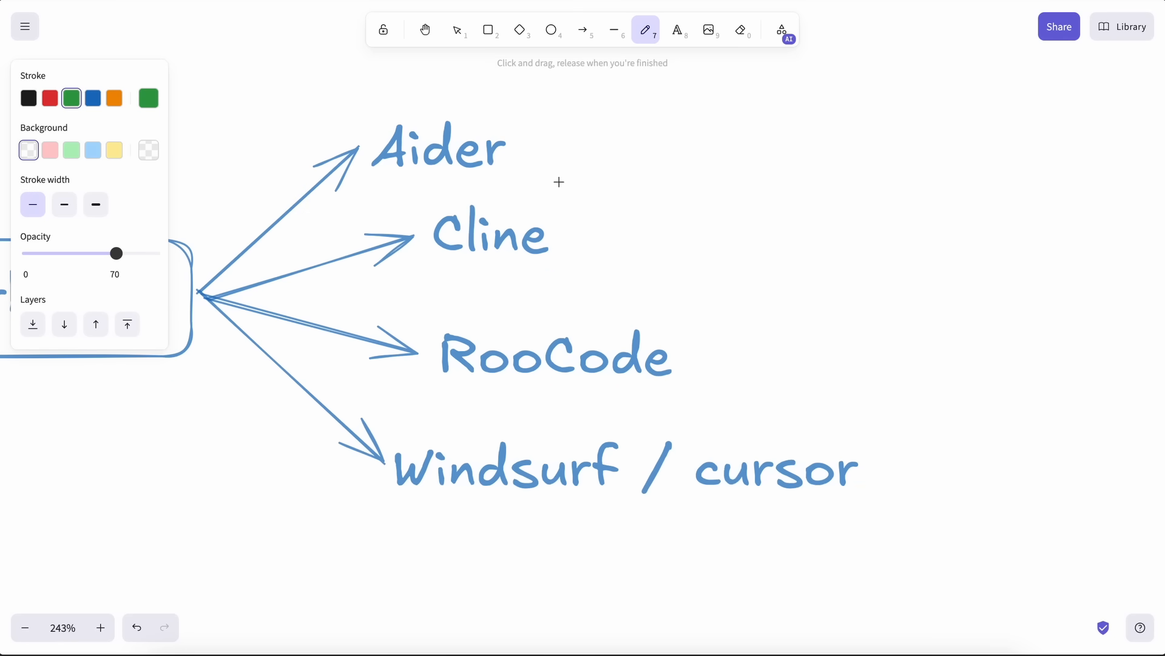
{"action": "mouse_move", "coordinate": [523, 172]}
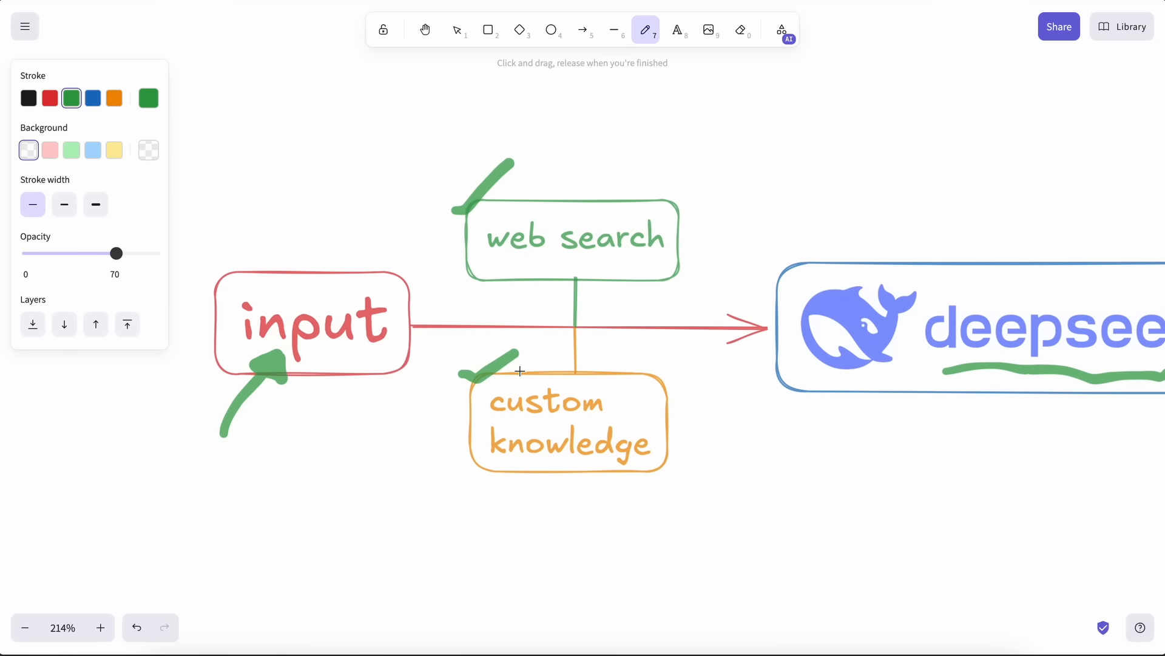
{"action": "scroll", "scroll_direction": "right", "scroll_amount": 3}
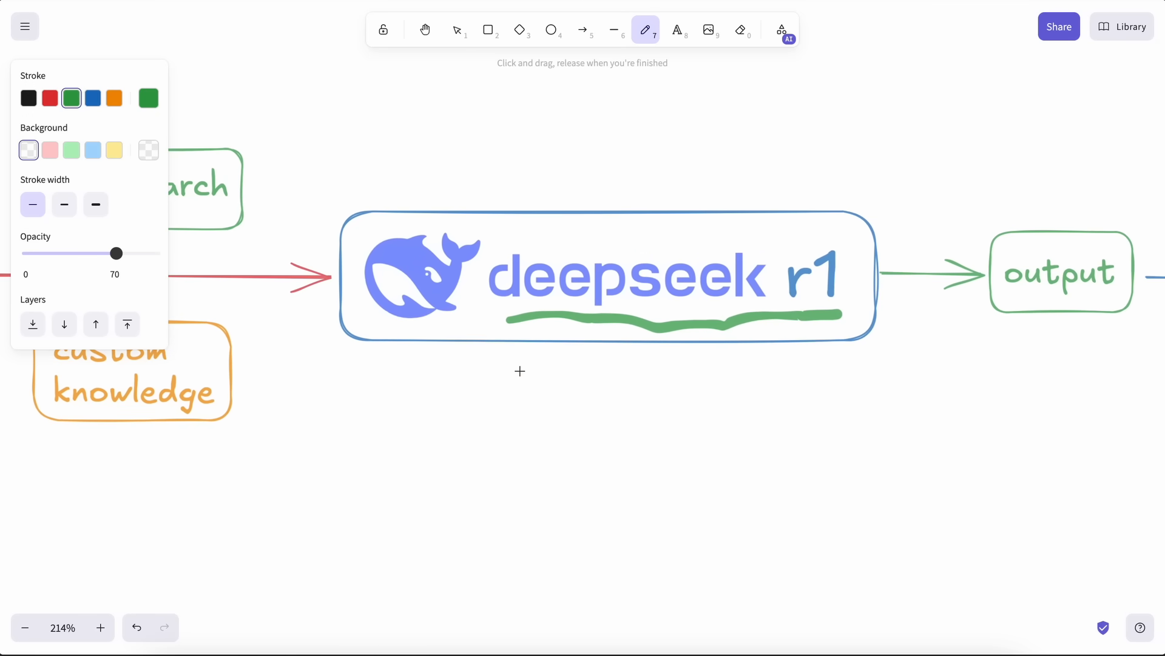
{"action": "mouse_move", "coordinate": [665, 361]}
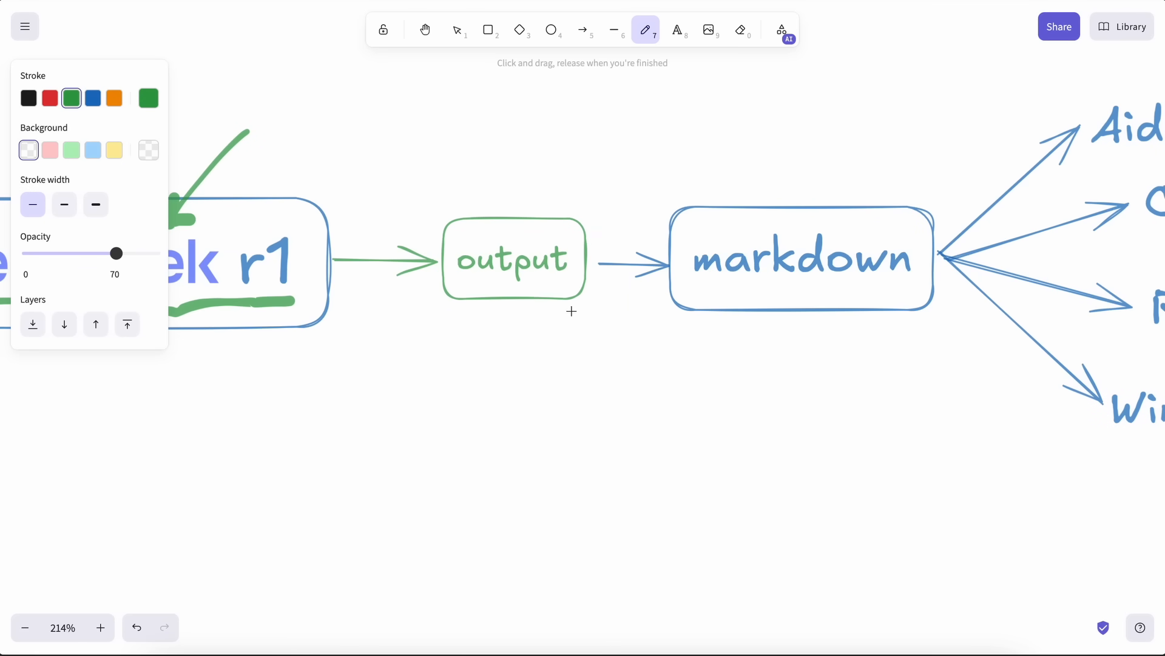
{"action": "left_click_drag", "start_coordinate": [570, 350], "coordinate": [684, 286]}
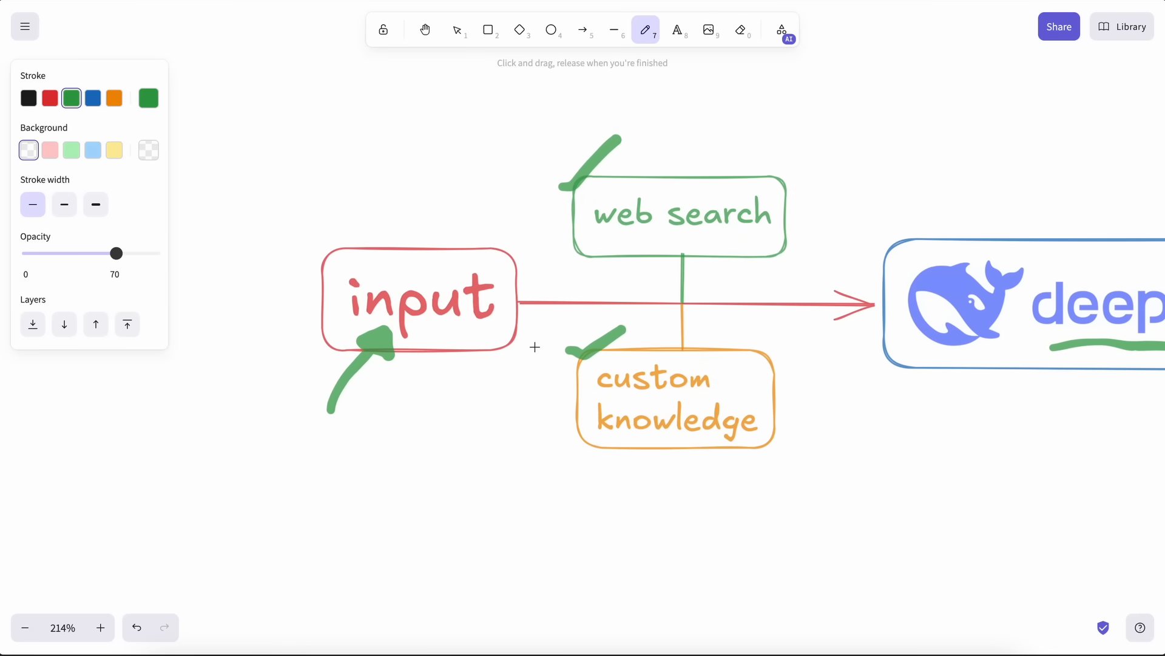
{"action": "mouse_move", "coordinate": [607, 338]}
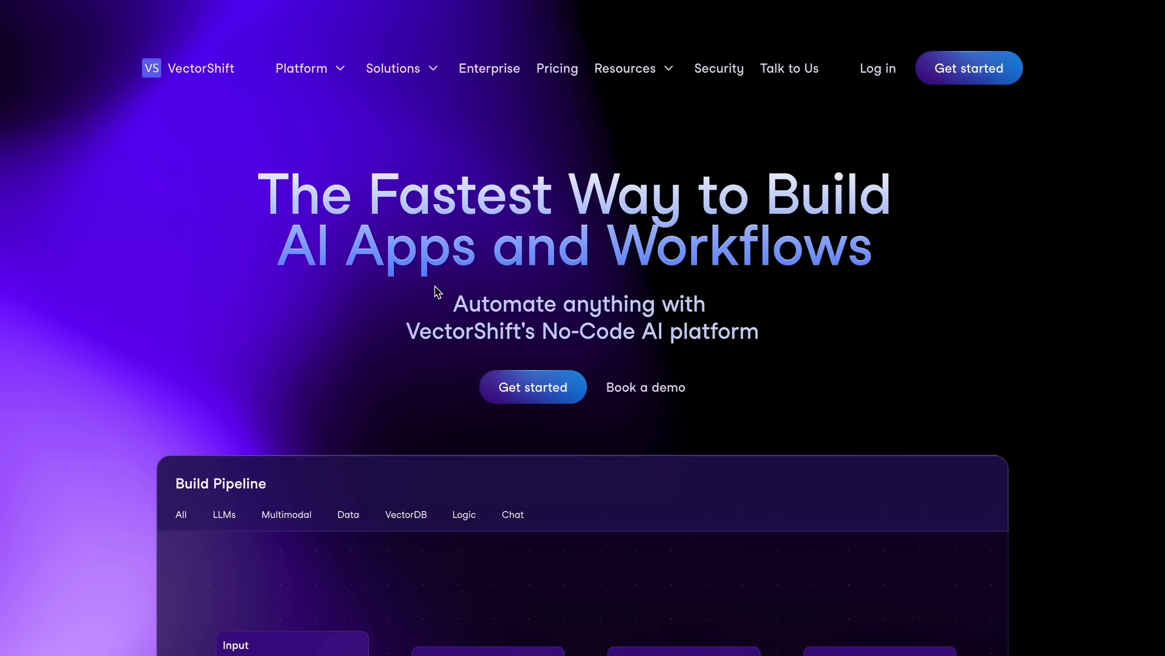
{"action": "mouse_move", "coordinate": [182, 340]}
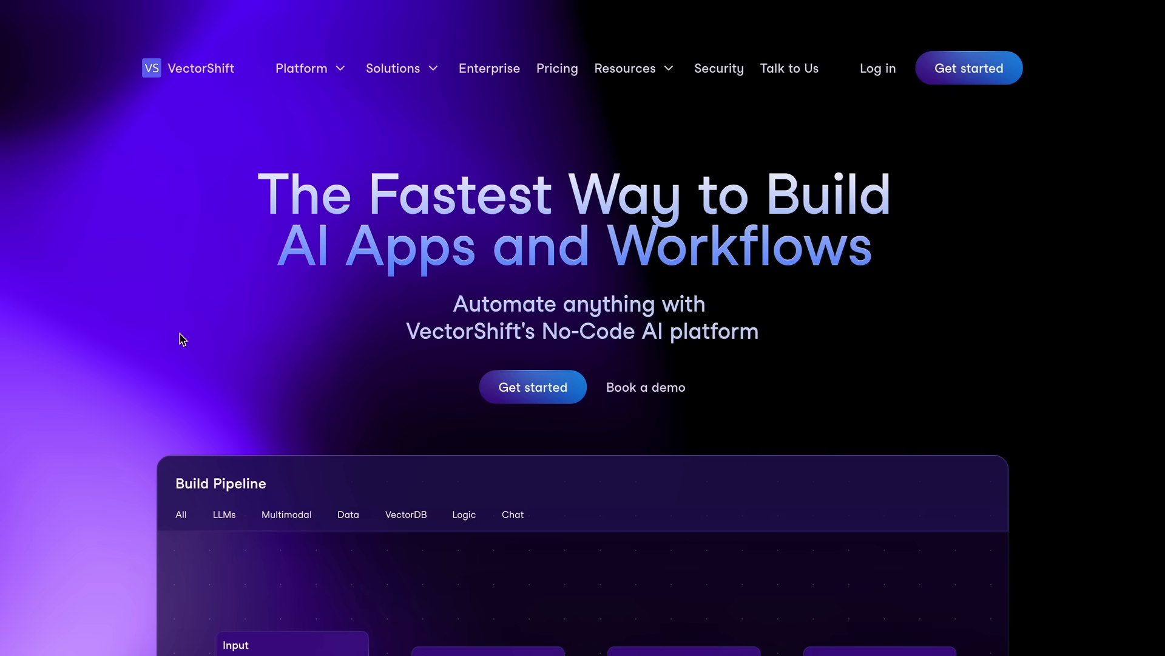
{"action": "scroll", "scroll_direction": "down", "scroll_amount": 3}
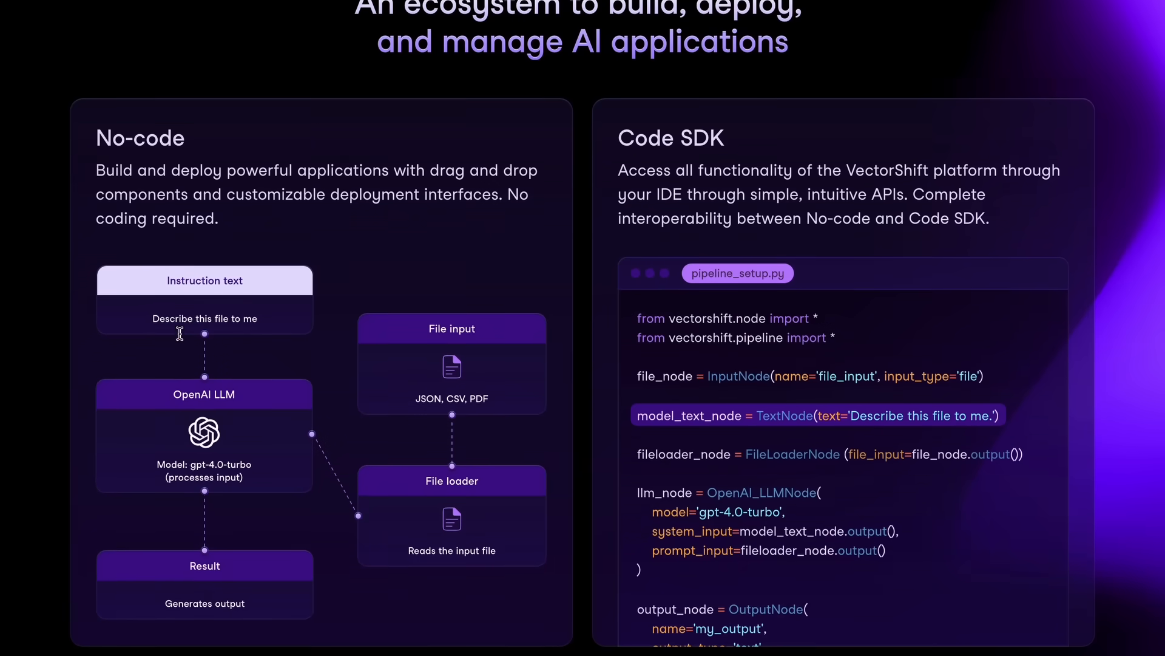
{"action": "scroll", "scroll_direction": "down", "scroll_amount": 3}
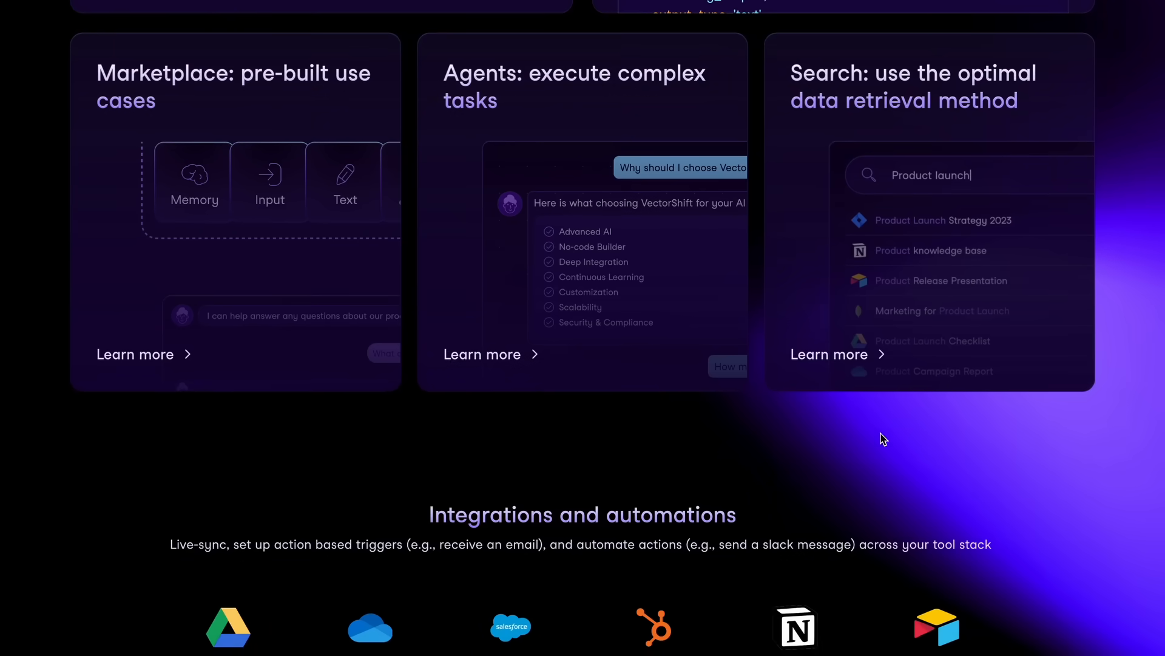
{"action": "scroll", "scroll_direction": "down", "scroll_amount": 3}
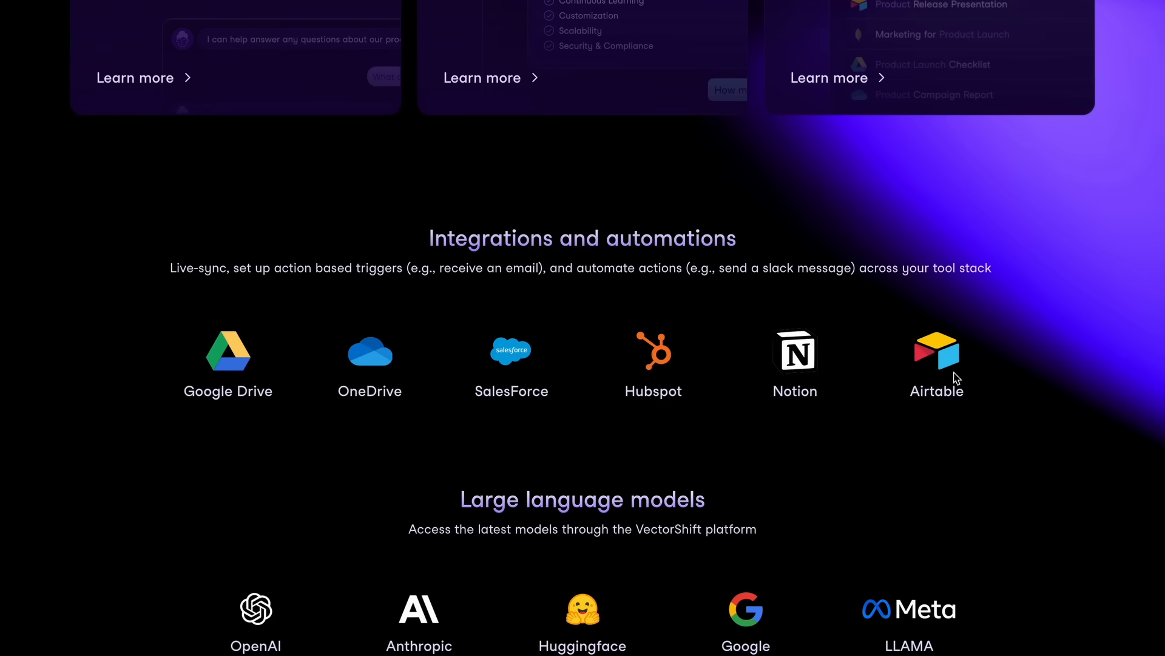
{"action": "scroll", "scroll_direction": "down", "scroll_amount": 3}
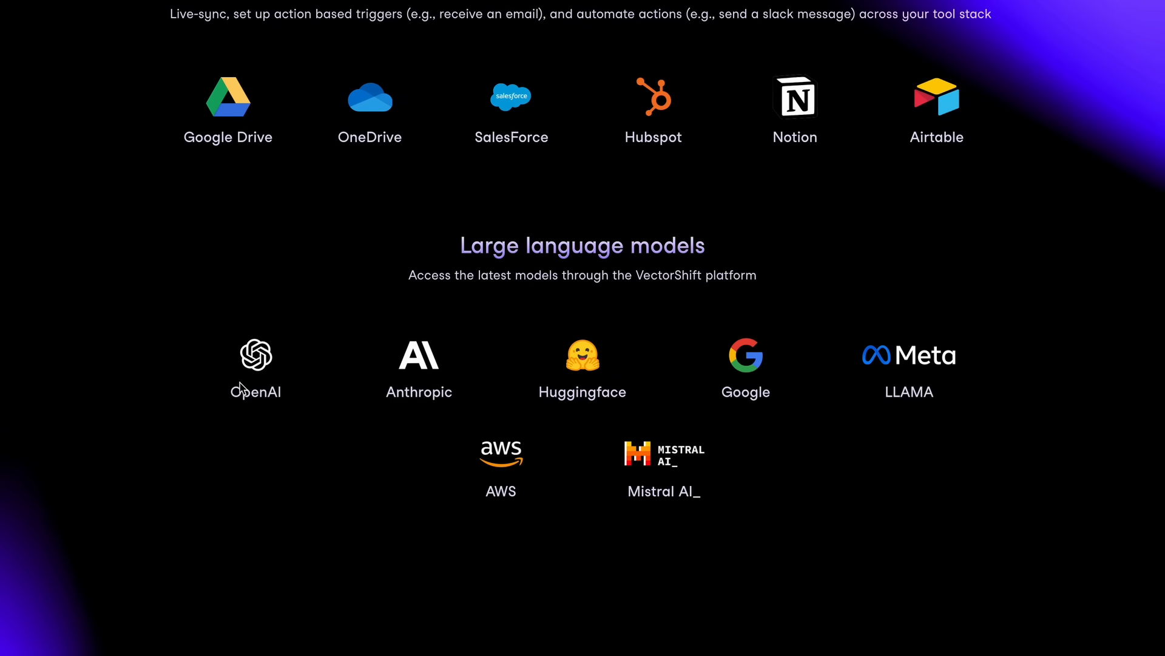
{"action": "scroll", "scroll_direction": "down", "scroll_amount": 3}
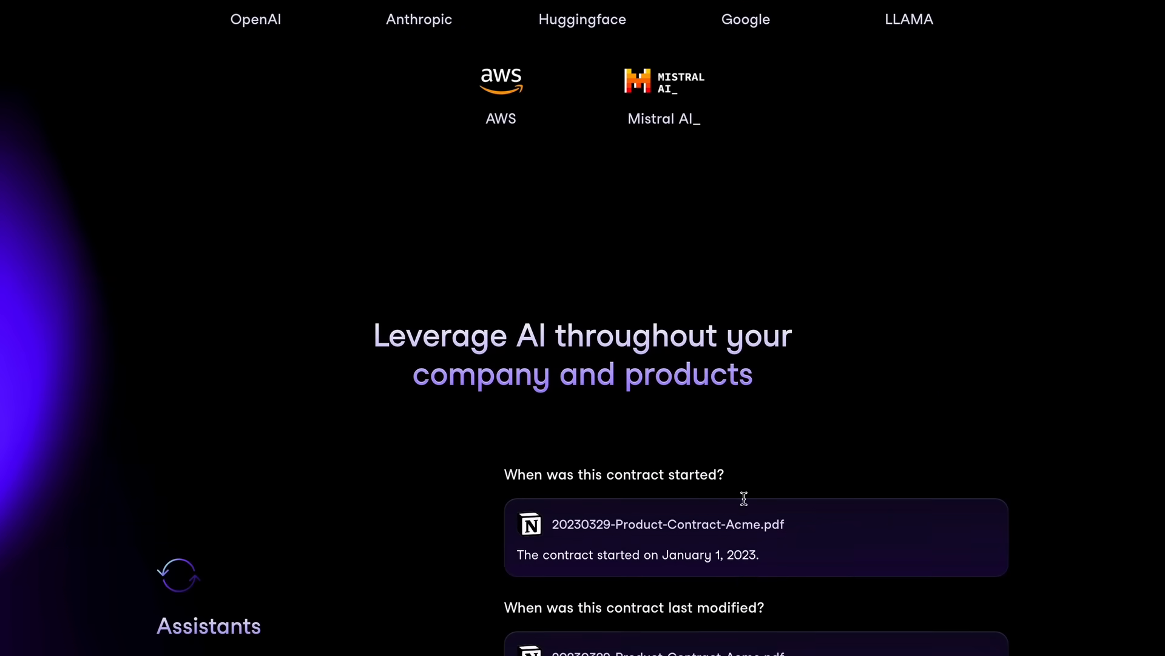
{"action": "scroll", "scroll_direction": "down", "scroll_amount": 3}
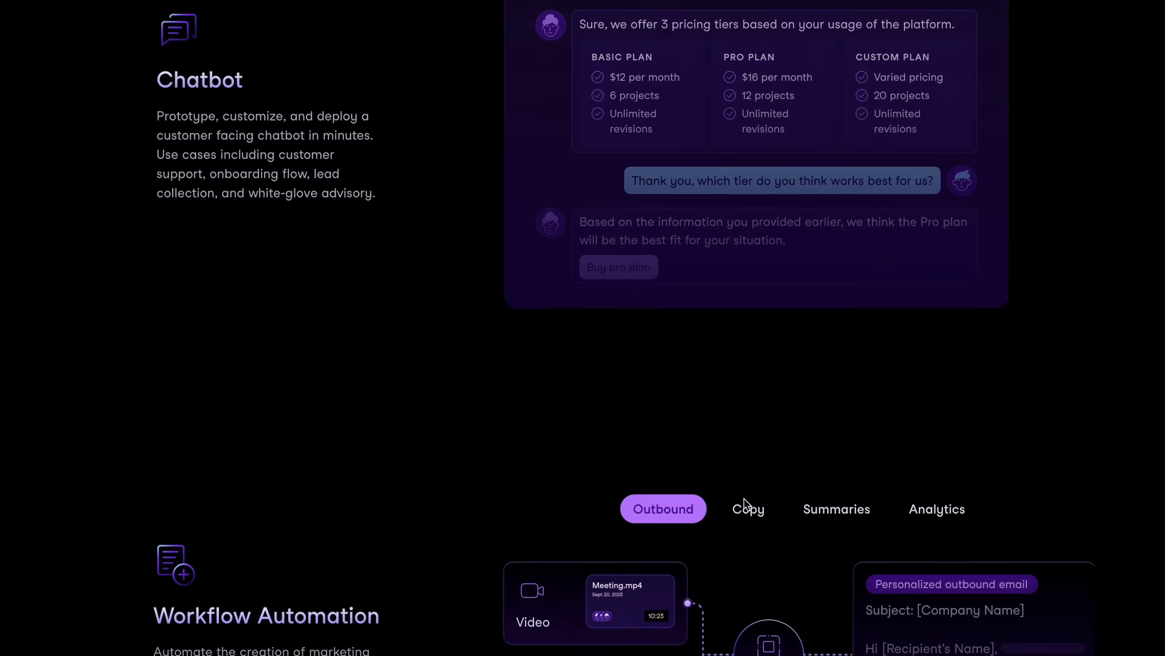
{"action": "scroll", "scroll_direction": "down", "scroll_amount": 3}
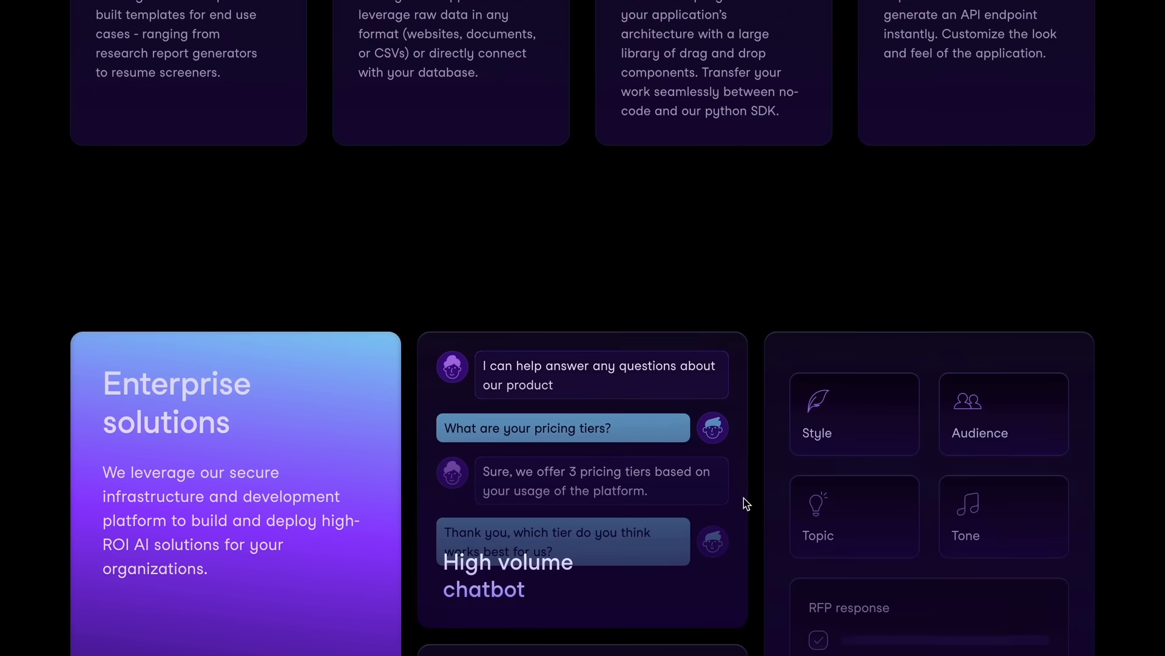
{"action": "scroll", "scroll_direction": "down", "scroll_amount": 3}
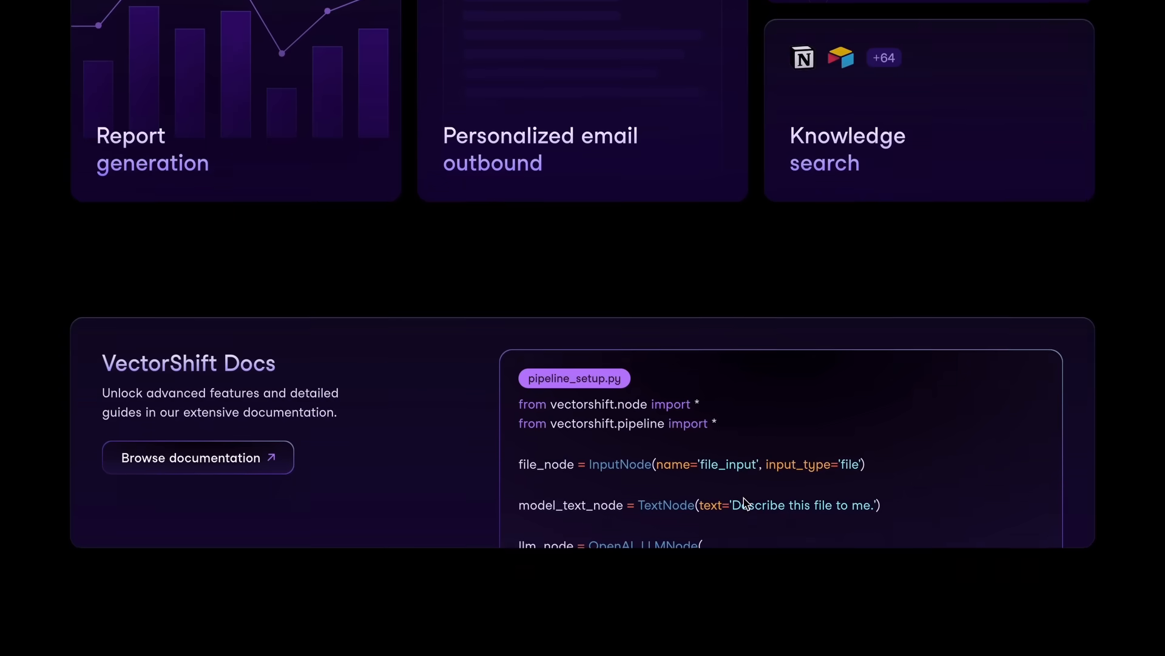
{"action": "scroll", "scroll_direction": "down", "scroll_amount": 3}
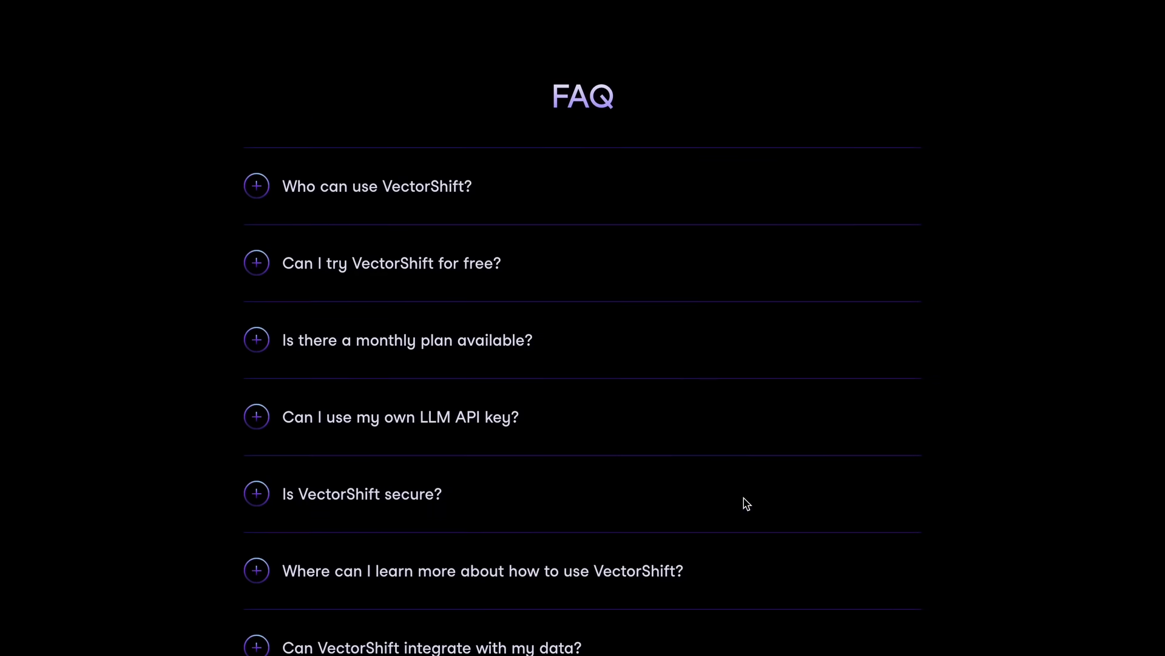
{"action": "left_click", "coordinate": [256, 262]}
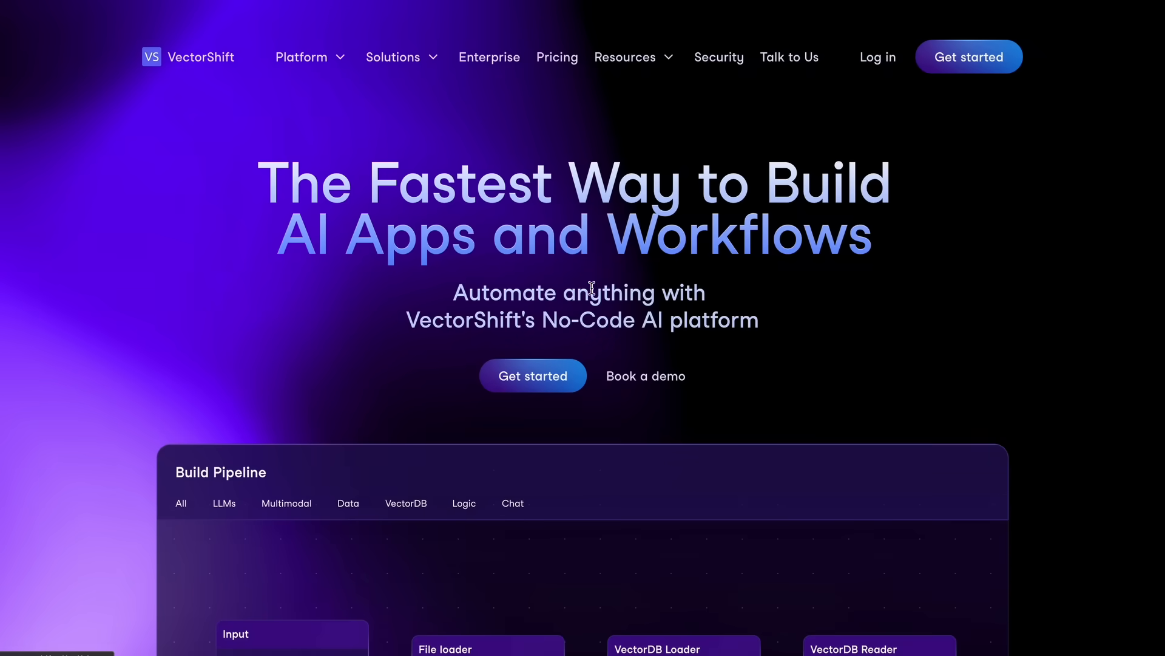
{"action": "mouse_move", "coordinate": [649, 189]}
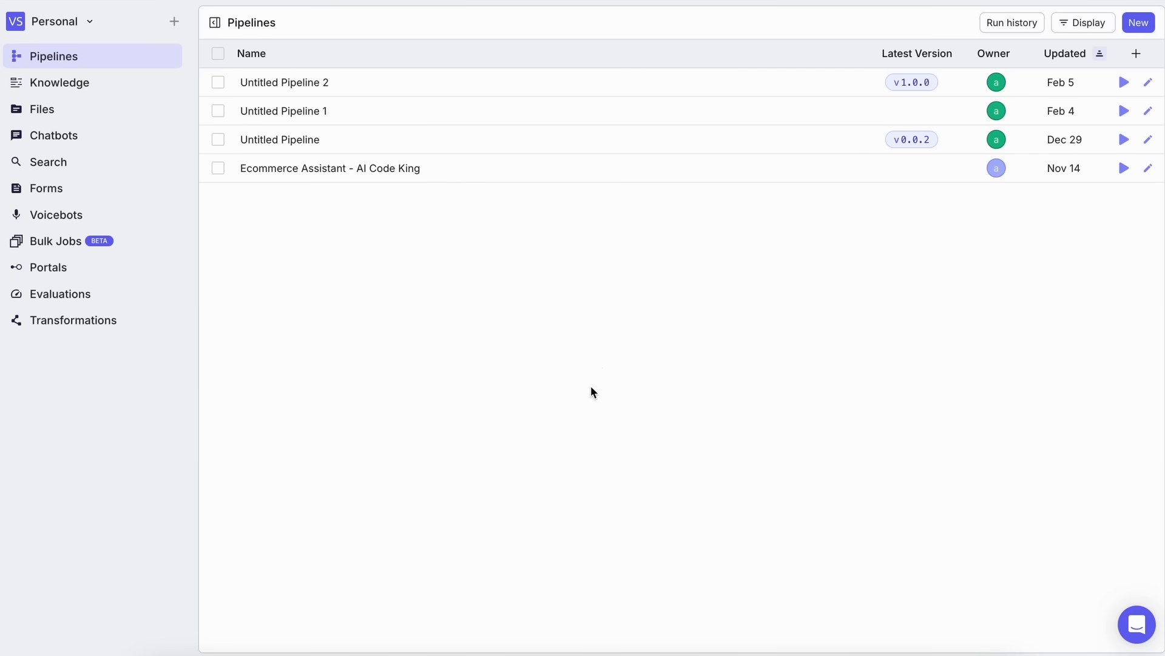
{"action": "mouse_move", "coordinate": [656, 320]}
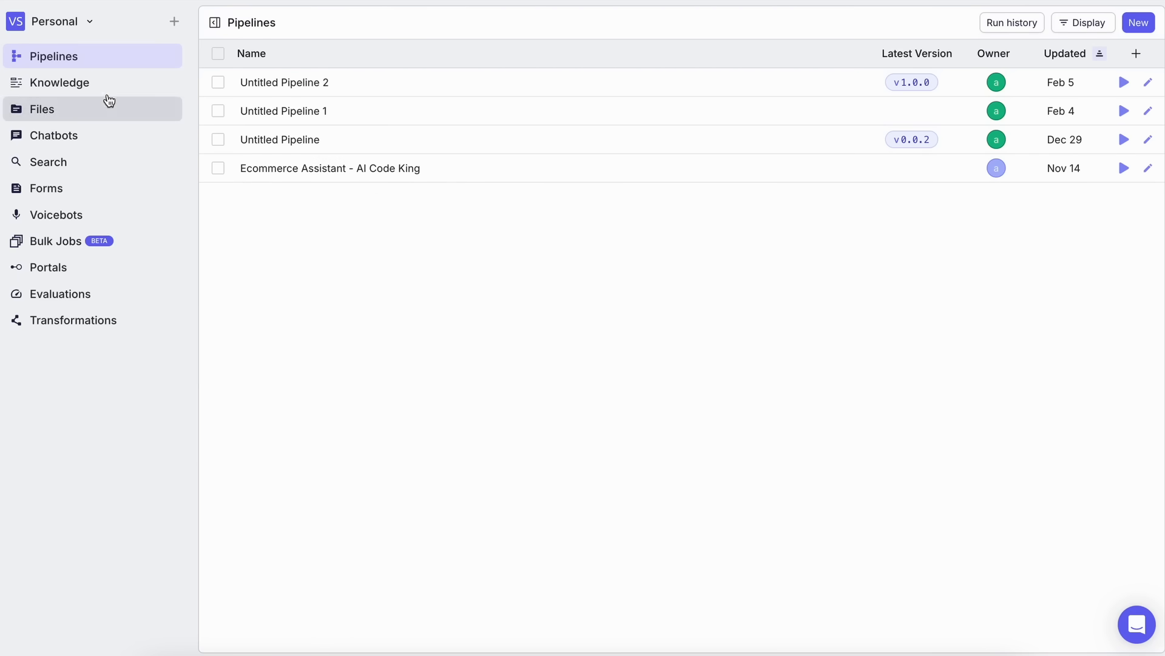
{"action": "mouse_move", "coordinate": [73, 320]}
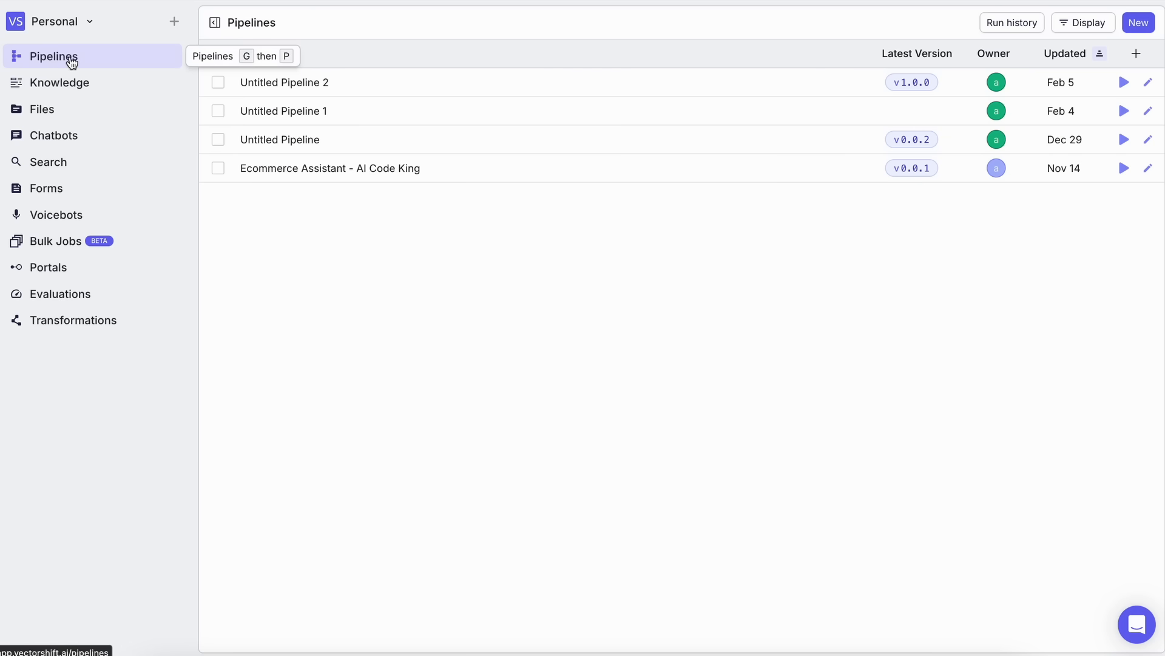
{"action": "mouse_move", "coordinate": [275, 286]}
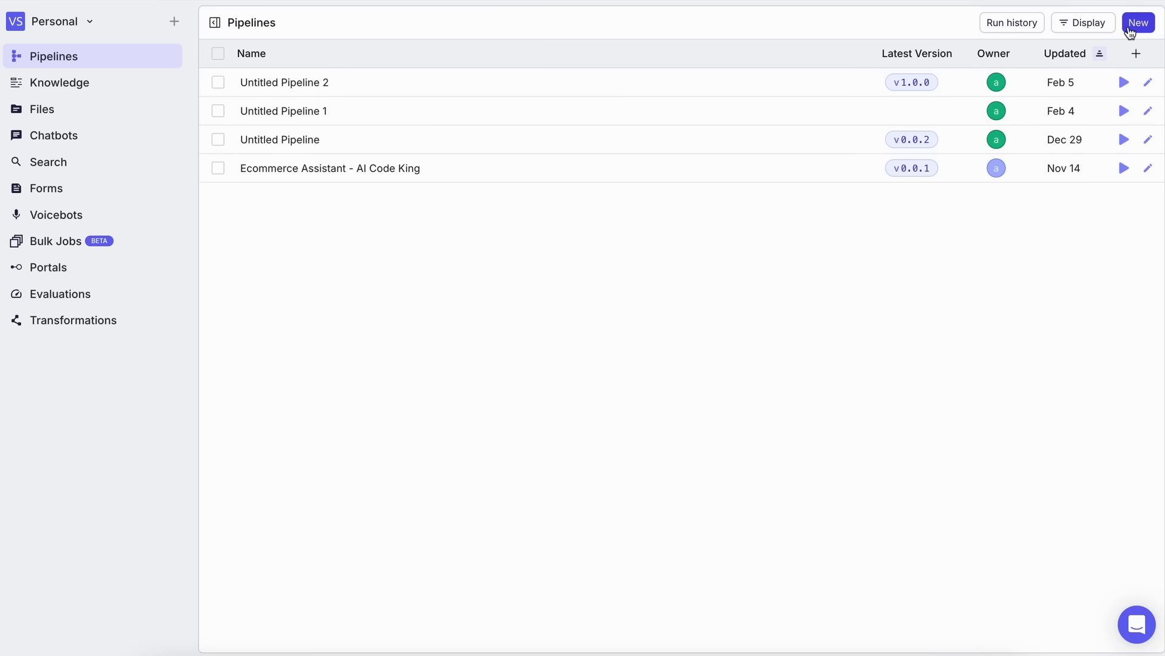
Create a new pipeline with the New button in the Pipelines list
{"action": "left_click", "coordinate": [1138, 23]}
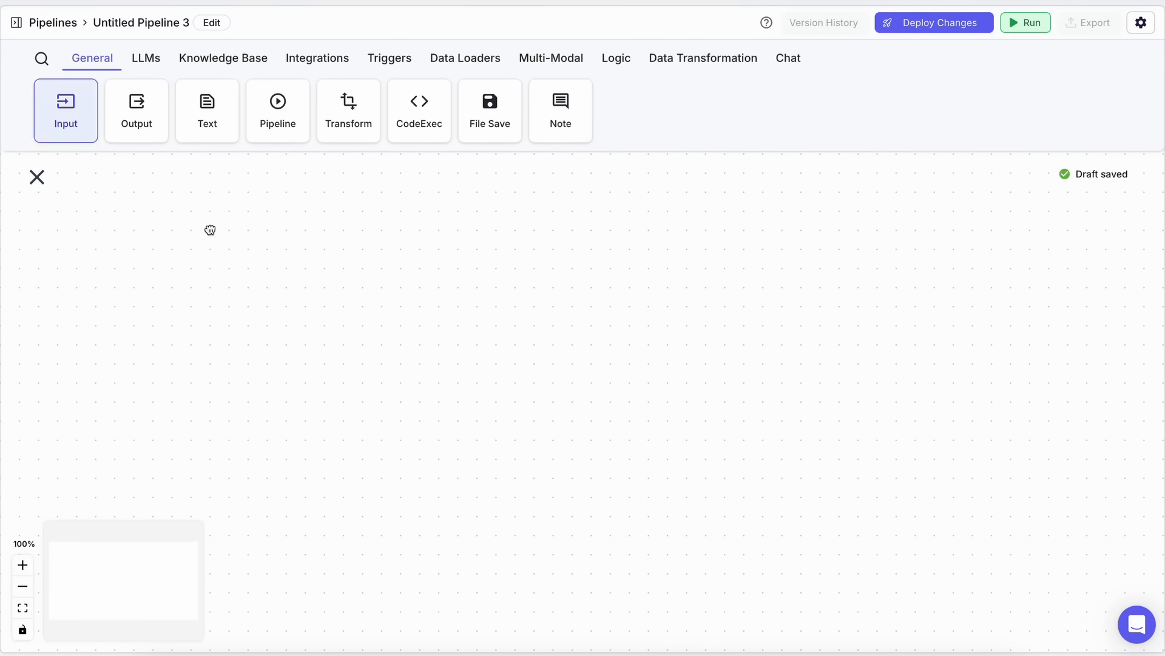
Add an Input node and a Perplexity LLM node to the canvas
{"action": "left_click", "coordinate": [66, 110]}
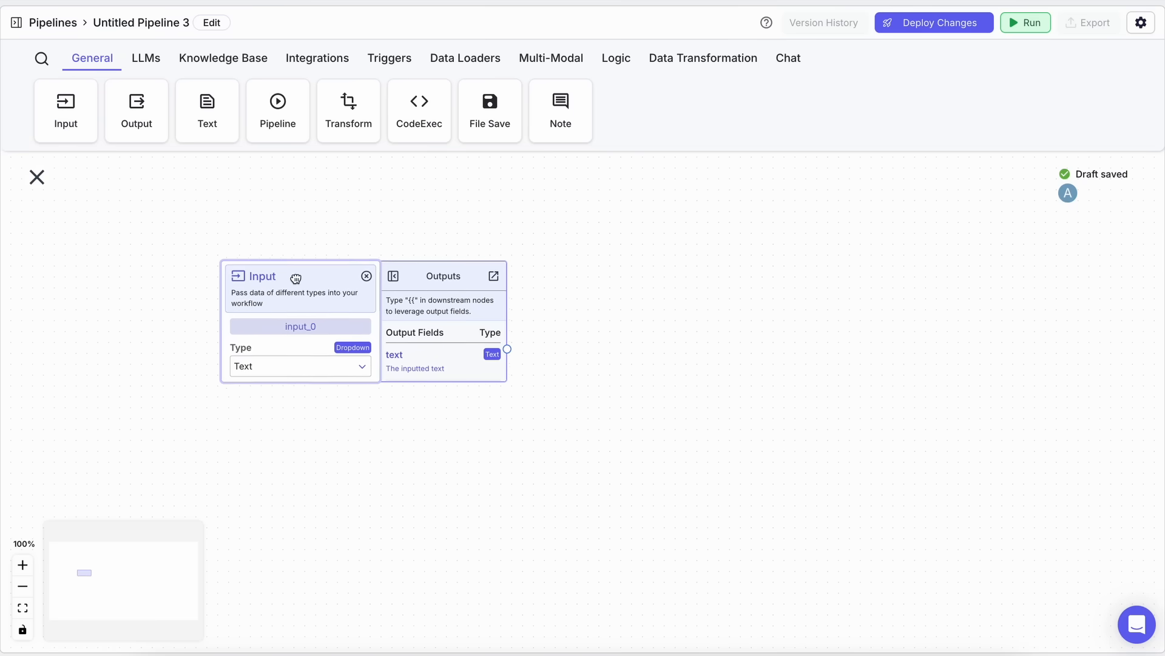
{"action": "left_click", "coordinate": [146, 59]}
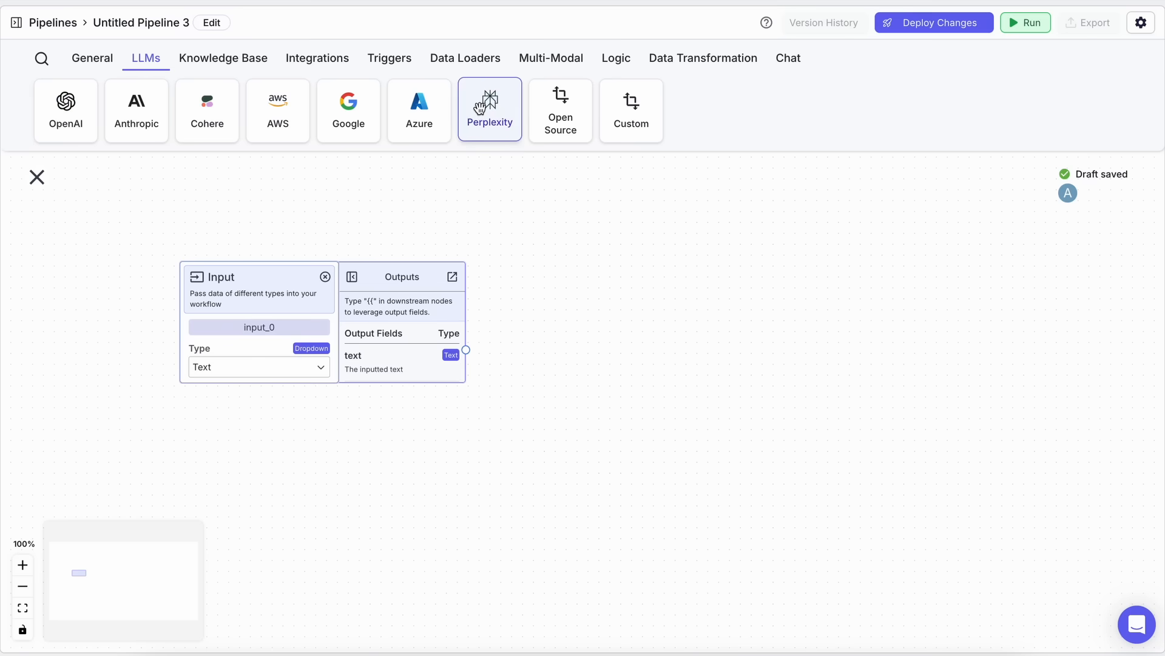
{"action": "left_click", "coordinate": [489, 110]}
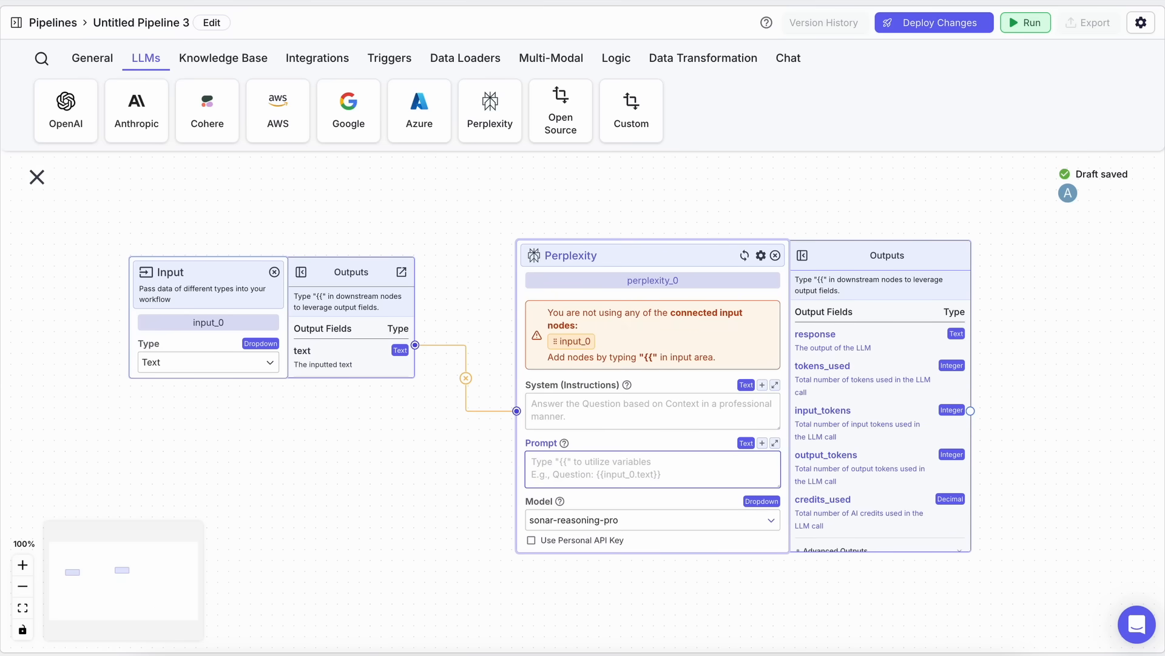
Set the Perplexity prompt to reference input_0.text
{"action": "left_click", "coordinate": [652, 468]}
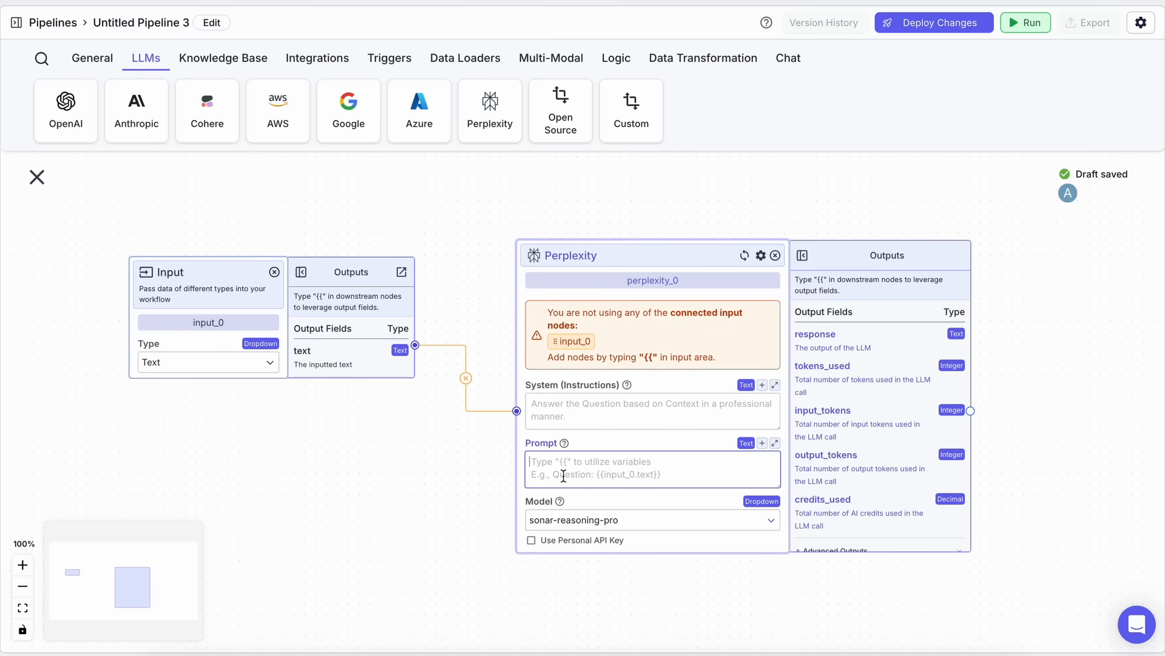
{"action": "type", "text": "{{"}
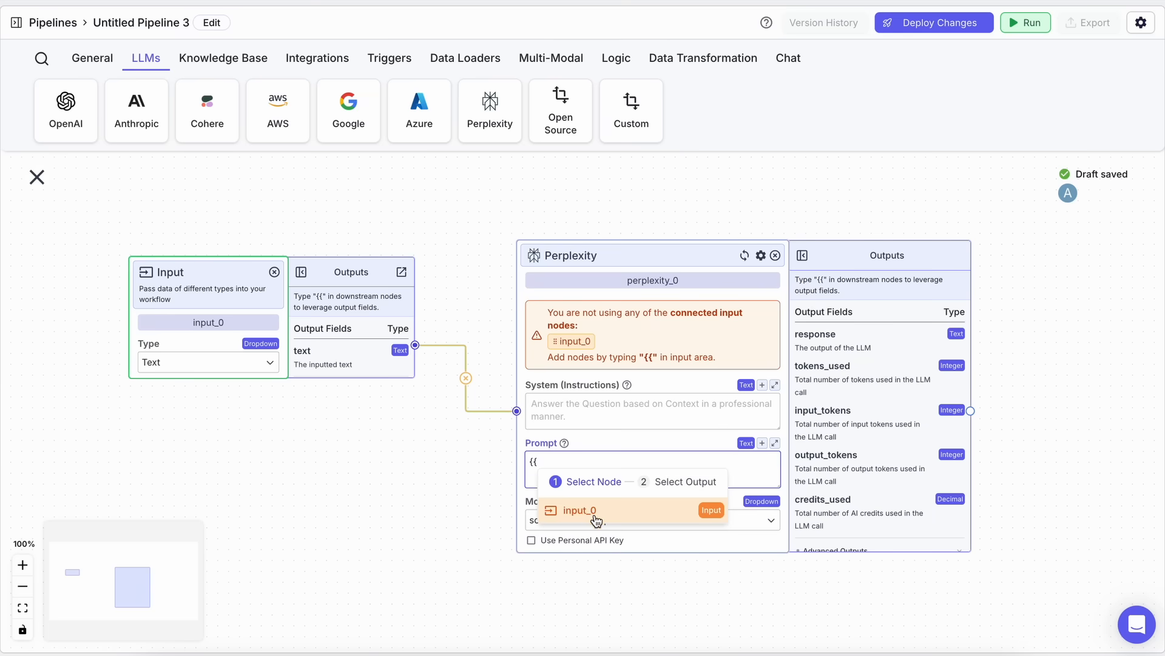
{"action": "left_click", "coordinate": [579, 510]}
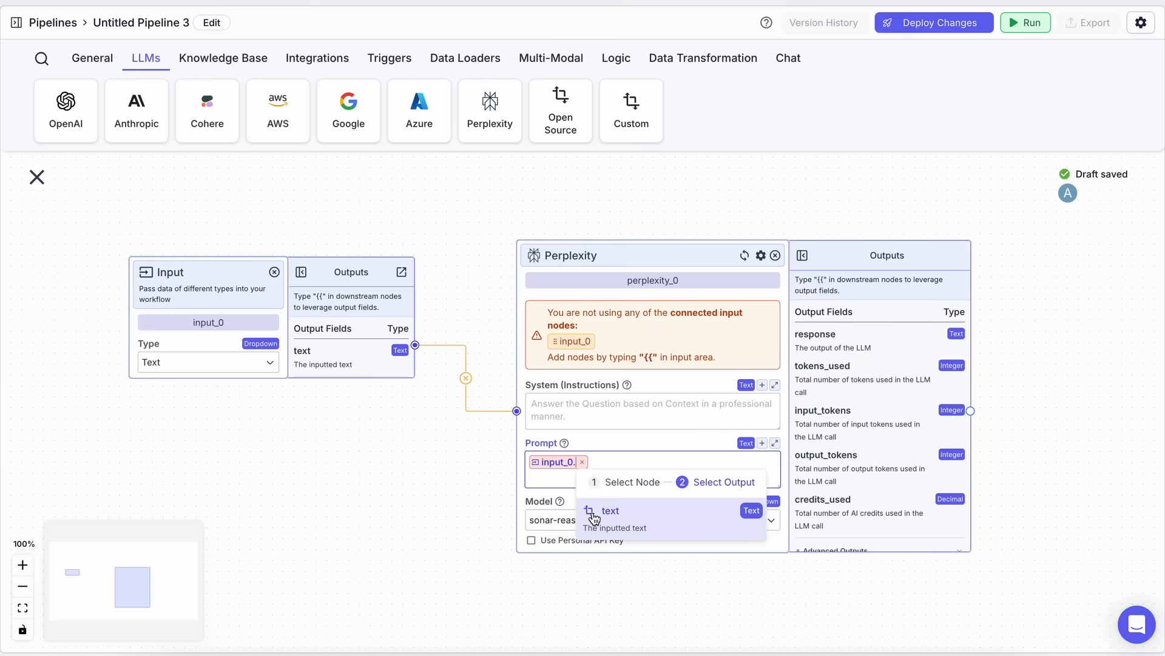
{"action": "left_click", "coordinate": [609, 513]}
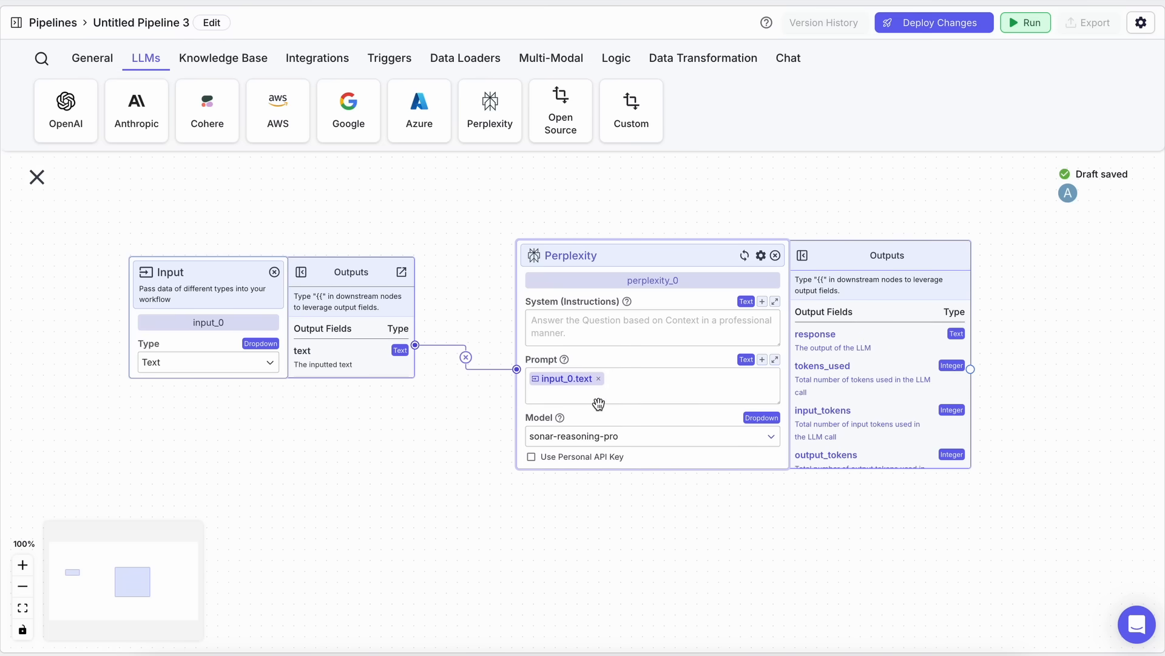
Add an Output node from General and place it right of Perplexity
{"action": "left_click", "coordinate": [93, 58]}
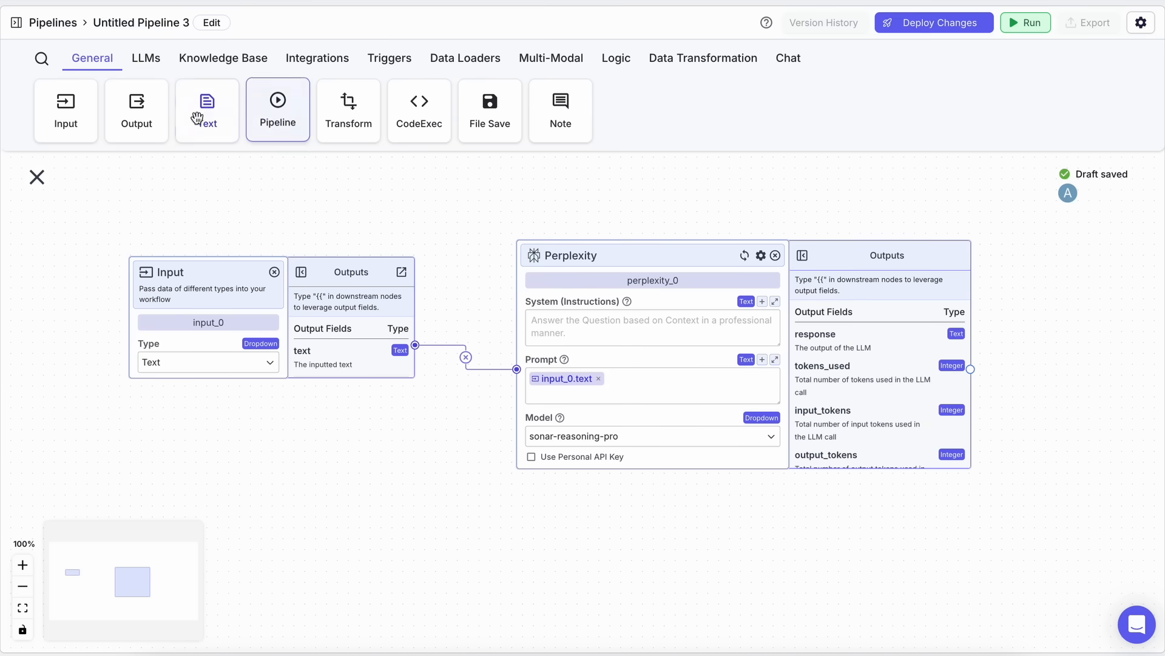
{"action": "left_click", "coordinate": [136, 110]}
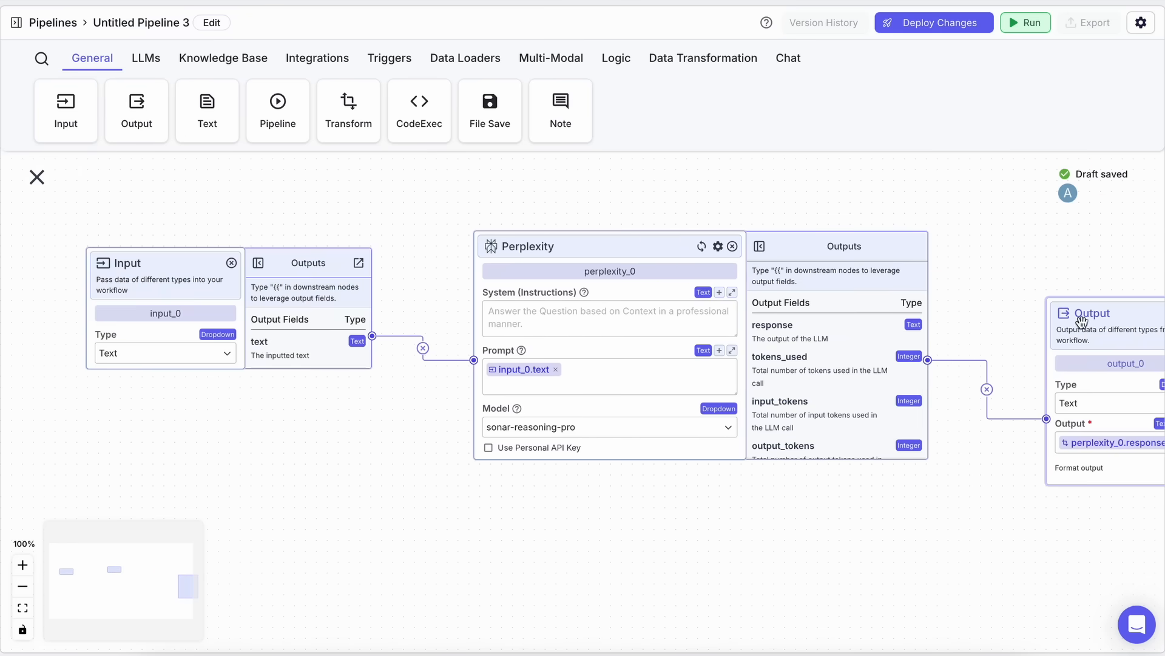
{"action": "left_click_drag", "start_coordinate": [1093, 312], "coordinate": [1053, 263]}
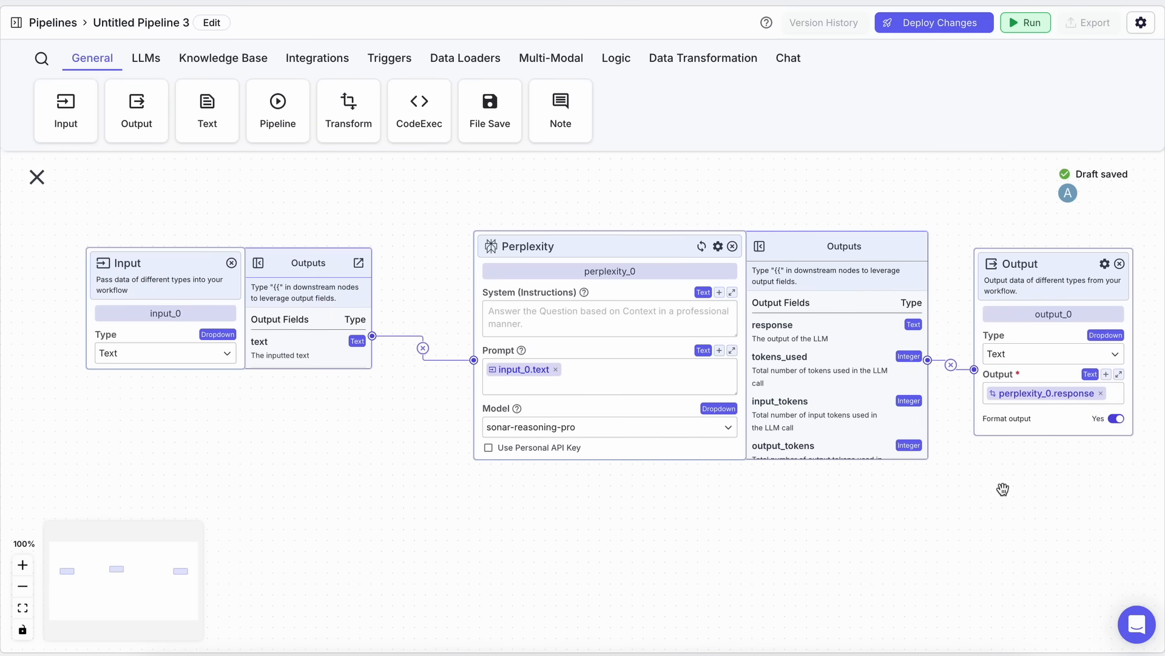
{"action": "mouse_move", "coordinate": [1011, 457]}
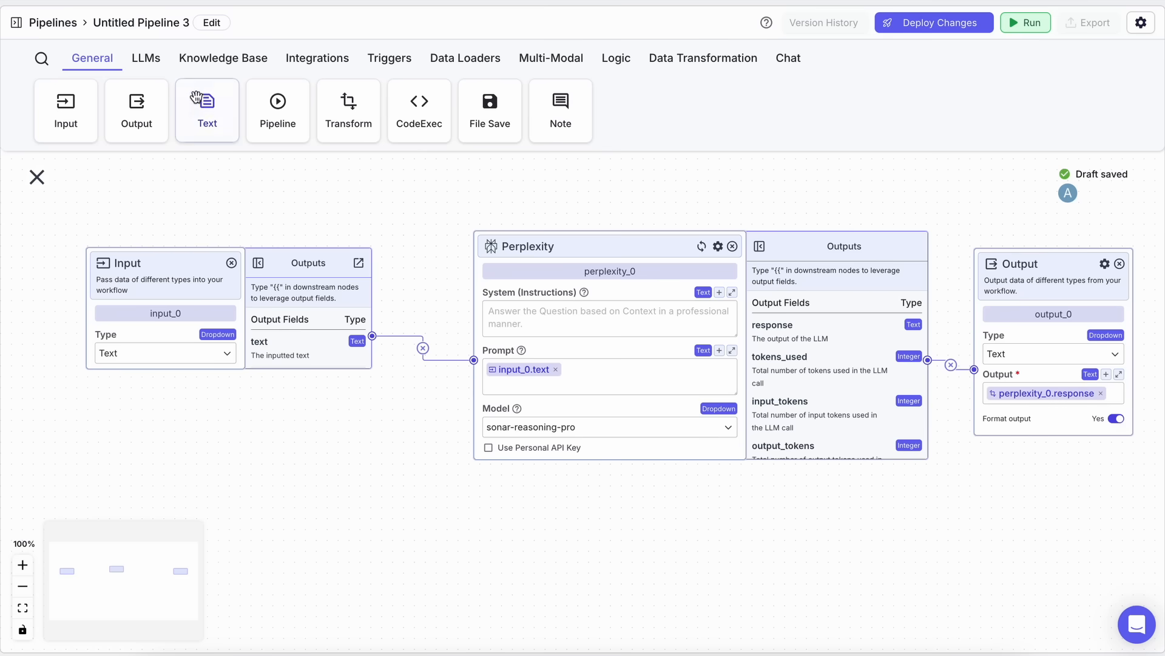
Add a Knowledge Base Reader node reading the coding-data knowledge base
{"action": "left_click", "coordinate": [223, 58]}
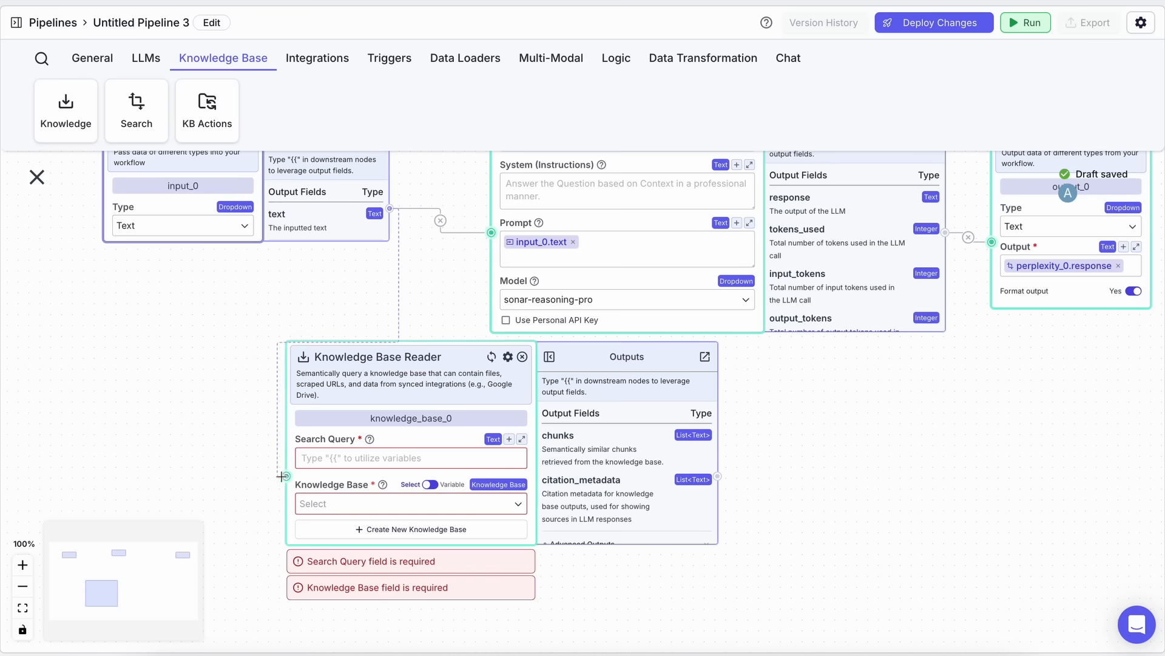
{"action": "left_click", "coordinate": [408, 504]}
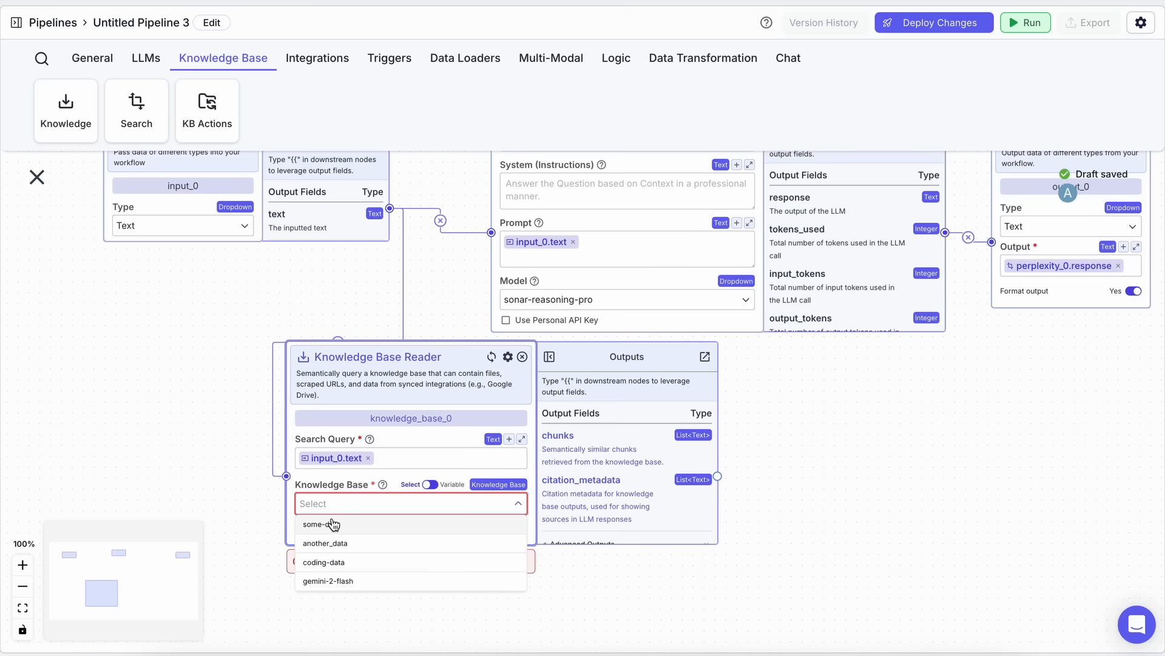
{"action": "mouse_move", "coordinate": [366, 567]}
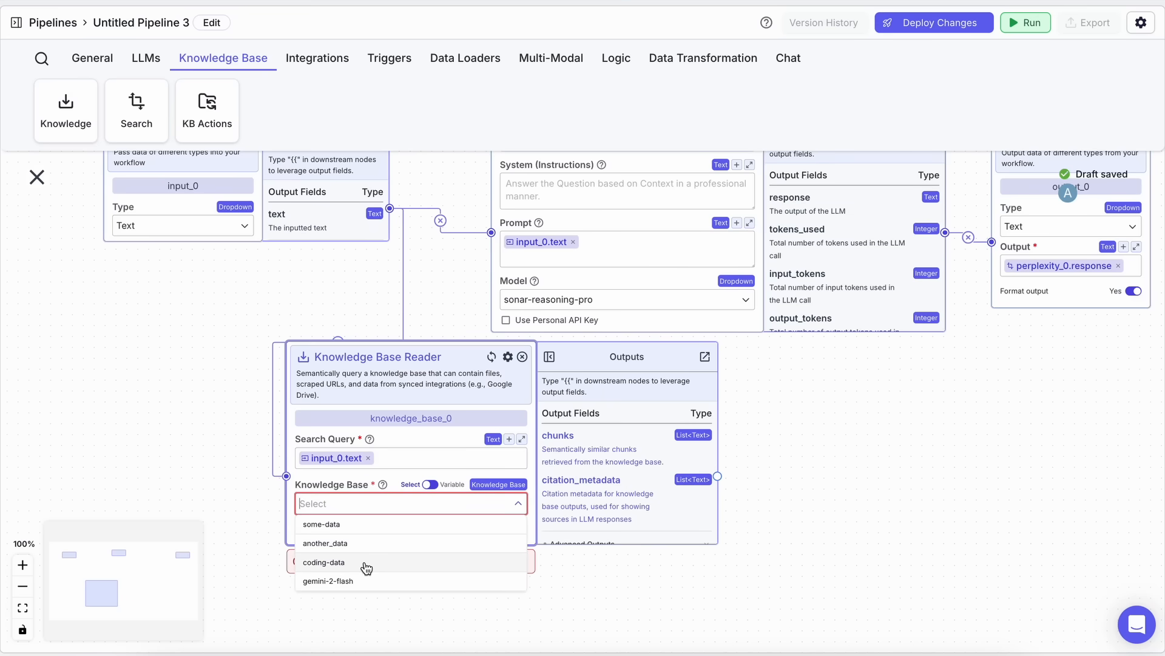
{"action": "left_click", "coordinate": [324, 562]}
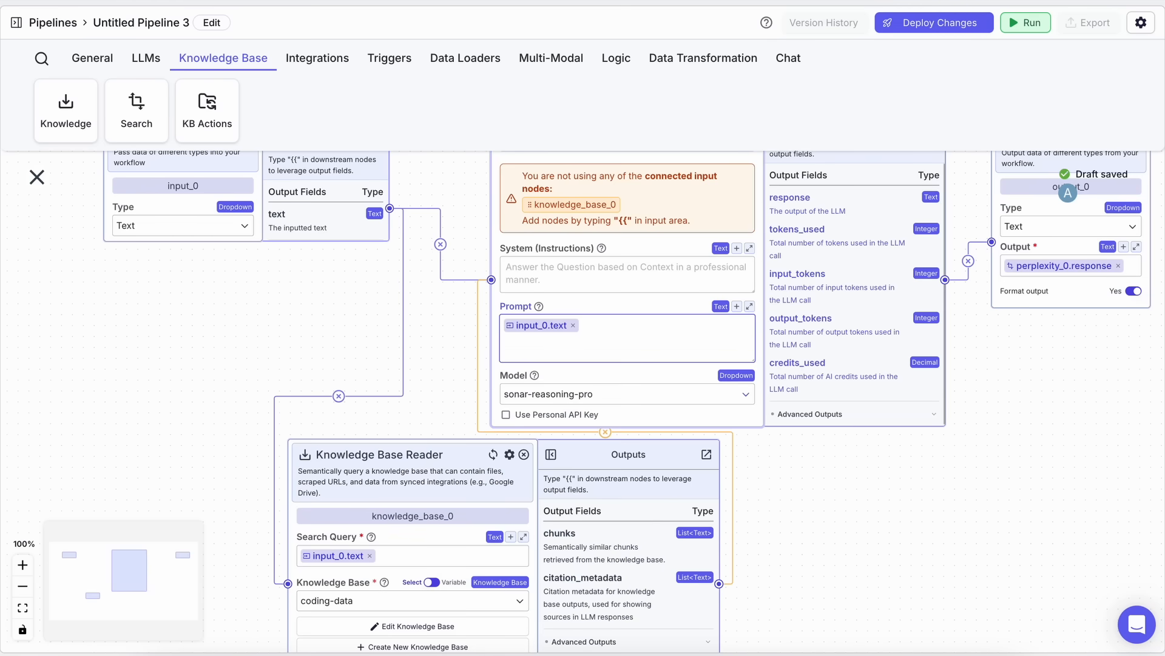
Add 'Other Context:' with knowledge_base_0.chunks to the Perplexity prompt
{"action": "type", "text": "Other Context:"}
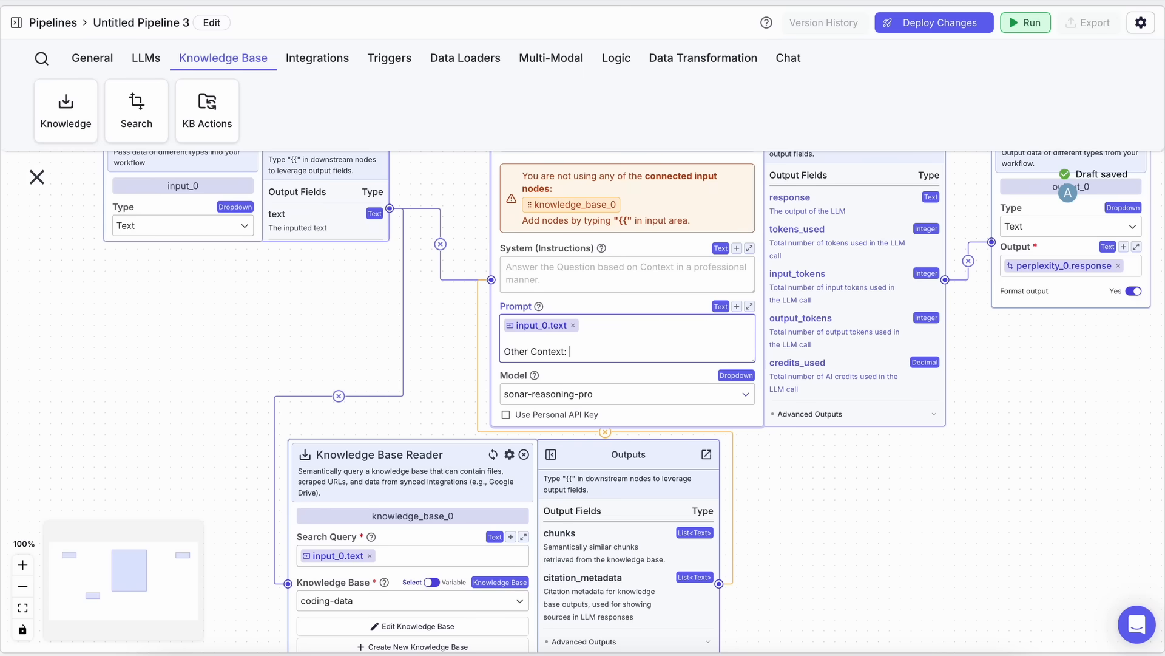
{"action": "type", "text": "{{"}
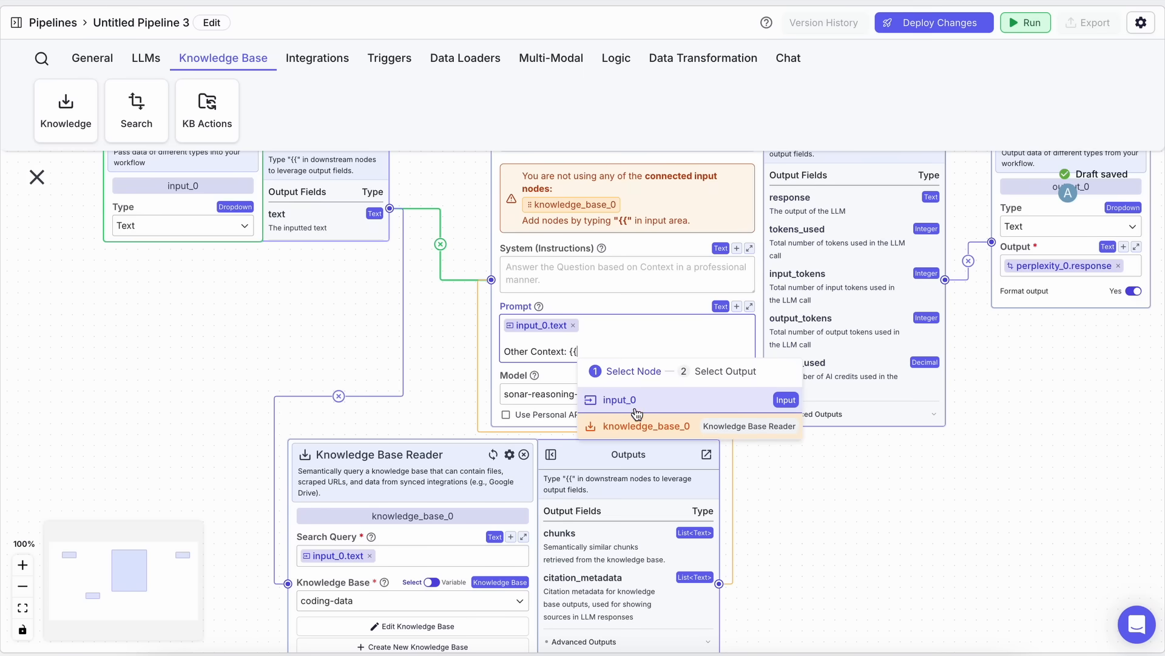
{"action": "left_click", "coordinate": [643, 426]}
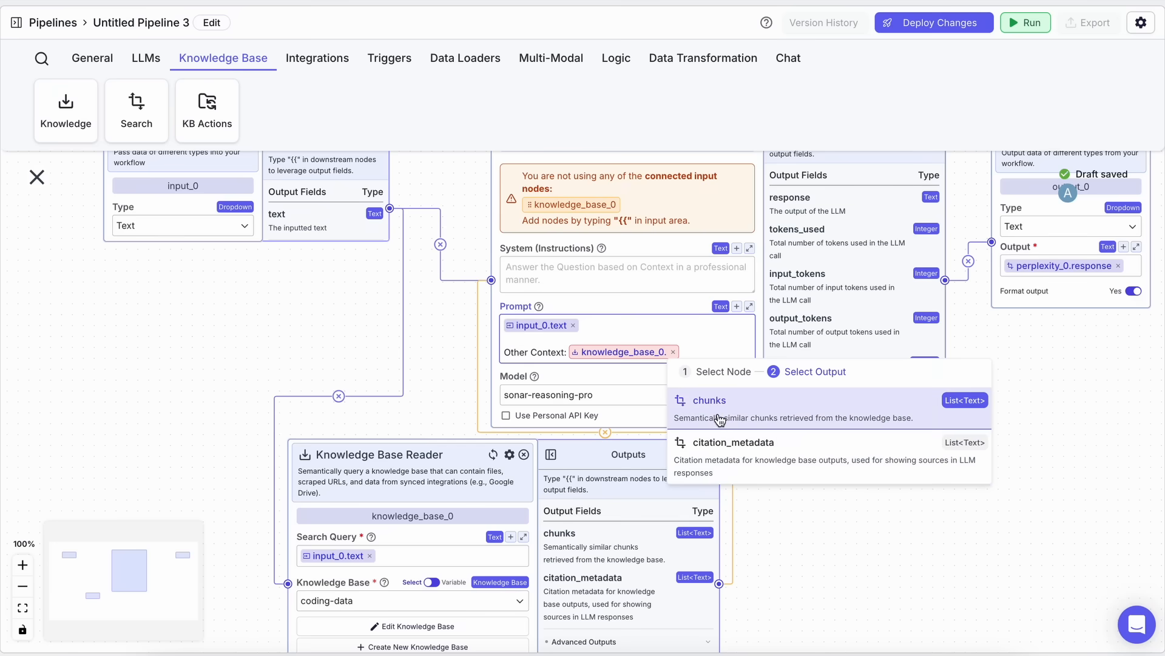
{"action": "left_click", "coordinate": [710, 400]}
{"action": "type", "text": "Prompt: "}
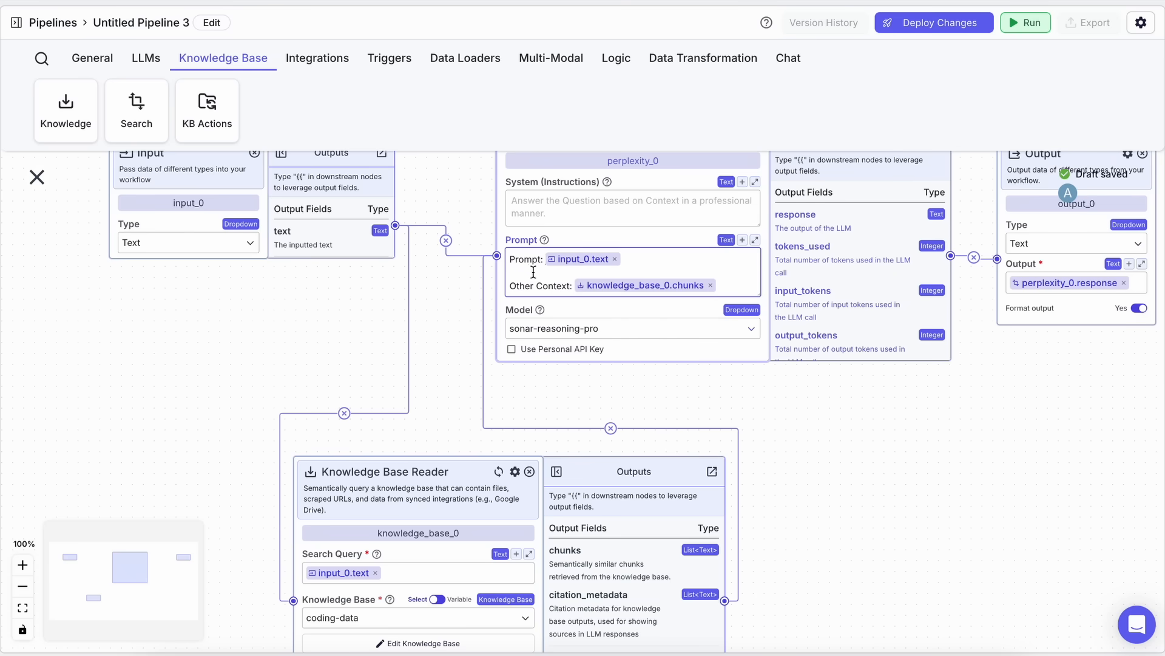
{"action": "double_click", "coordinate": [552, 285]}
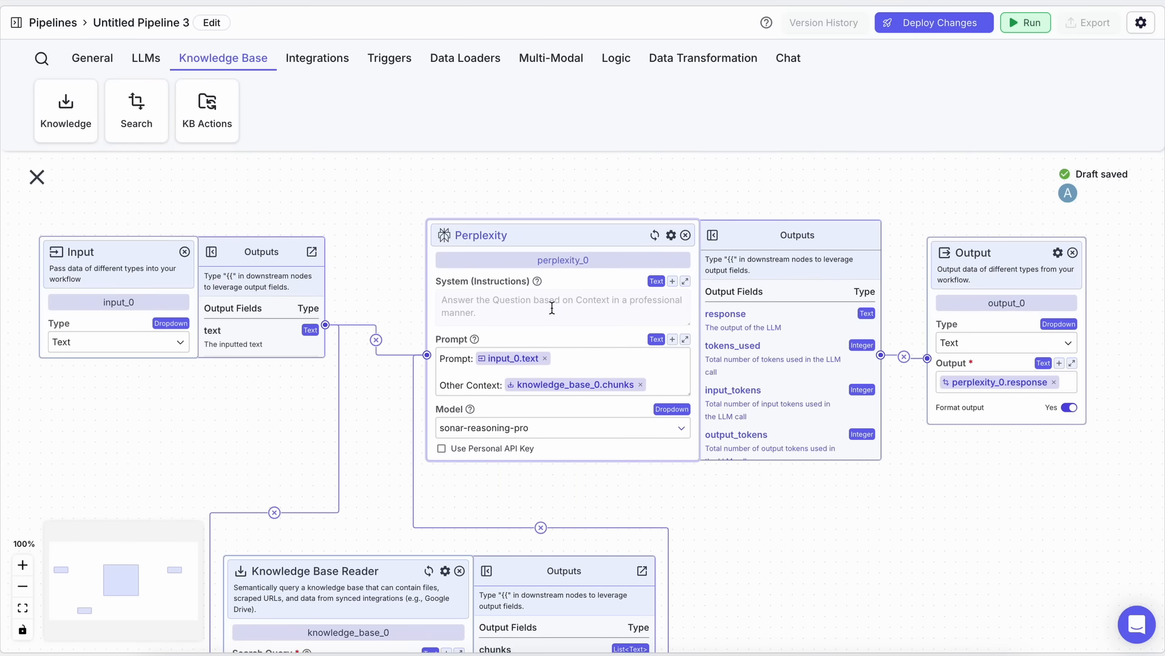
Set the Perplexity system instructions to 'Output in Markdown Format'
{"action": "left_click", "coordinate": [562, 307]}
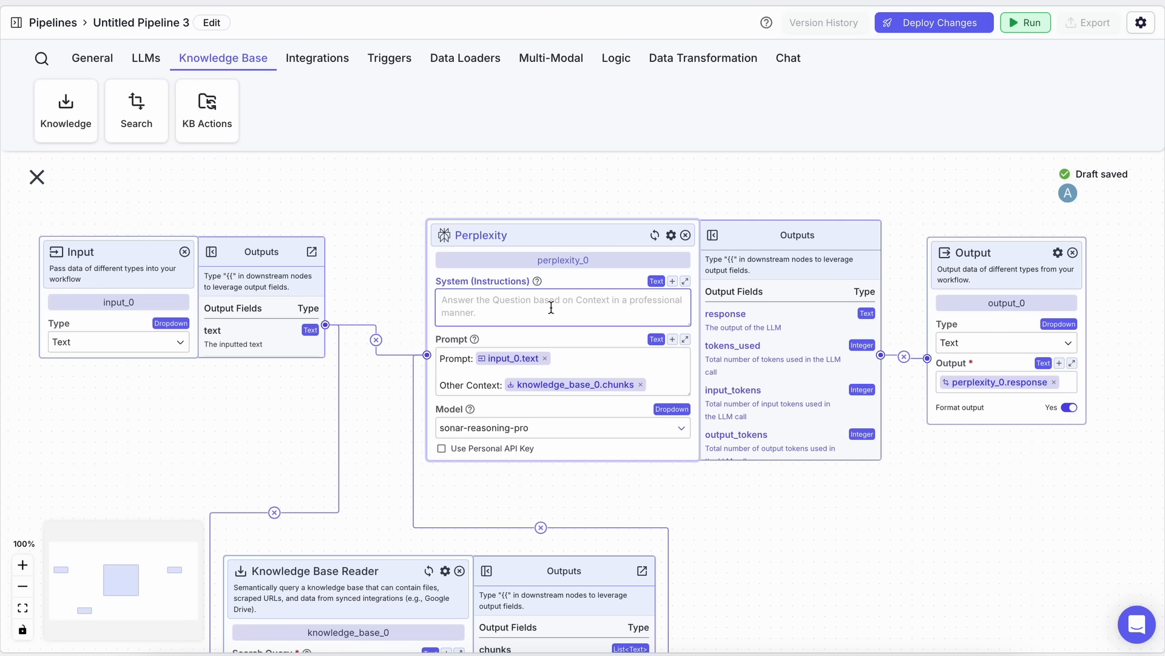
{"action": "type", "text": "Out"}
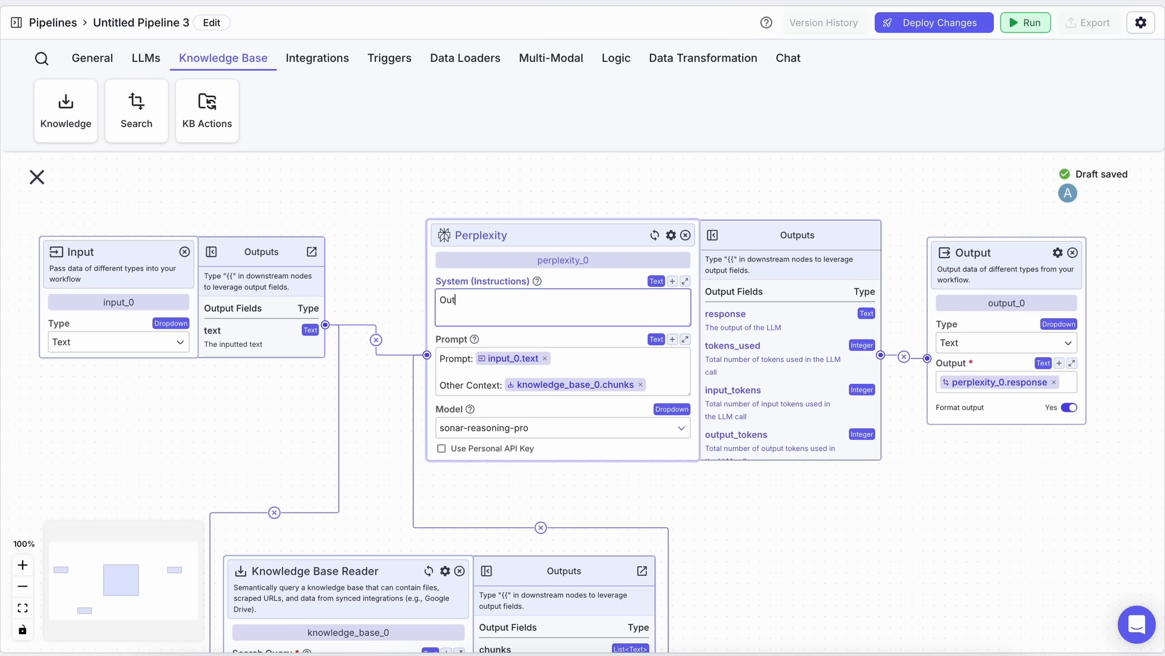
{"action": "type", "text": "put in"}
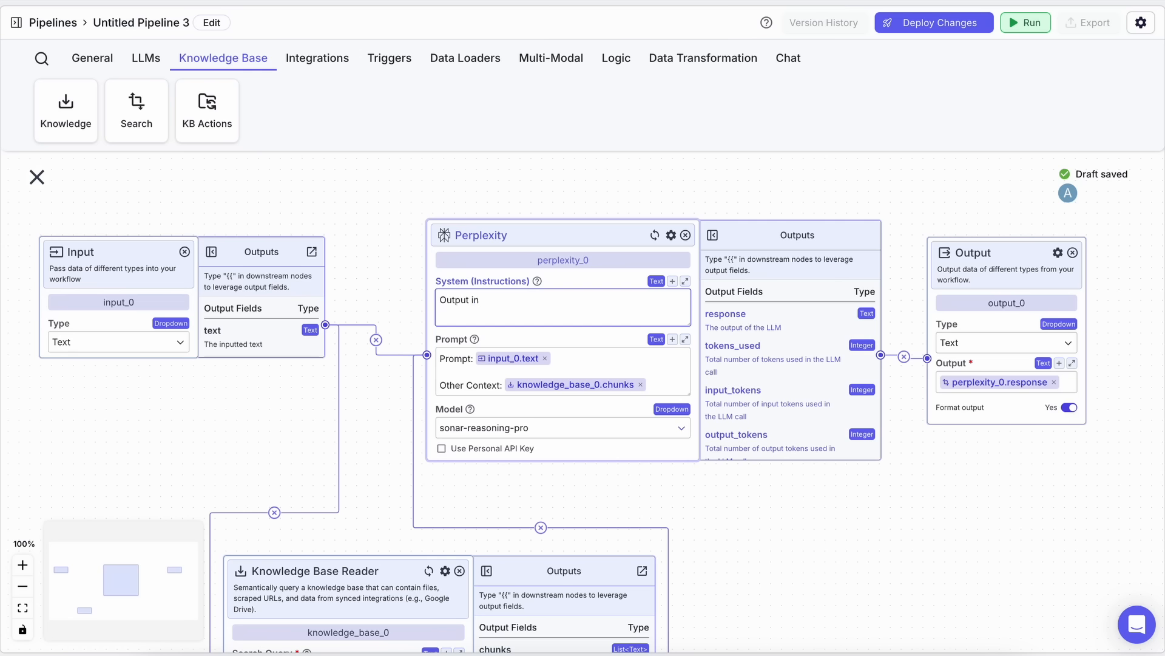
{"action": "type", "text": "Markdown Format"}
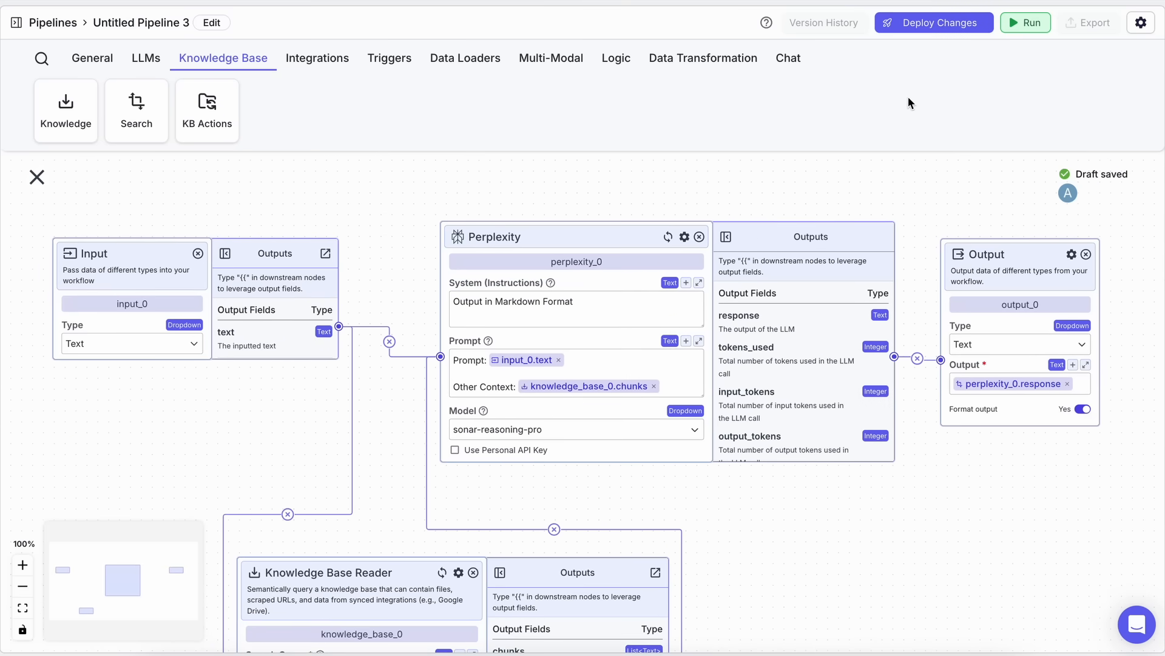
Deploy the pipeline as patch v0.0.1 and start a Chatbot export
{"action": "left_click", "coordinate": [934, 22]}
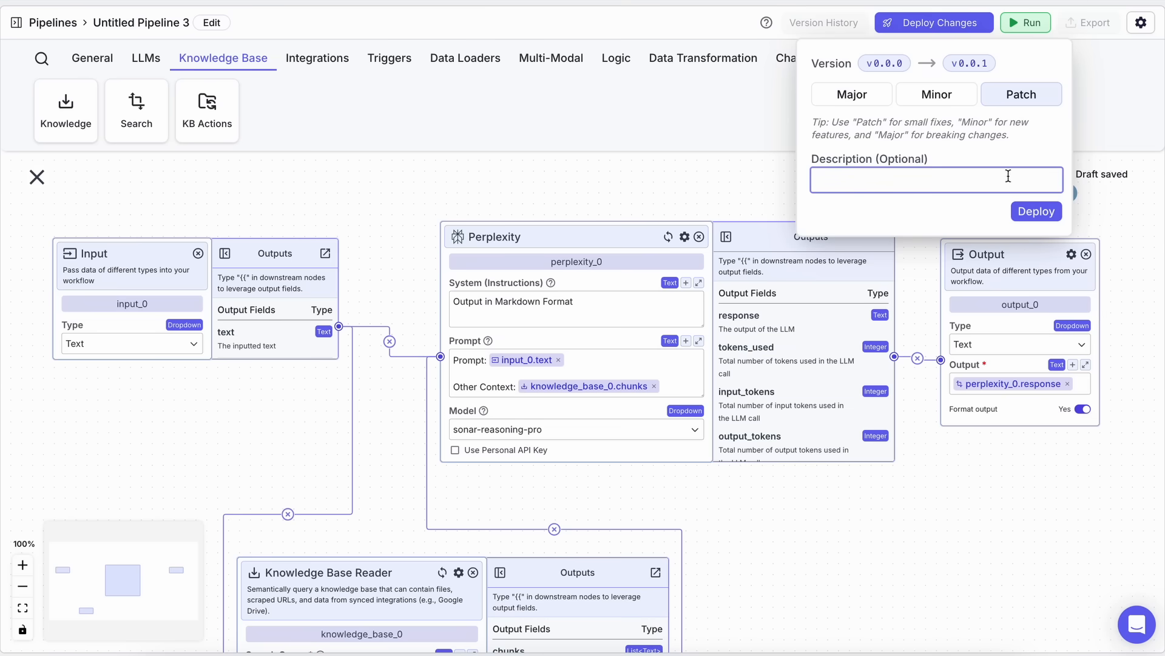
{"action": "left_click", "coordinate": [1035, 212]}
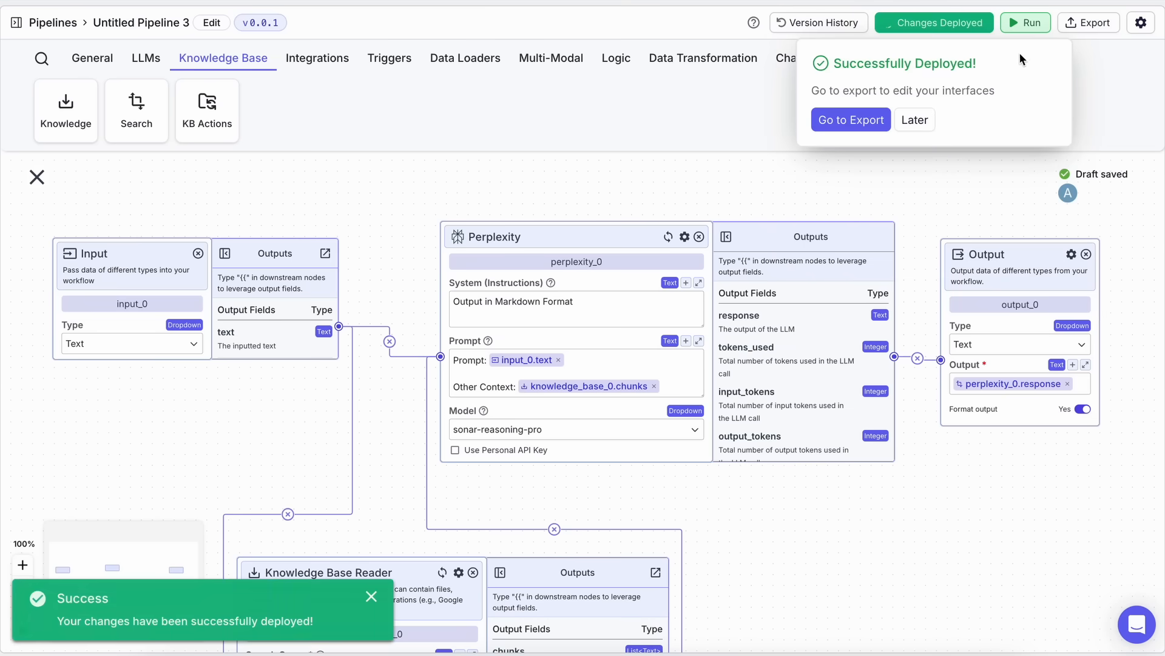
{"action": "left_click", "coordinate": [850, 119]}
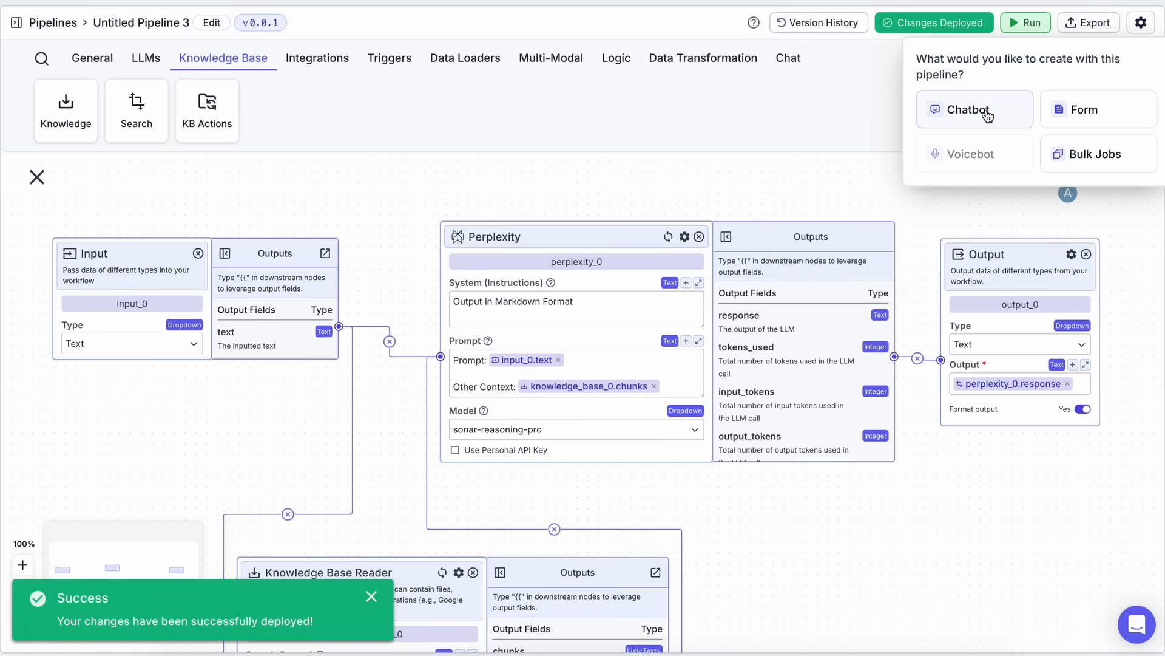
{"action": "left_click", "coordinate": [967, 110]}
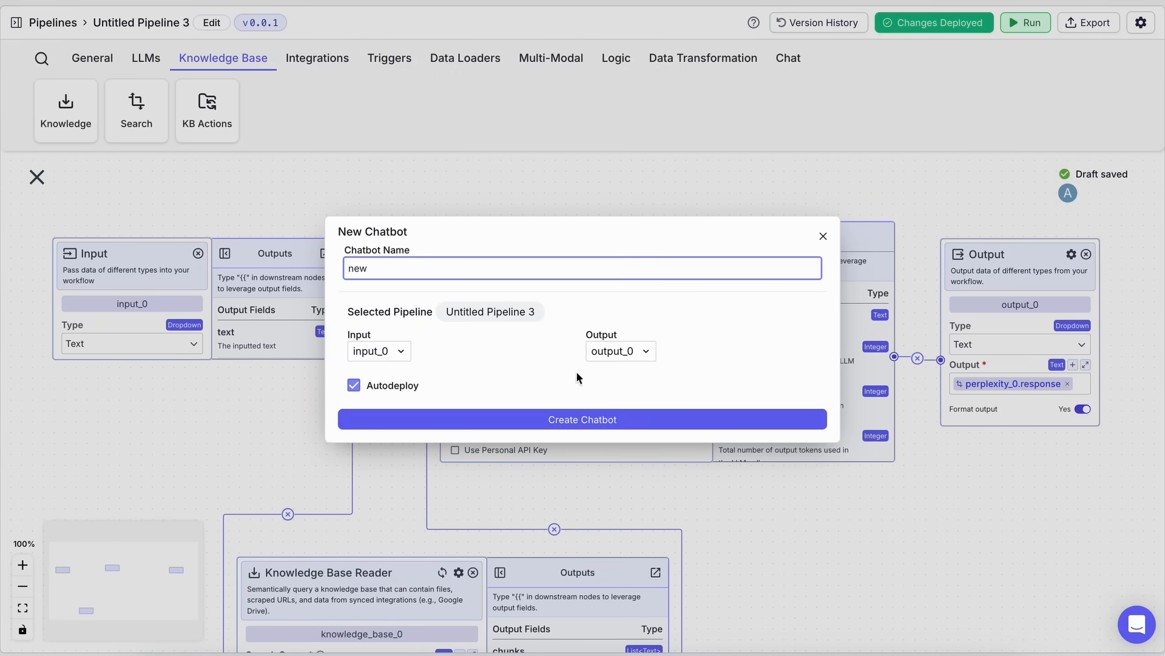
Create the chatbot 'new' and review its Python API export code
{"action": "left_click", "coordinate": [582, 418]}
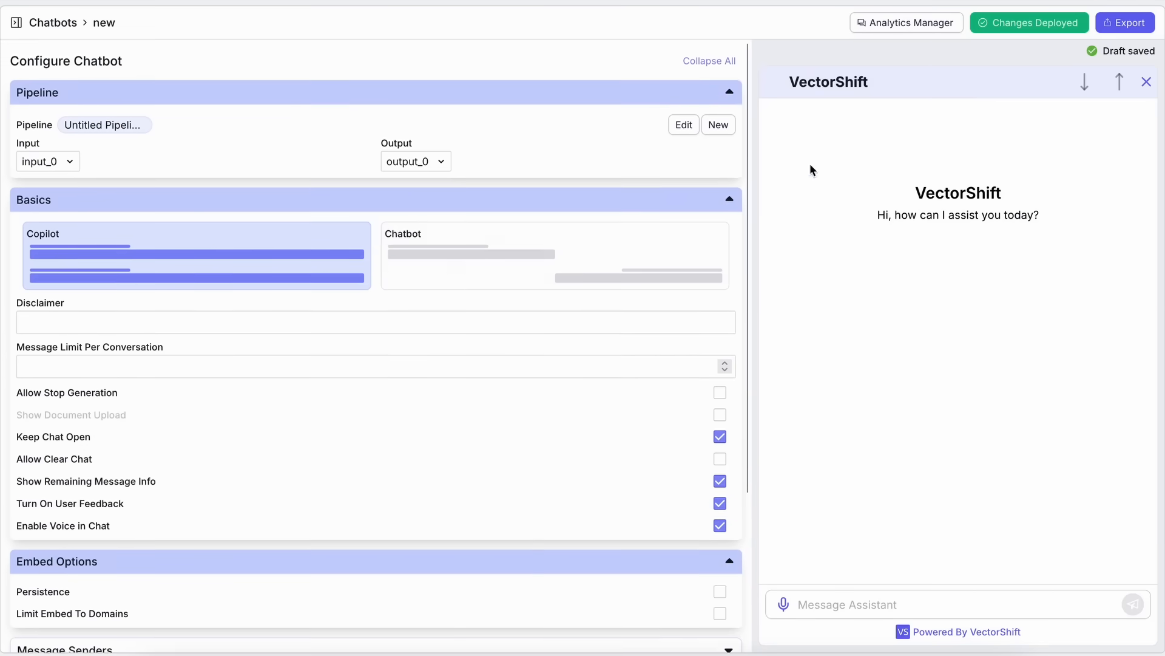
{"action": "left_click", "coordinate": [1125, 23]}
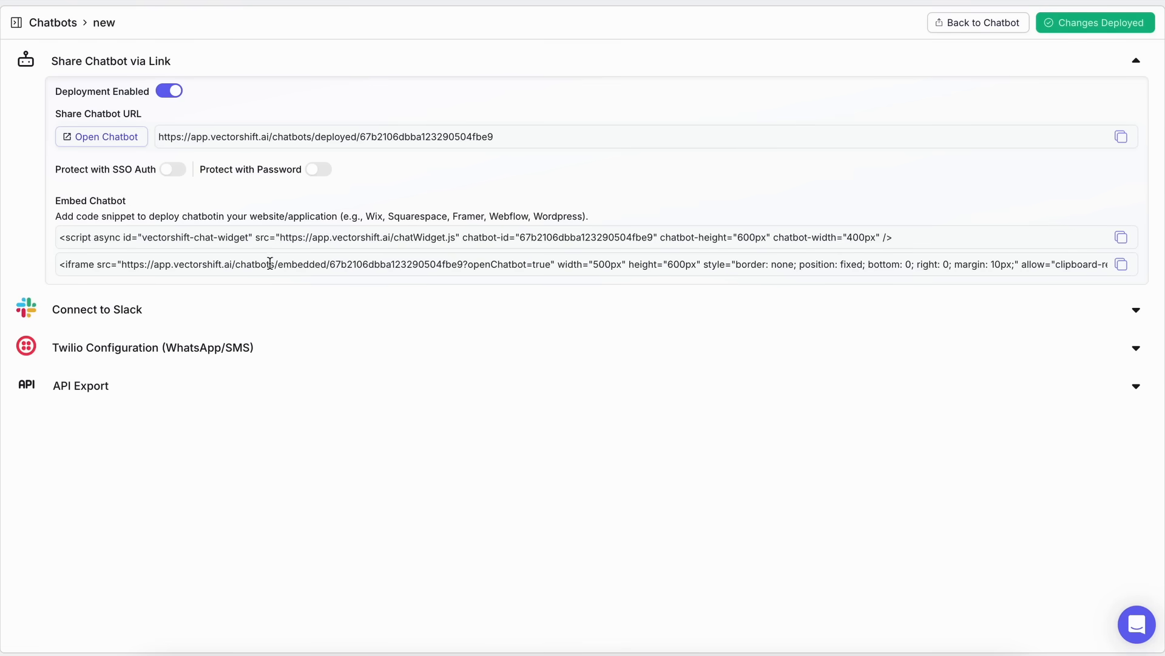
{"action": "left_click", "coordinate": [80, 385]}
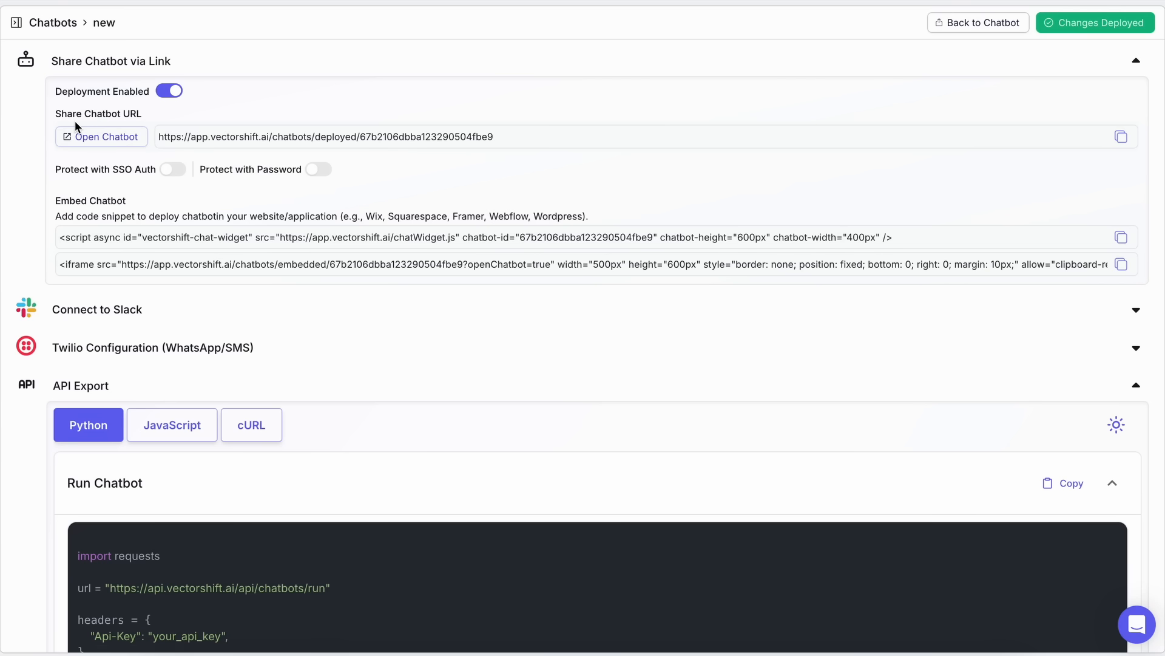
{"action": "mouse_move", "coordinate": [76, 109]}
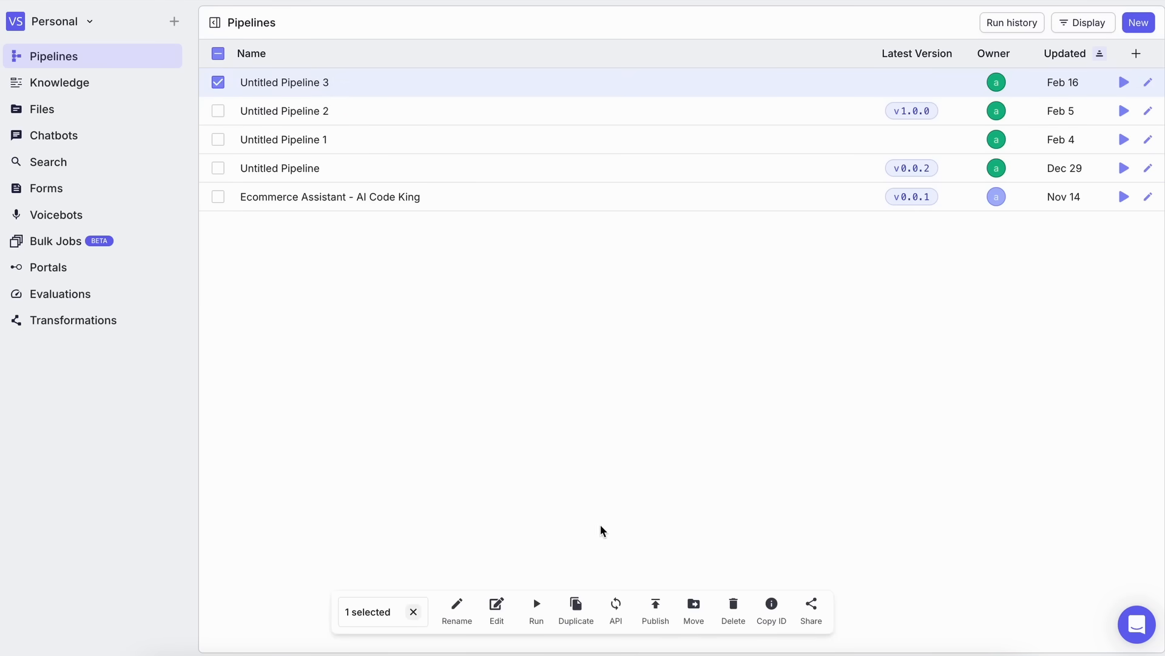
{"action": "left_click", "coordinate": [615, 610]}
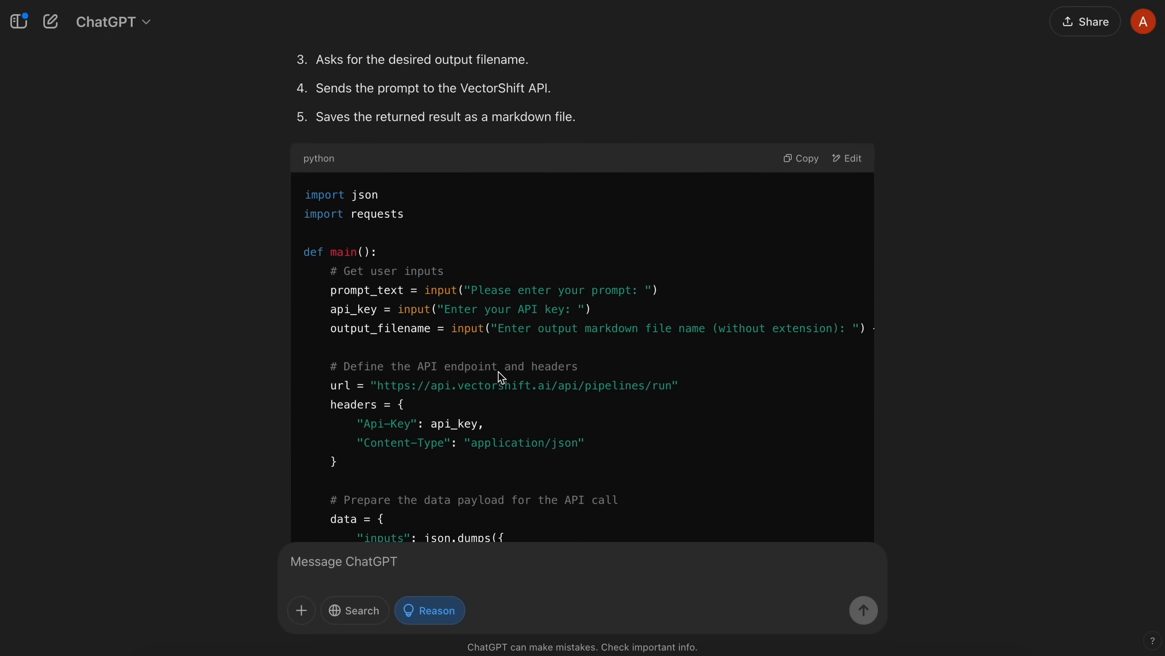
{"action": "scroll", "scroll_direction": "down", "scroll_amount": 3}
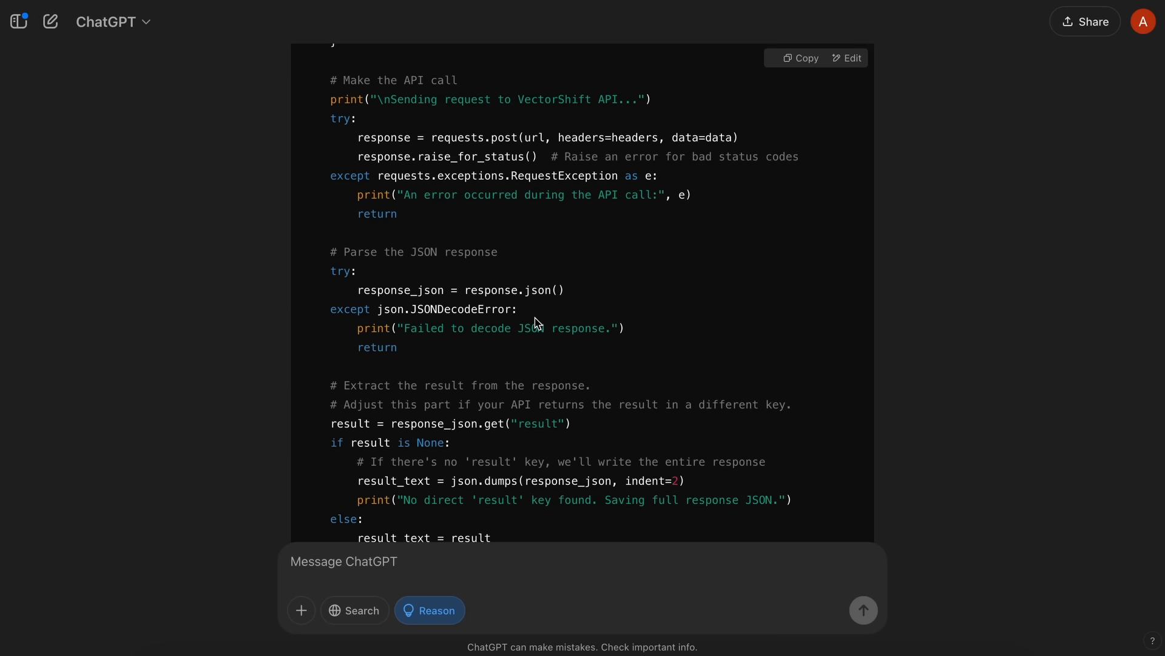
{"action": "scroll", "scroll_direction": "down", "scroll_amount": 3}
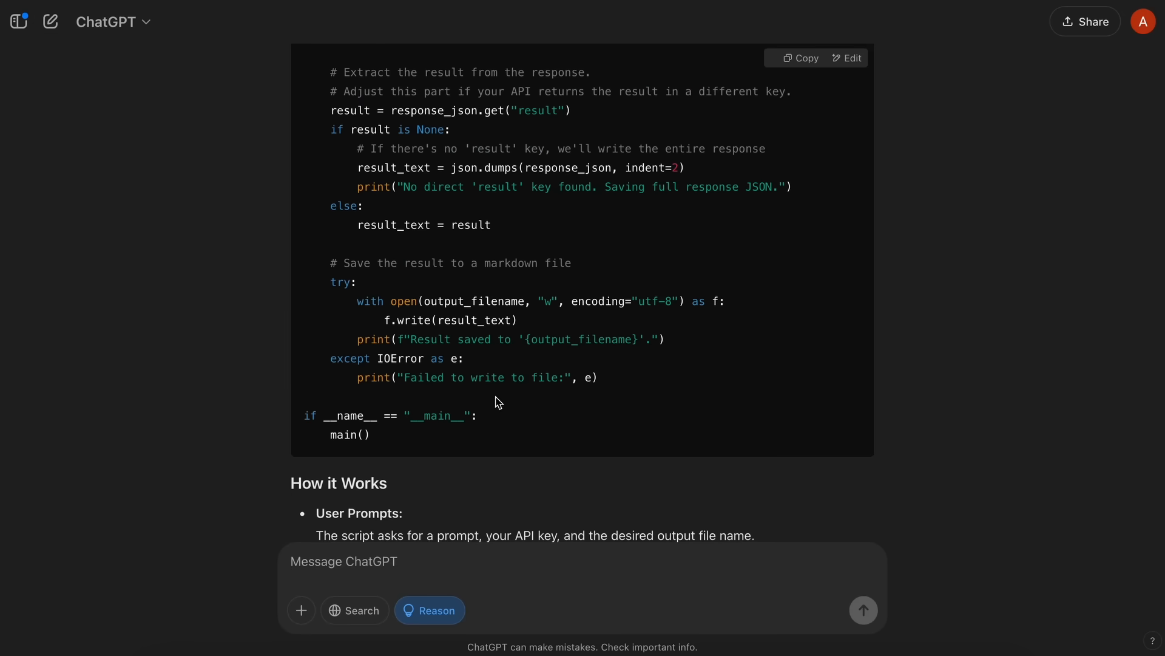
{"action": "scroll", "scroll_direction": "down", "scroll_amount": 3}
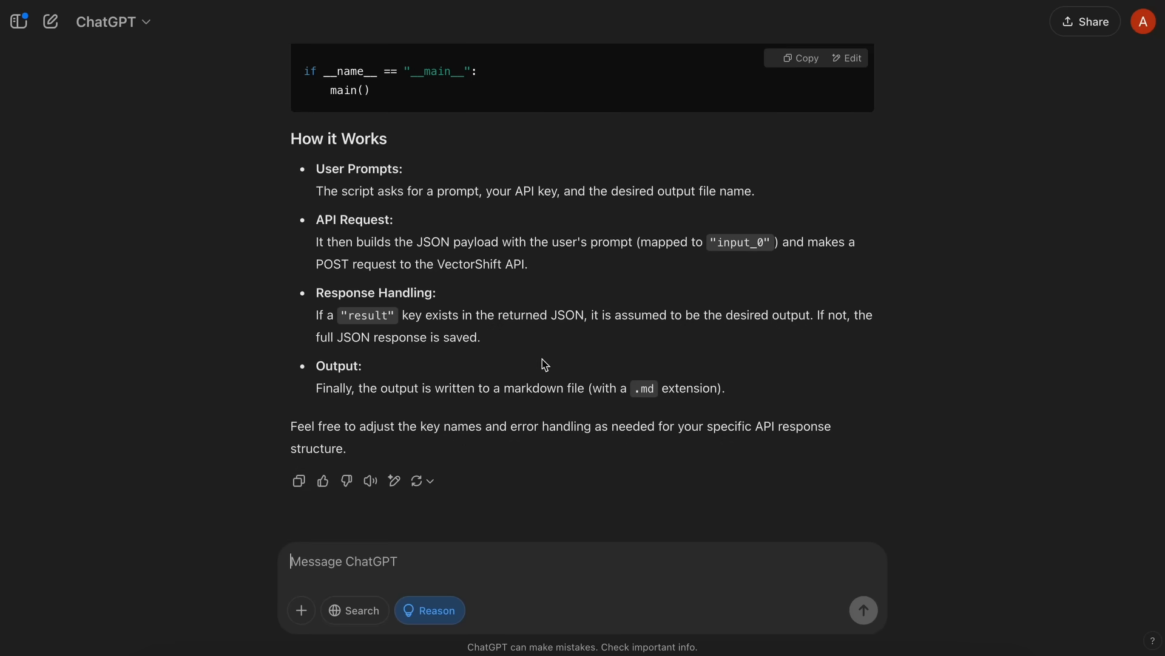
{"action": "left_click", "coordinate": [798, 59]}
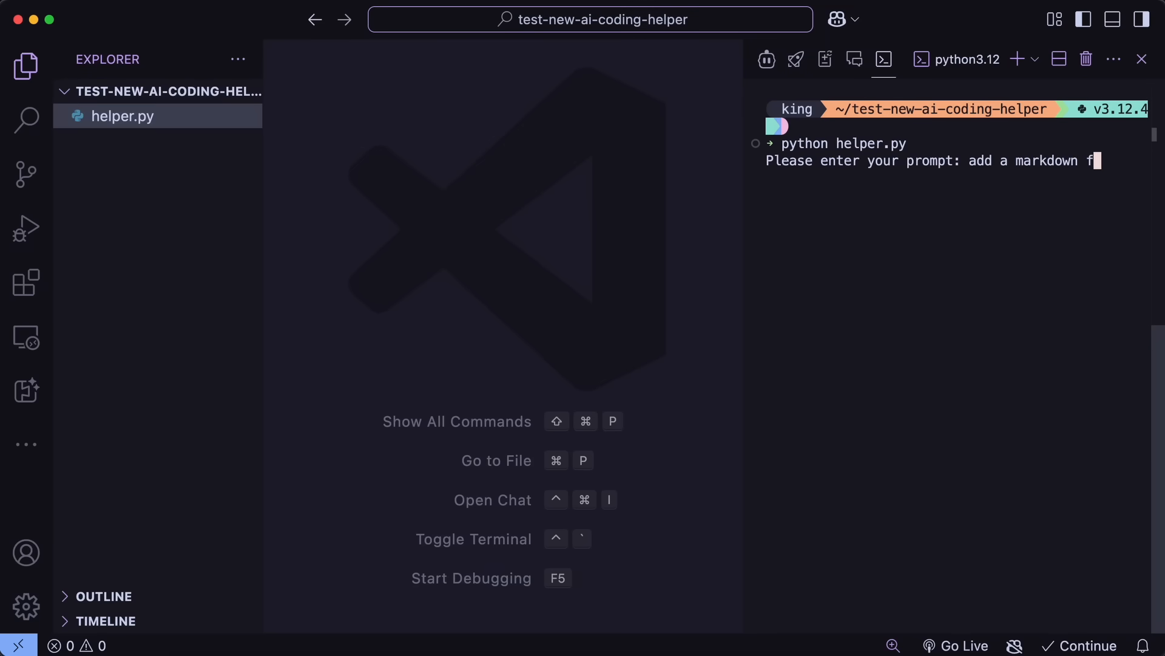
Enter the Fal API prompt for helper.py and scroll through context.md
{"action": "type", "text": "ile about the"}
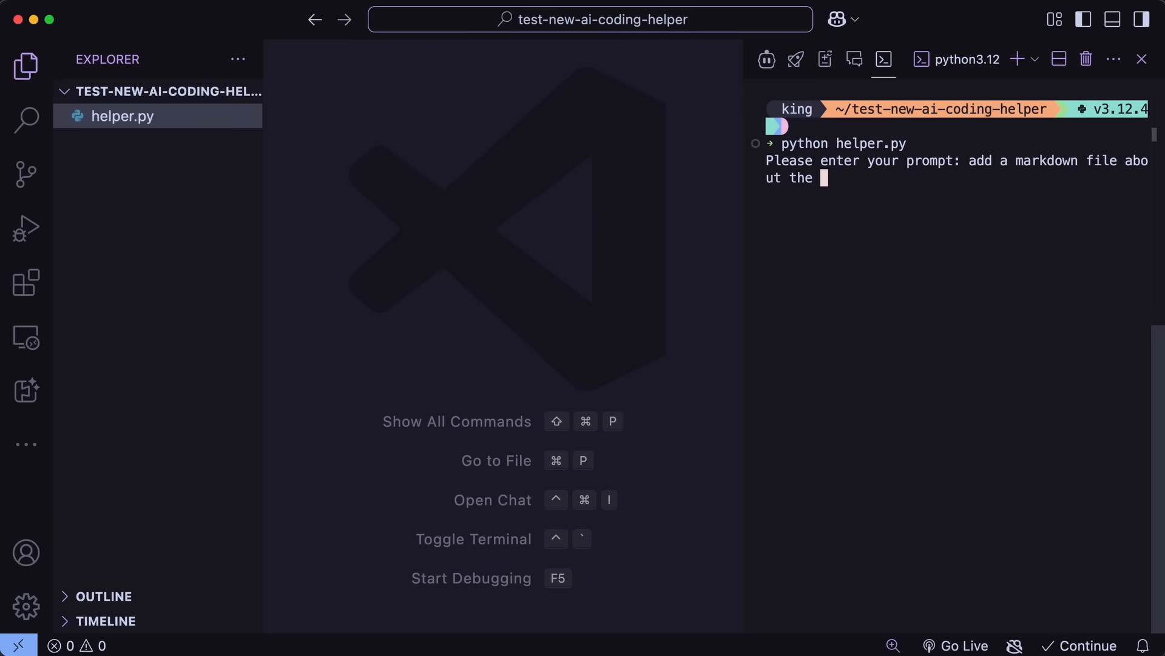
{"action": "type", "text": "Fal API with examples."}
{"action": "type", "text": "context.md"}
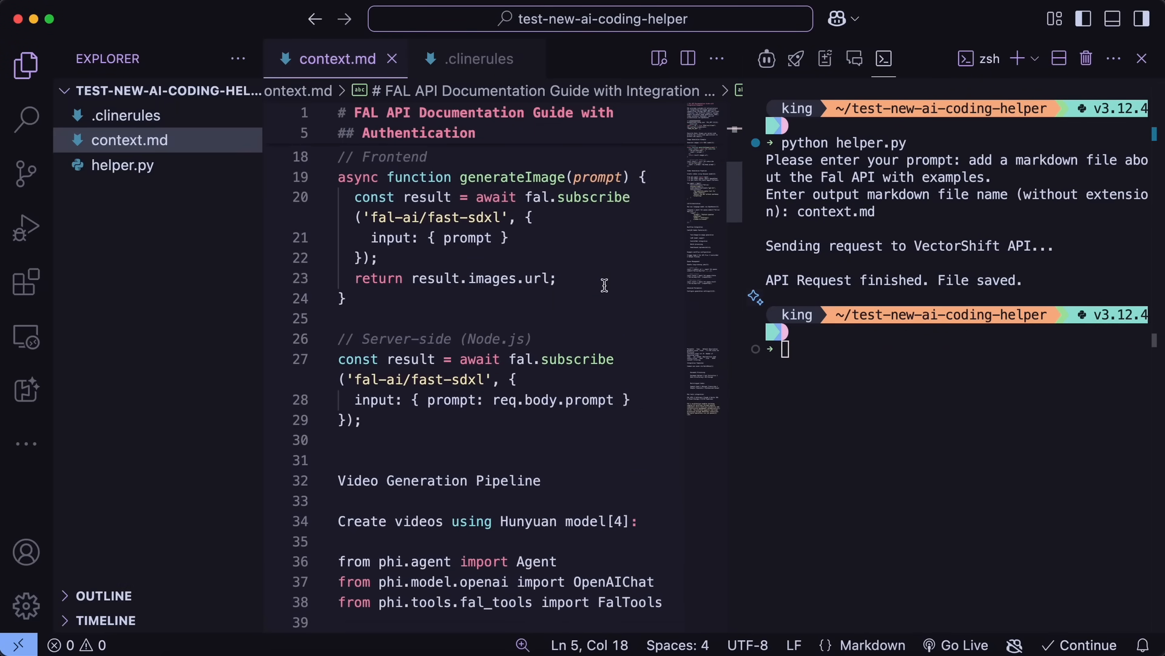
{"action": "scroll", "scroll_direction": "down", "scroll_amount": 3}
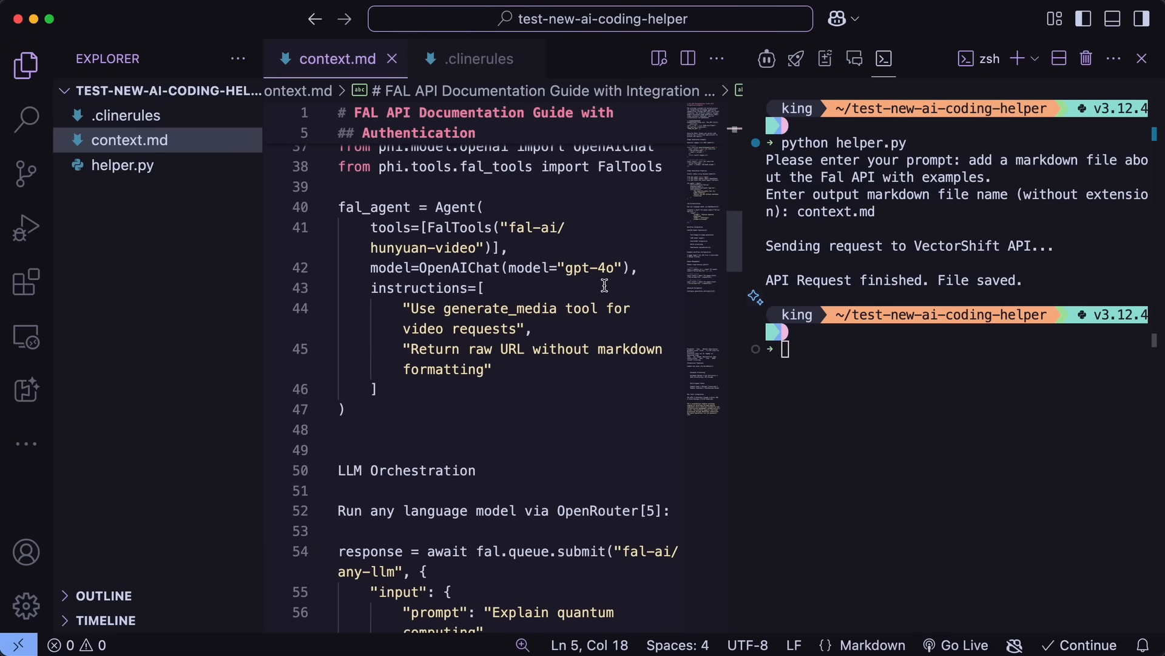
{"action": "scroll", "scroll_direction": "down", "scroll_amount": 3}
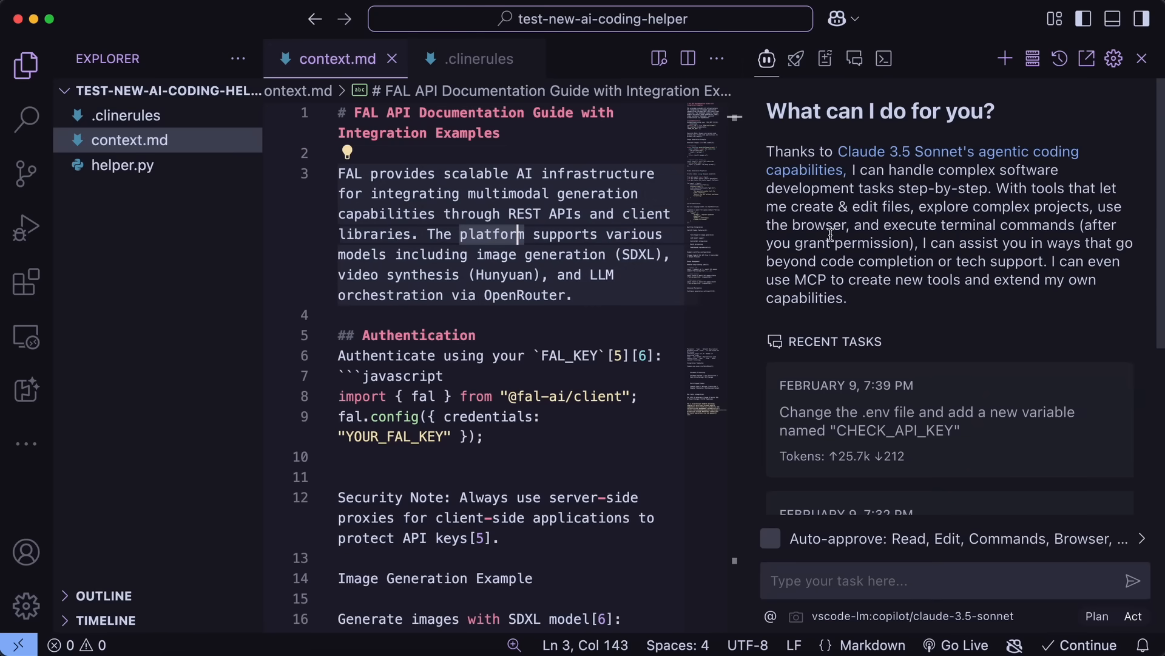
Open .clinerules and highlight its rule telling Cline to always consult context.md
{"action": "left_click", "coordinate": [470, 59]}
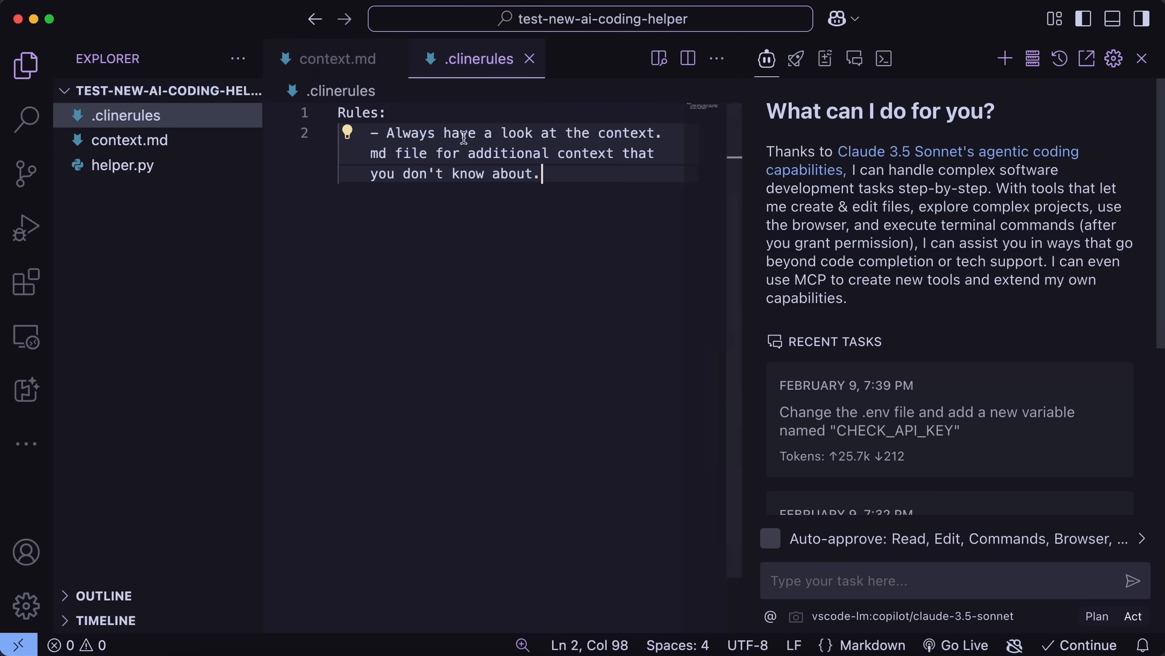
{"action": "left_click_drag", "start_coordinate": [388, 133], "coordinate": [630, 133]}
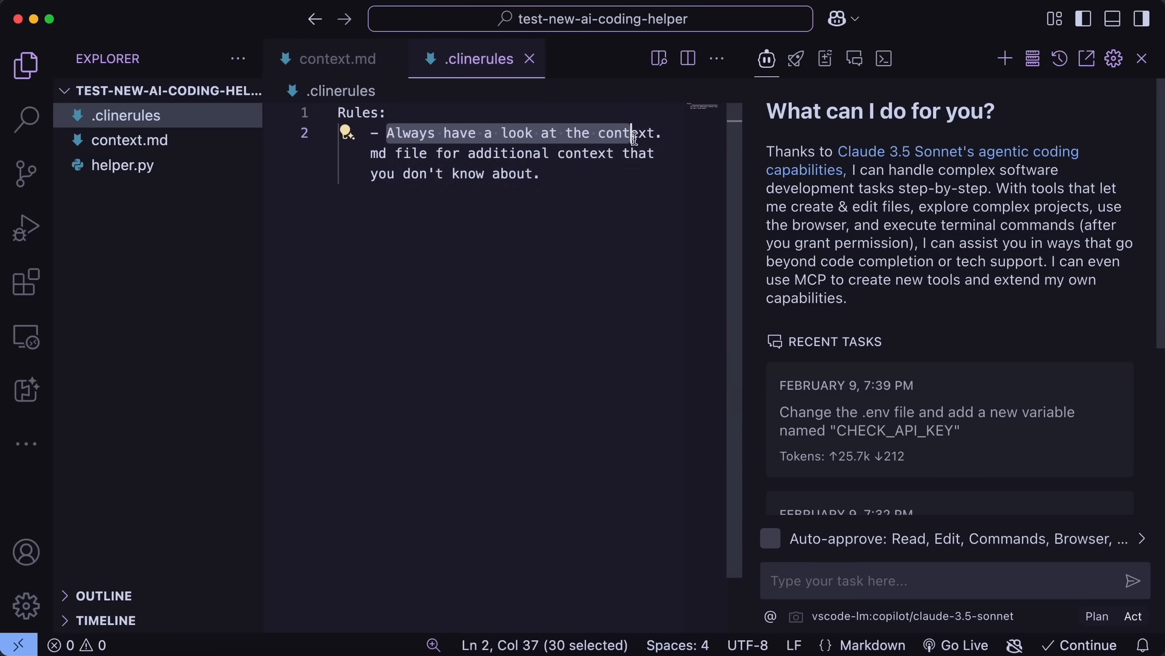
{"action": "left_click", "coordinate": [383, 133]}
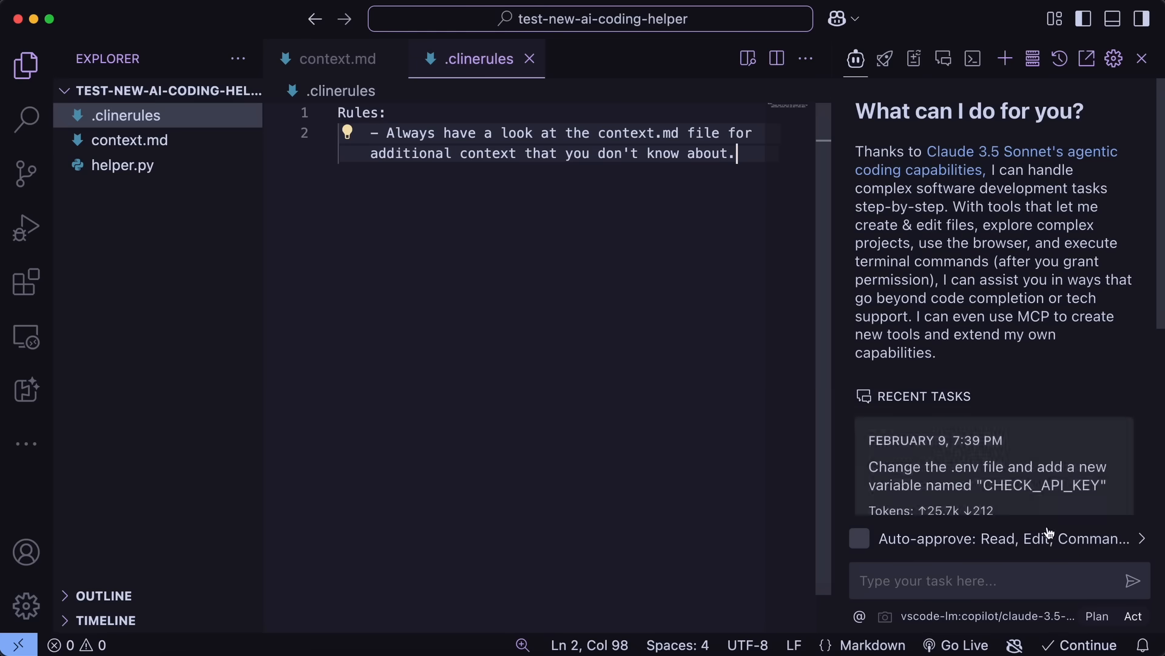
Send Cline the task to write a basic FAL image generator
{"action": "type", "text": "Write a"}
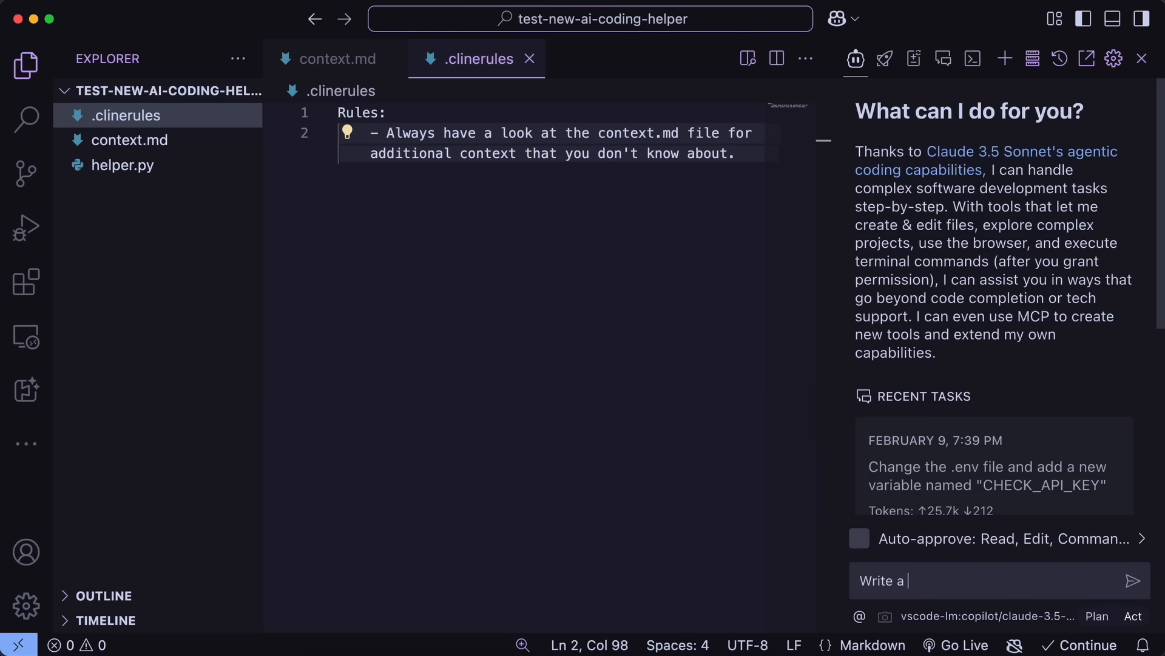
{"action": "type", "text": "basic FAL"}
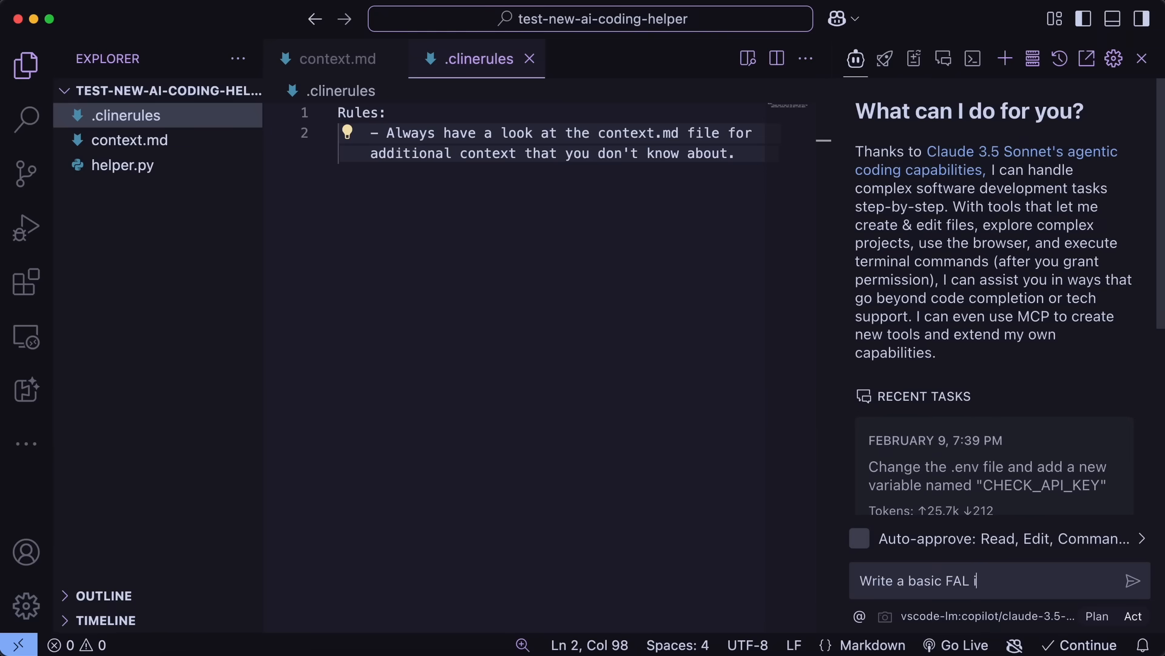
{"action": "type", "text": "image genreator"}
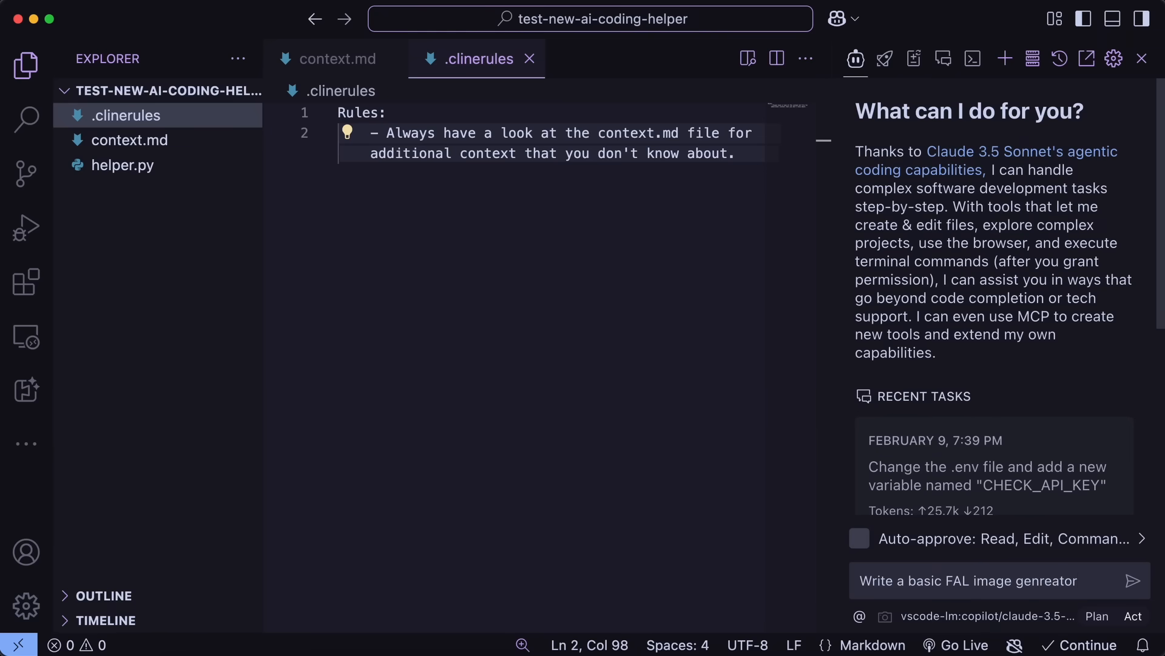
{"action": "type", "text": "generator"}
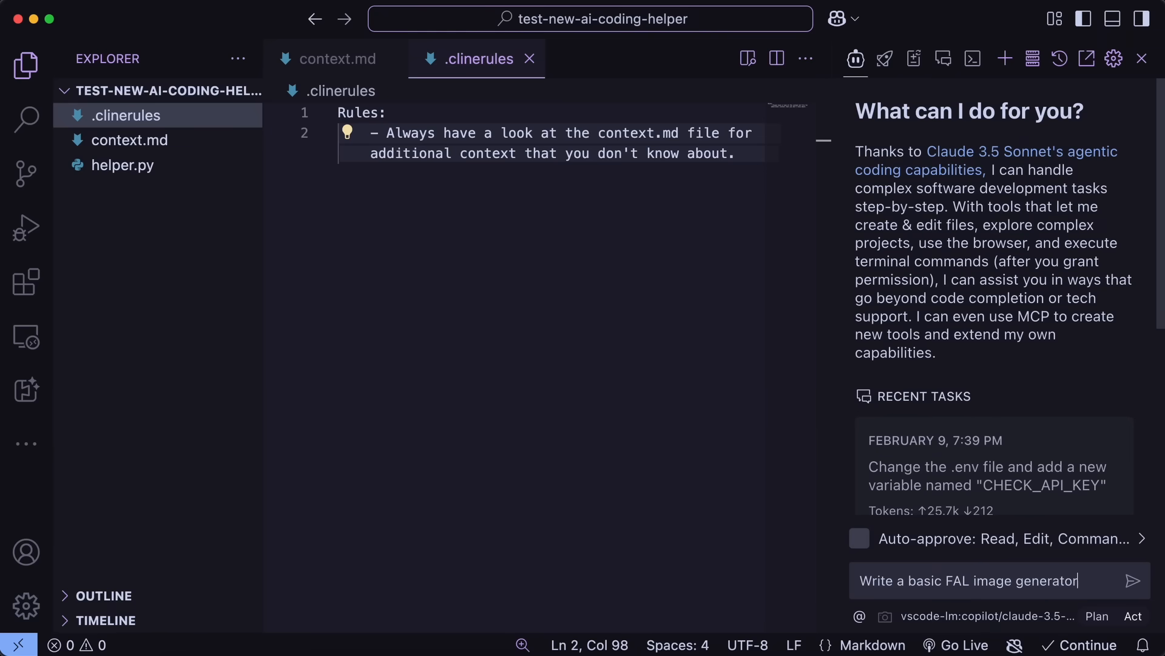
{"action": "left_click", "coordinate": [1133, 580]}
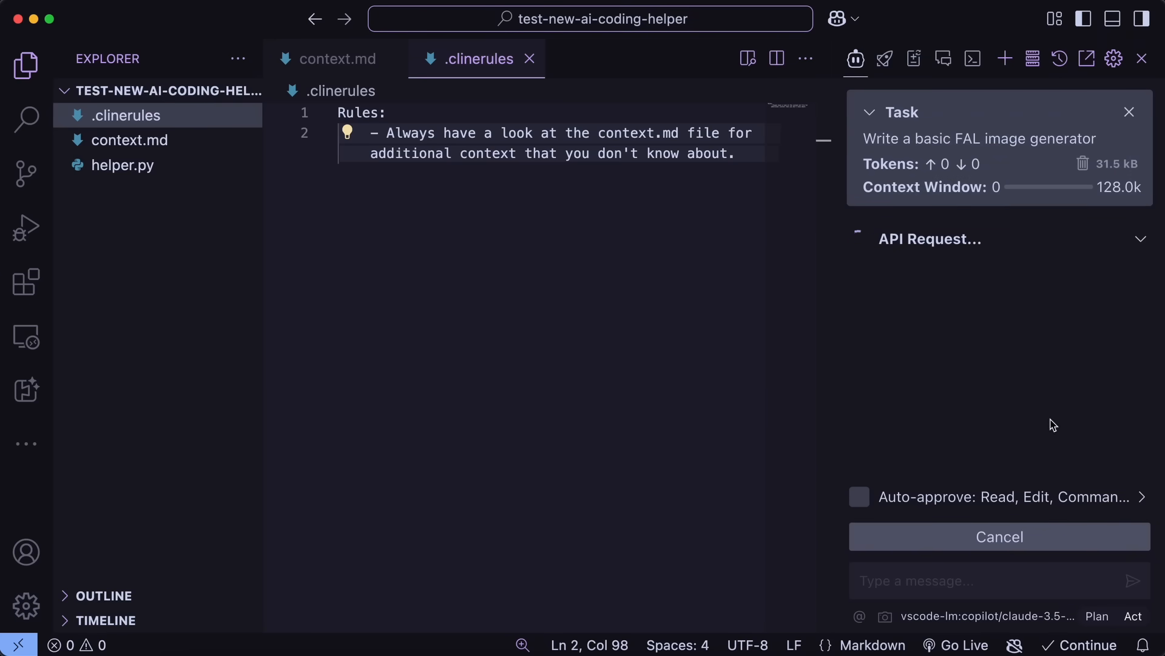
{"action": "mouse_move", "coordinate": [1059, 416]}
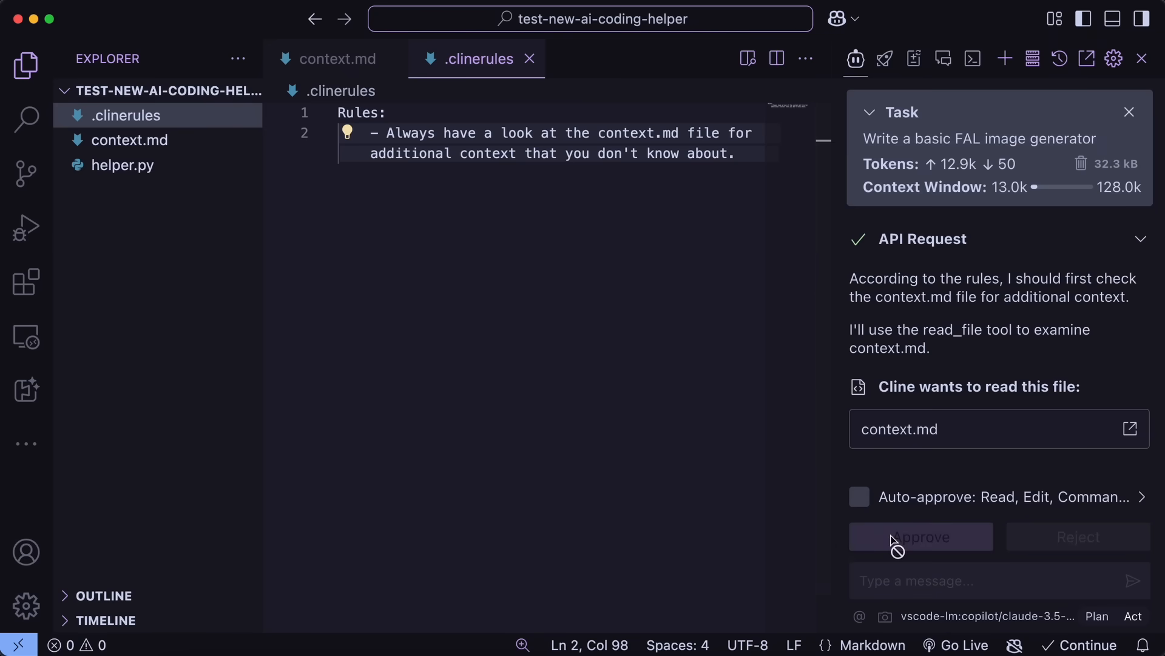
Approve Cline reading context.md and helper.py, then bring up the VectorShift homepage
{"action": "left_click", "coordinate": [920, 536]}
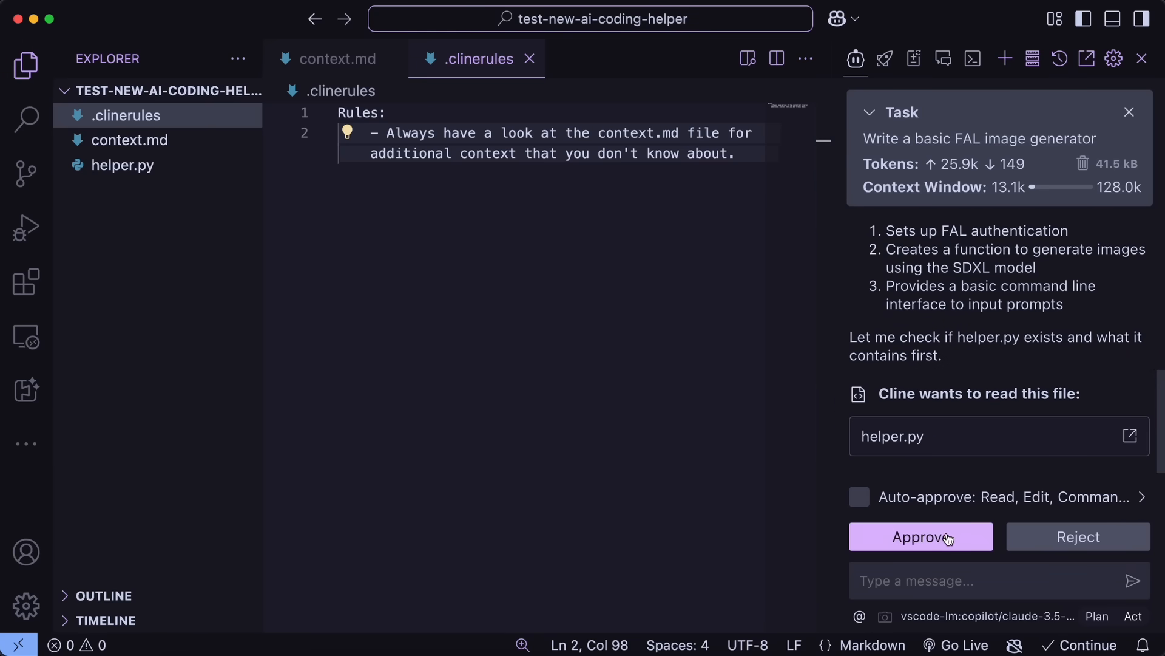
{"action": "mouse_move", "coordinate": [1024, 551]}
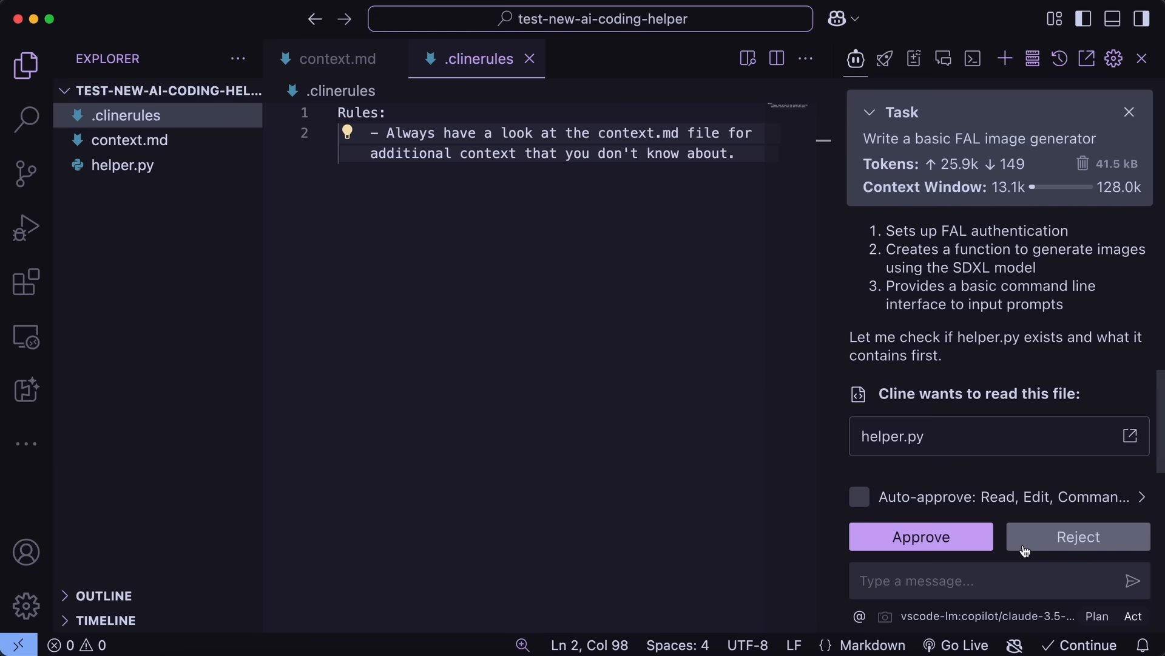
{"action": "left_click", "coordinate": [920, 536]}
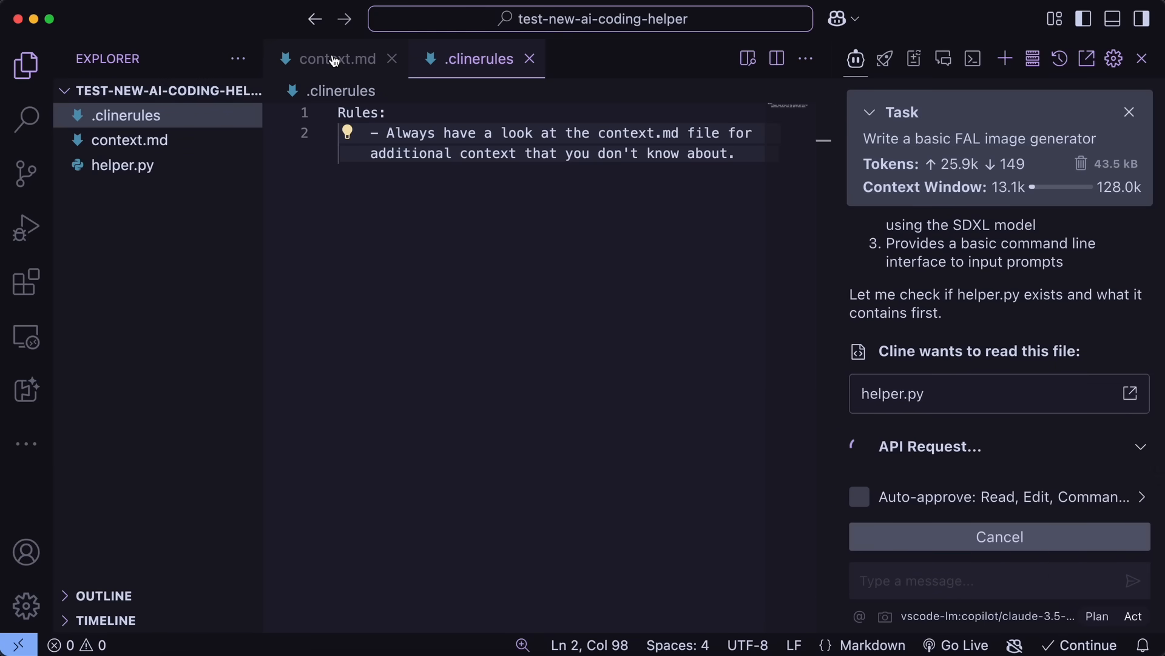
{"action": "mouse_move", "coordinate": [337, 59]}
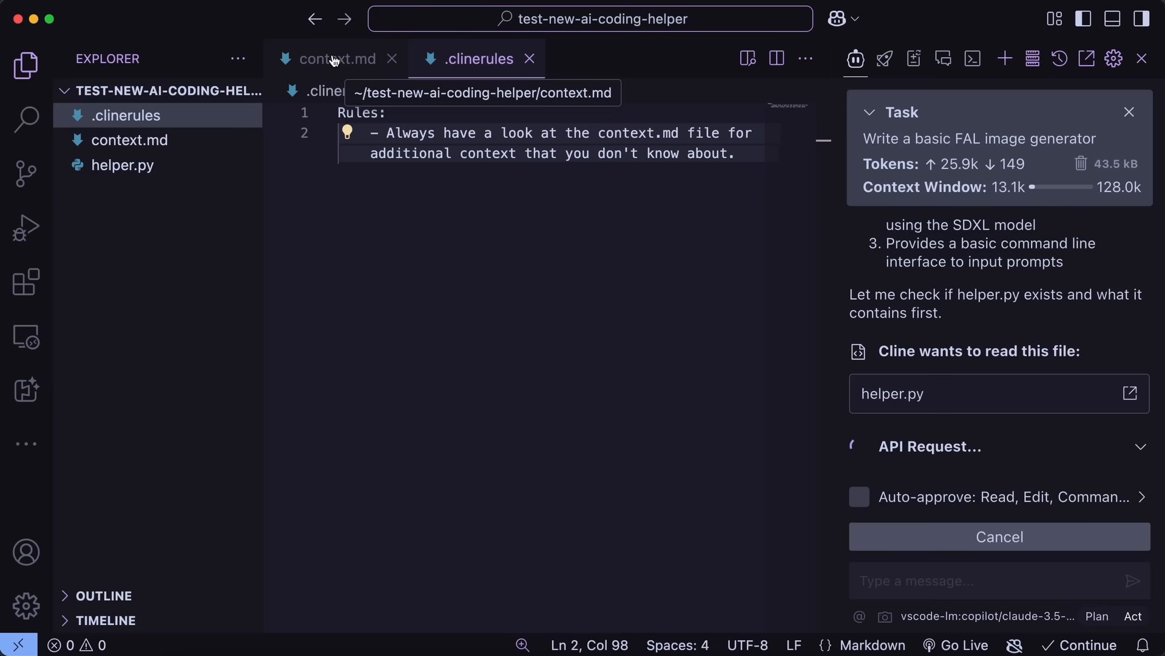
{"action": "left_click", "coordinate": [337, 58]}
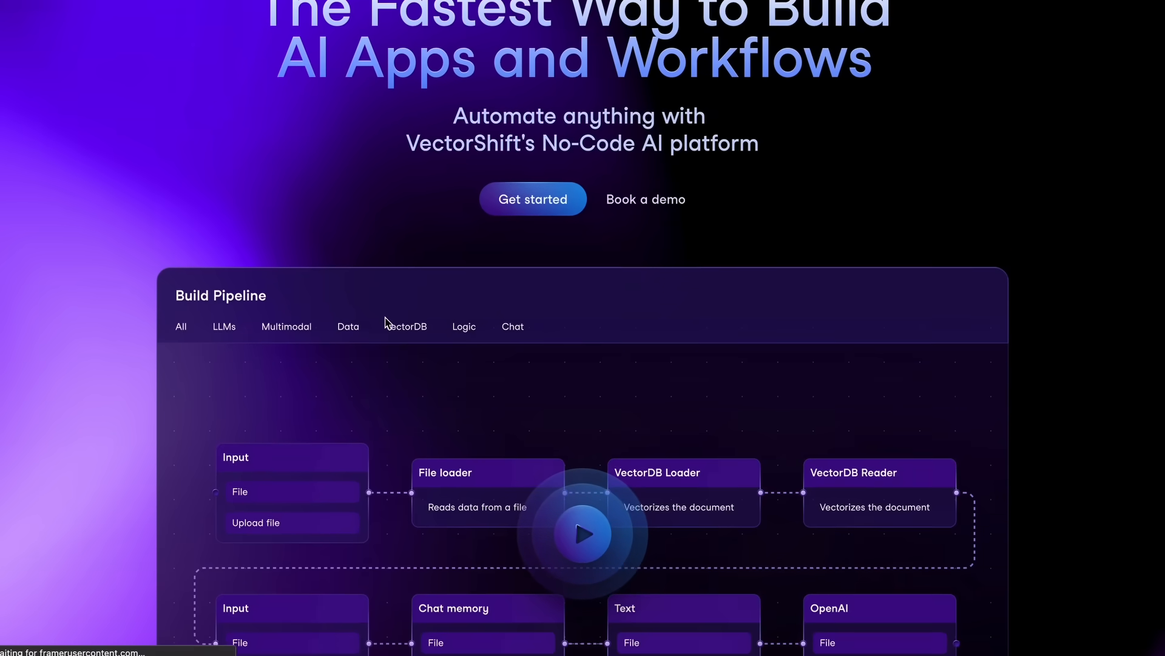
{"action": "scroll", "scroll_direction": "down", "scroll_amount": 3}
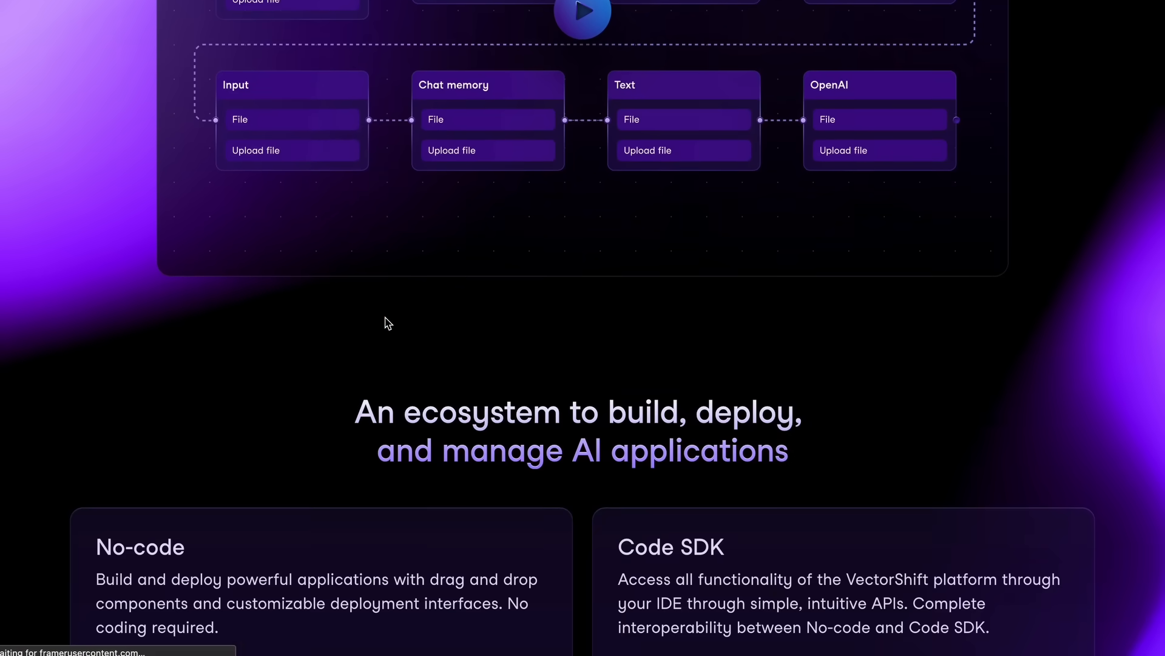
{"action": "scroll", "scroll_direction": "down", "scroll_amount": 3}
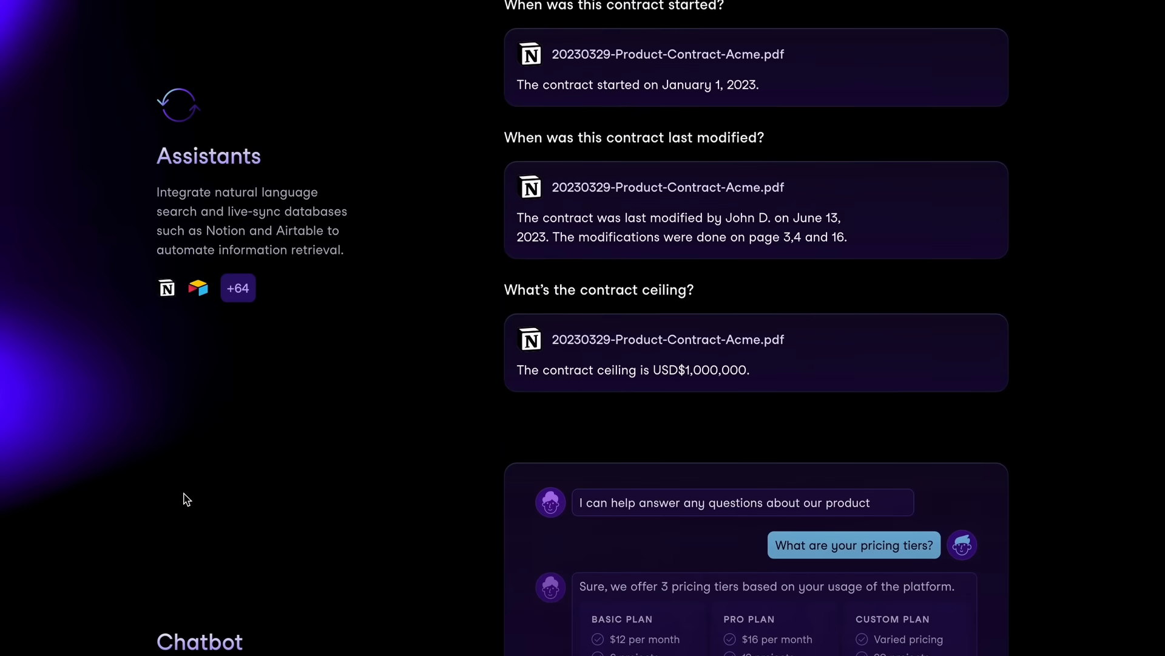
{"action": "scroll", "scroll_direction": "down", "scroll_amount": 3}
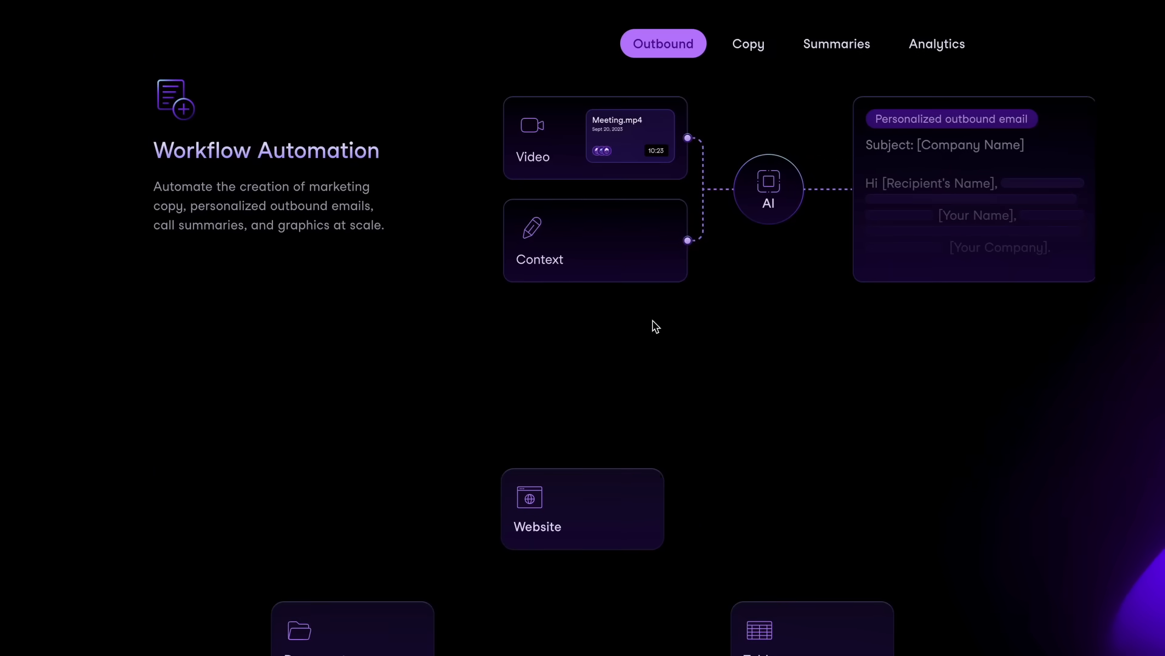
{"action": "mouse_move", "coordinate": [670, 281]}
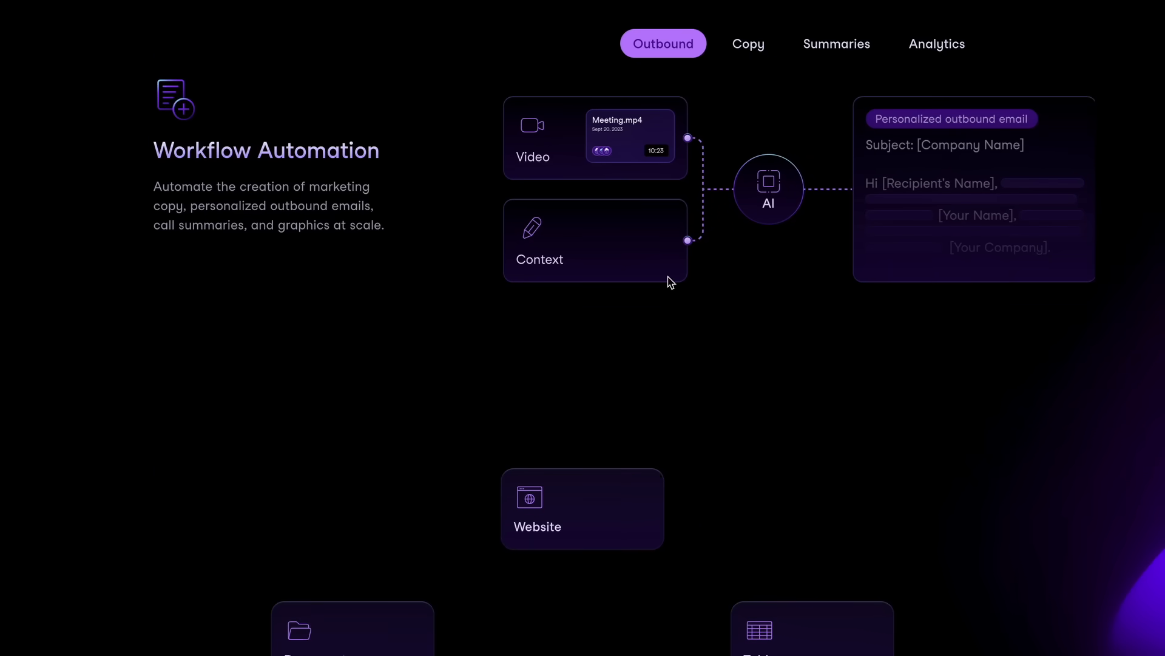
{"action": "scroll", "scroll_direction": "down", "scroll_amount": 3}
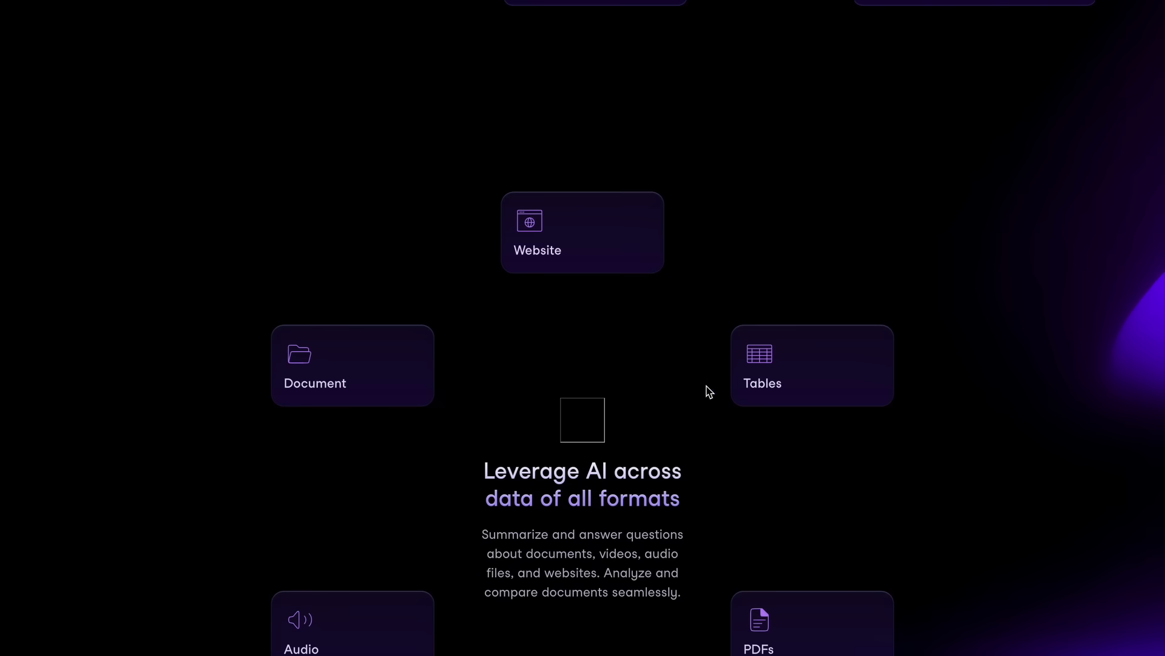
{"action": "scroll", "scroll_direction": "down", "scroll_amount": 3}
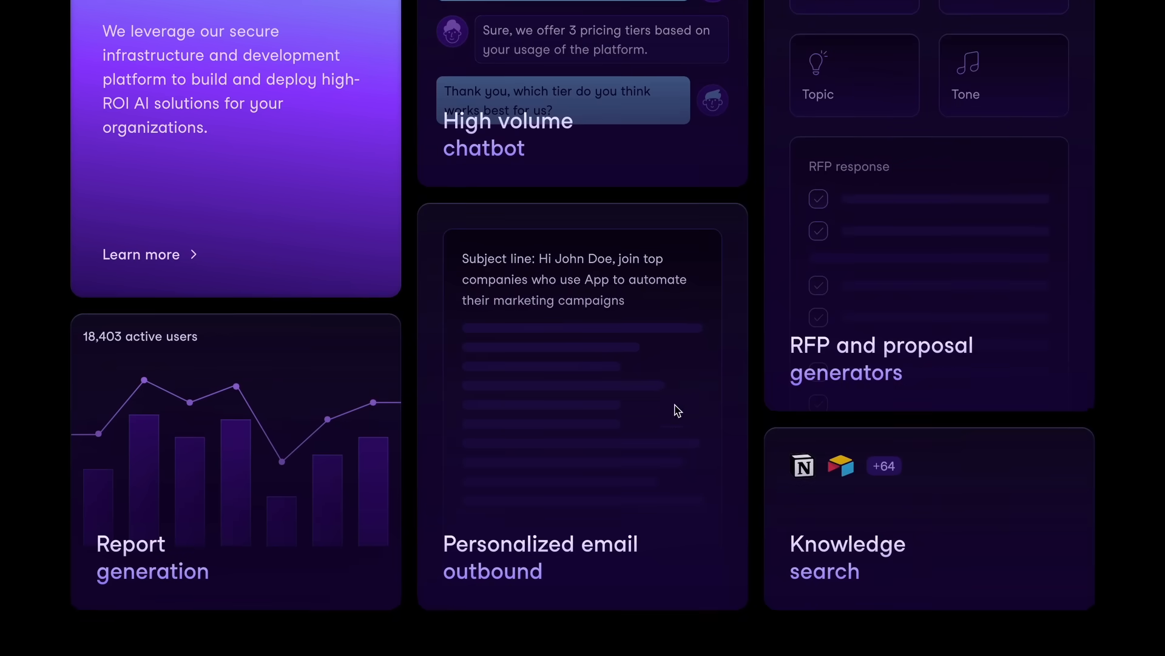
{"action": "scroll", "scroll_direction": "down", "scroll_amount": 3}
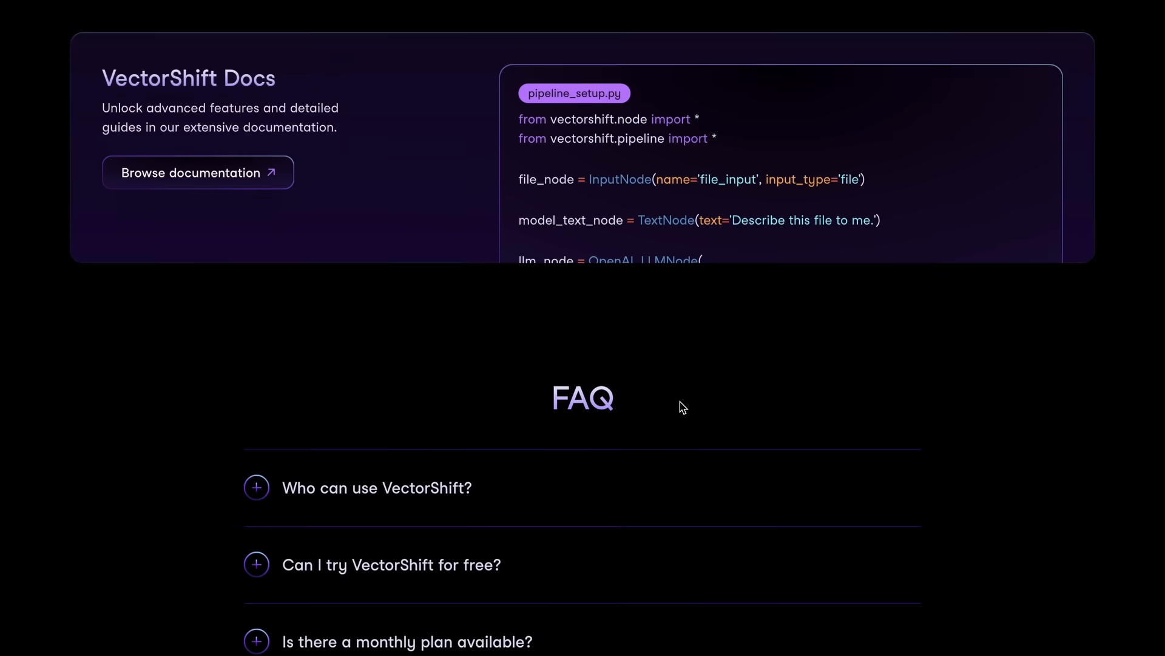
{"action": "scroll", "scroll_direction": "down", "scroll_amount": 3}
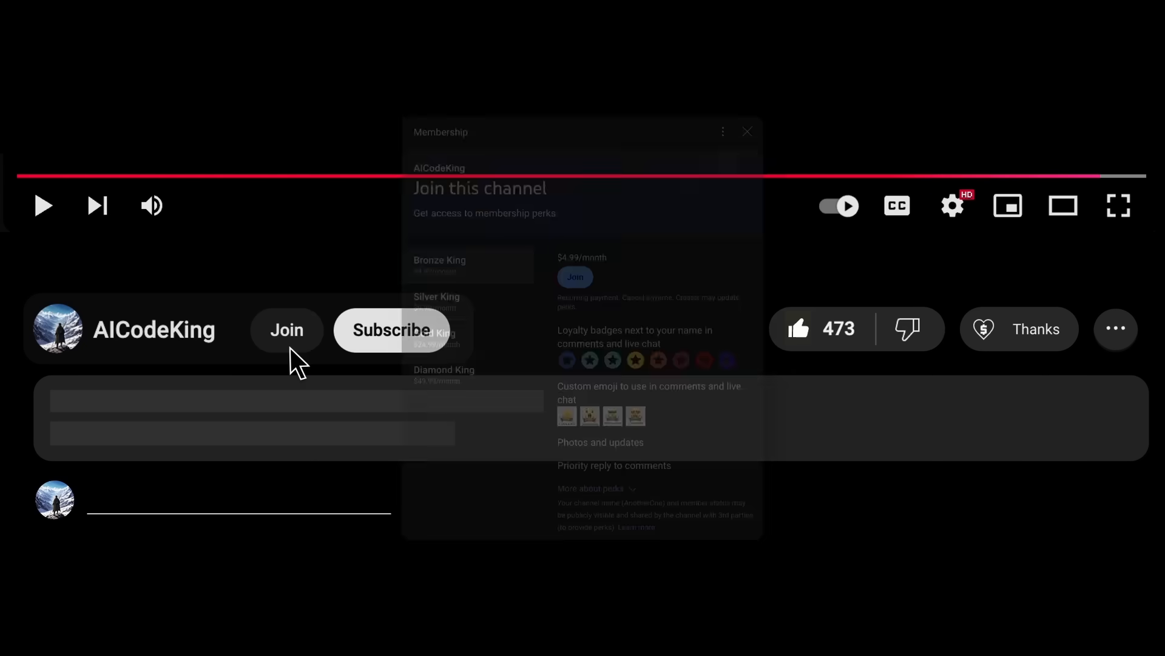
{"action": "left_click", "coordinate": [747, 132]}
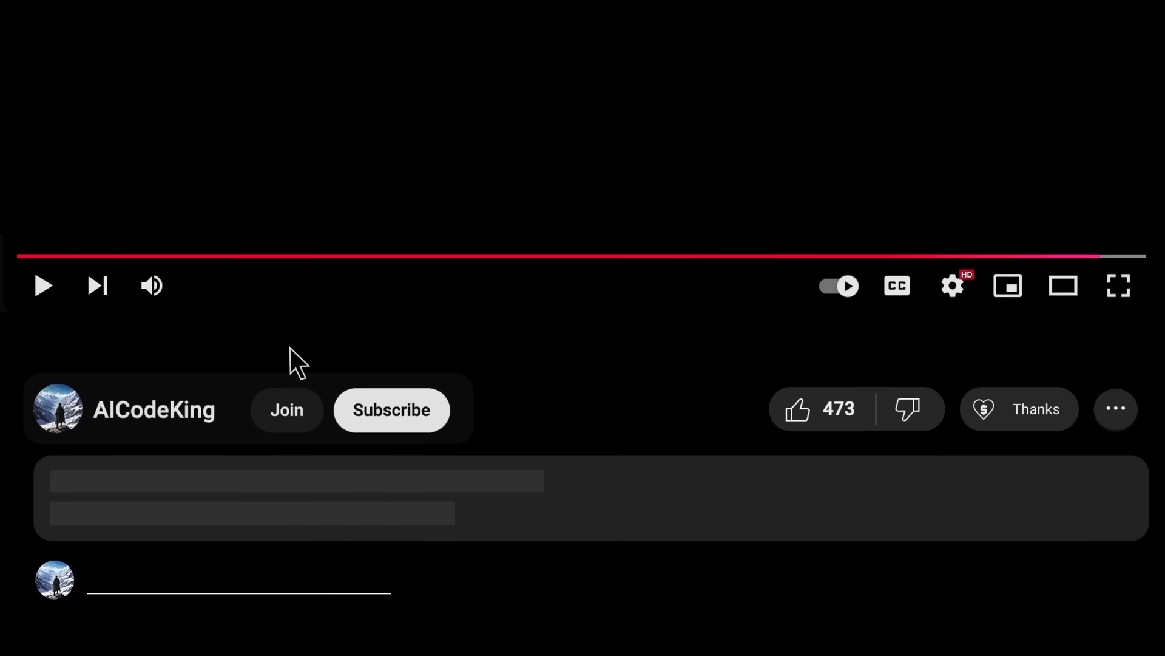